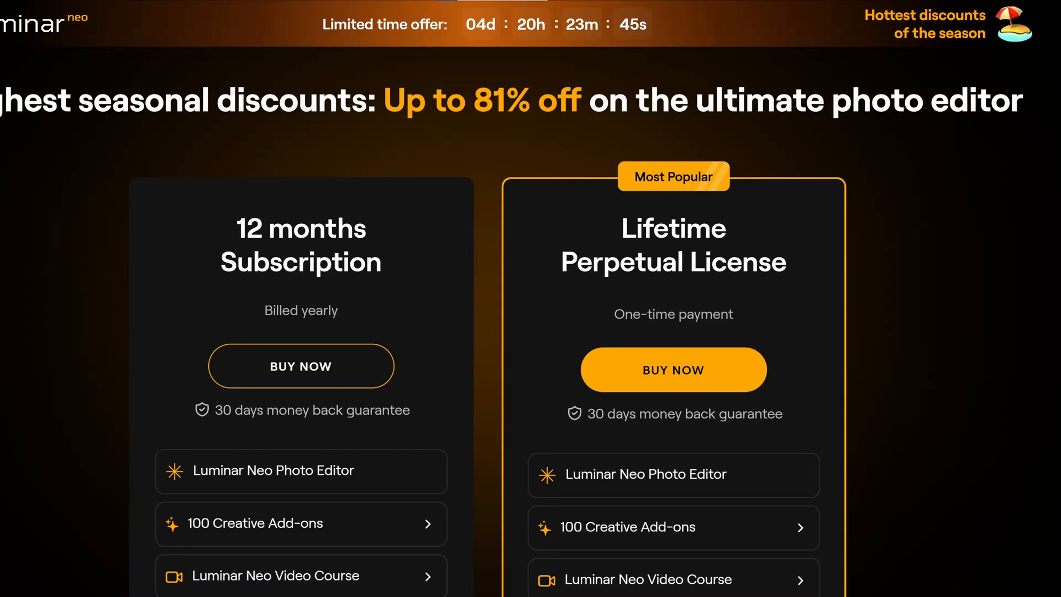
Expand and collapse the Basic adjustments section so only the section headers remain
scroll("down", 3)
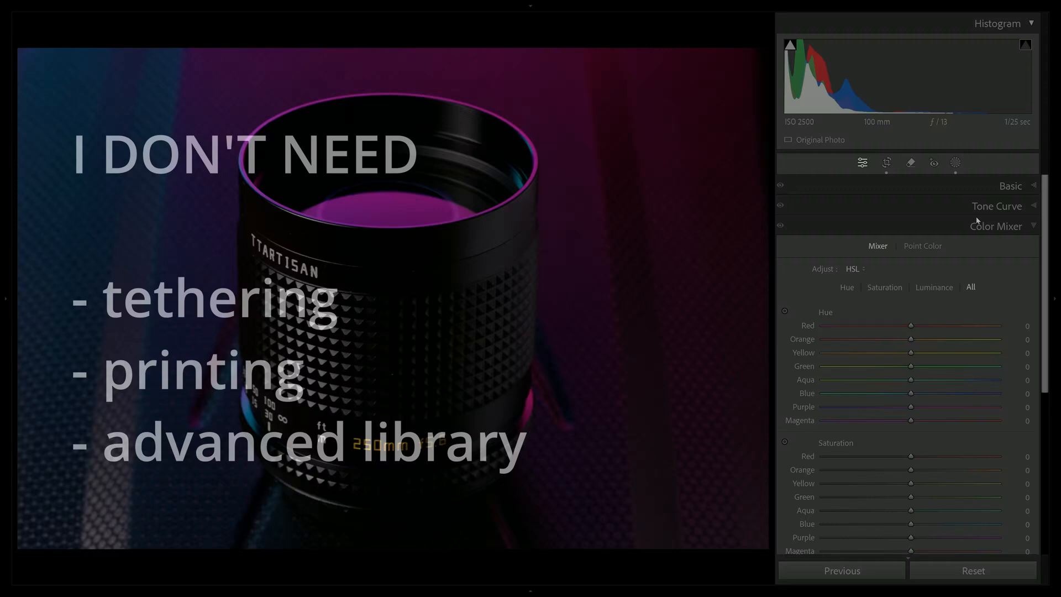
left_click(1011, 186)
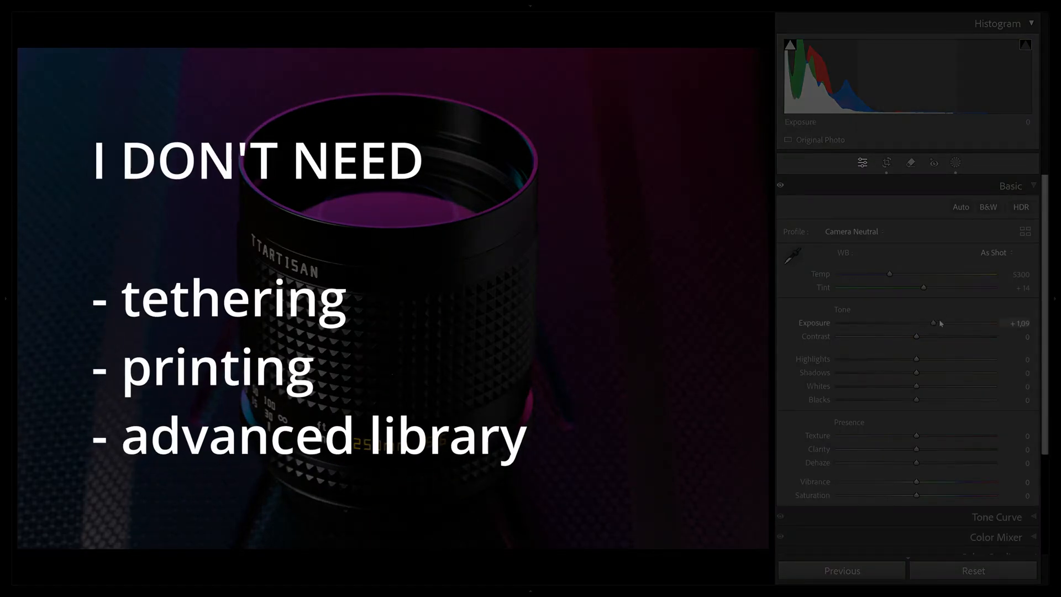
left_click(1009, 186)
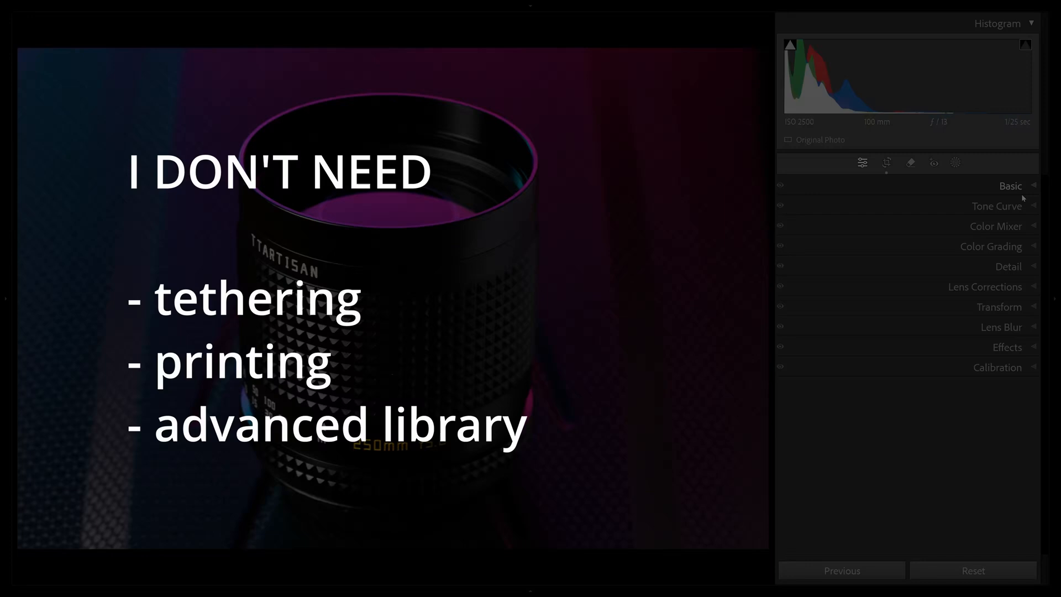
left_click(1010, 186)
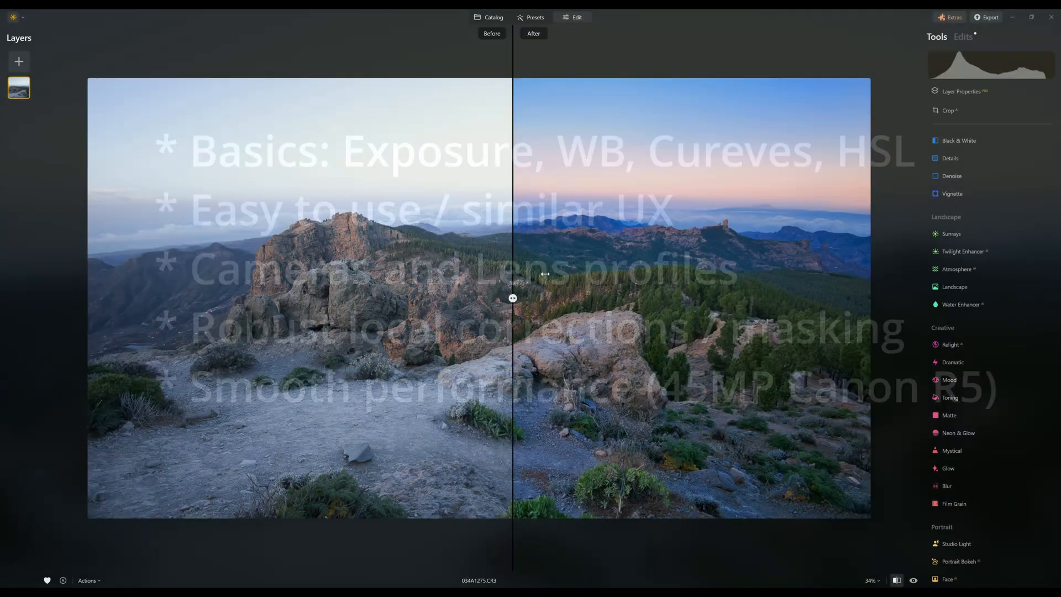
Switch to the Catalog to browse for the rocky mountain landscape photo
left_click(488, 17)
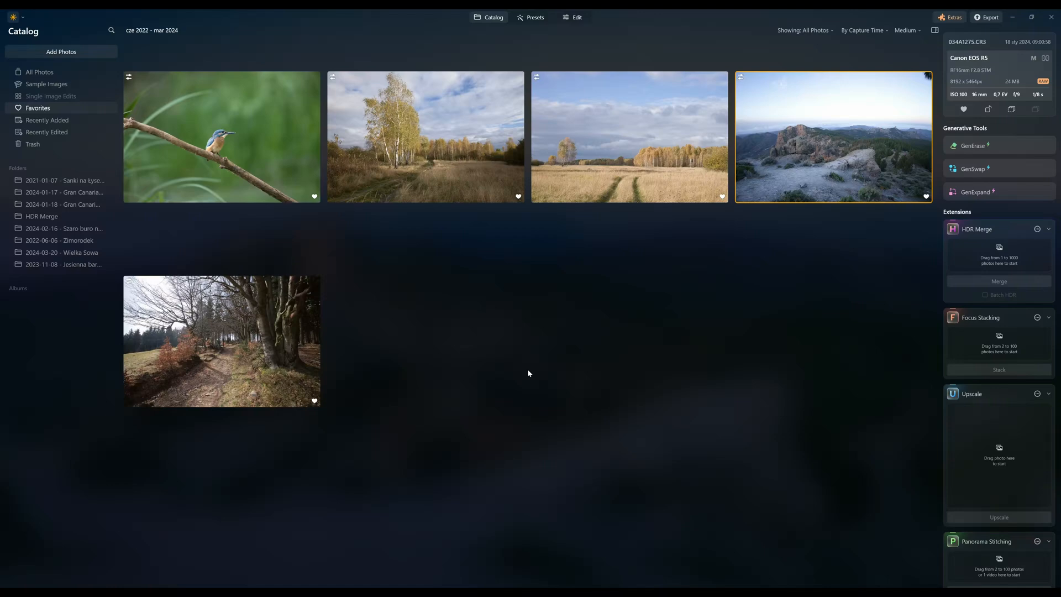
mouse_move(533, 371)
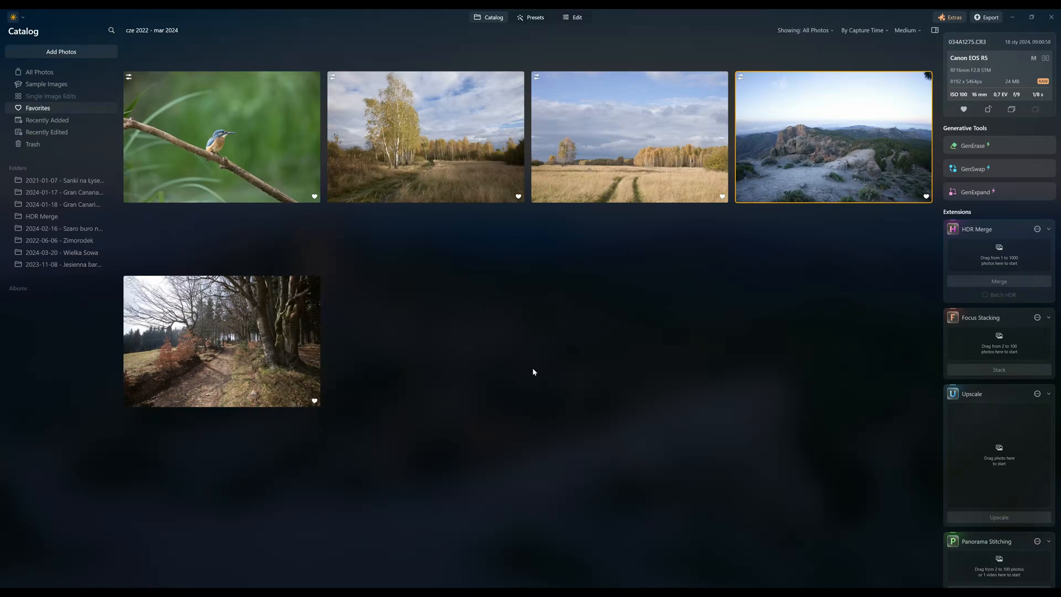
mouse_move(689, 472)
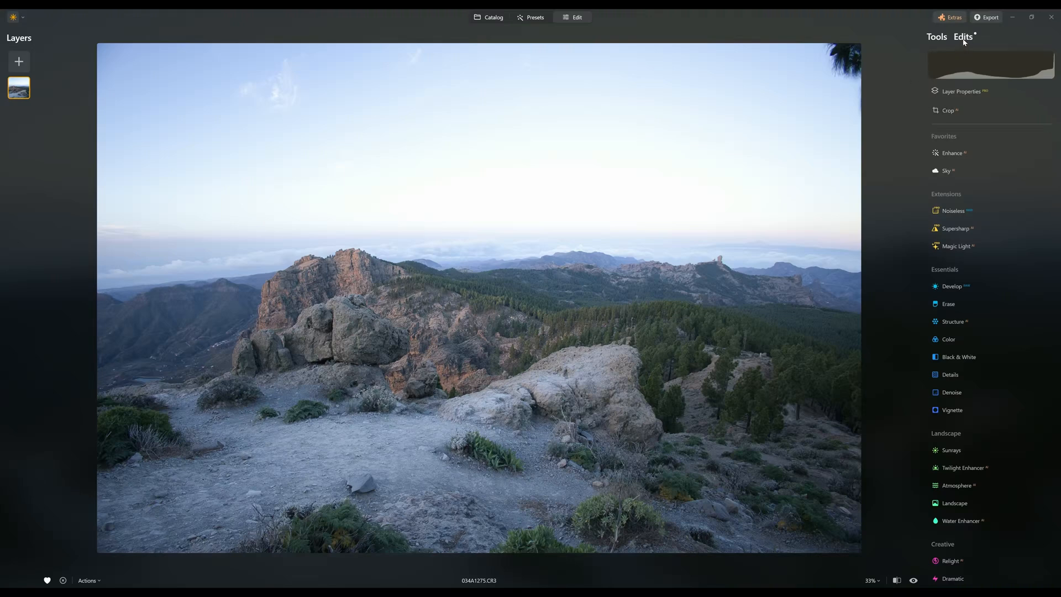
Review the Edits list, then show the Develop adjustments with blacks/whites, curves and colour
left_click(962, 37)
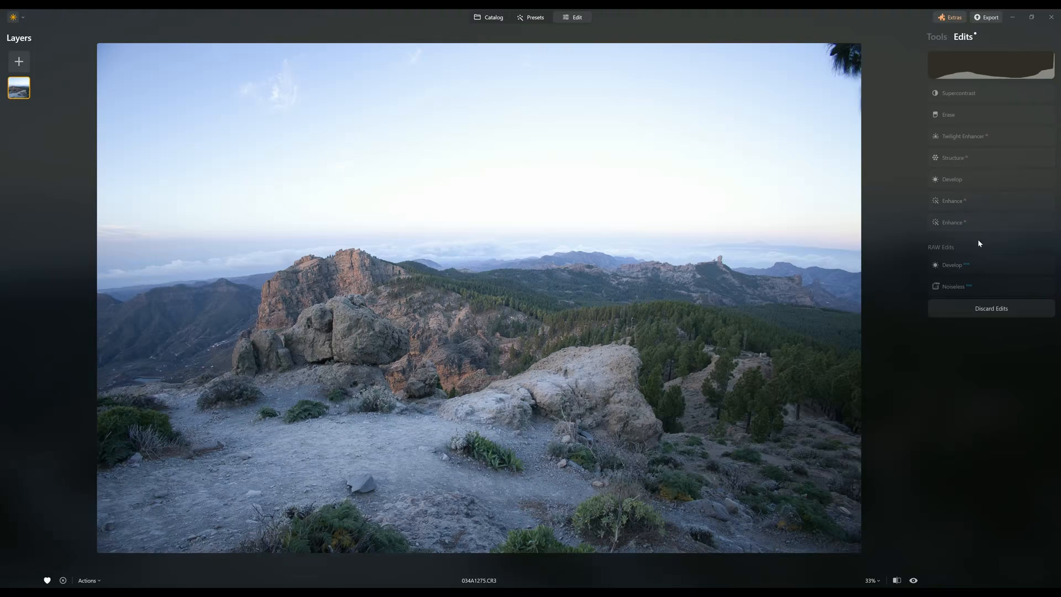
mouse_move(971, 191)
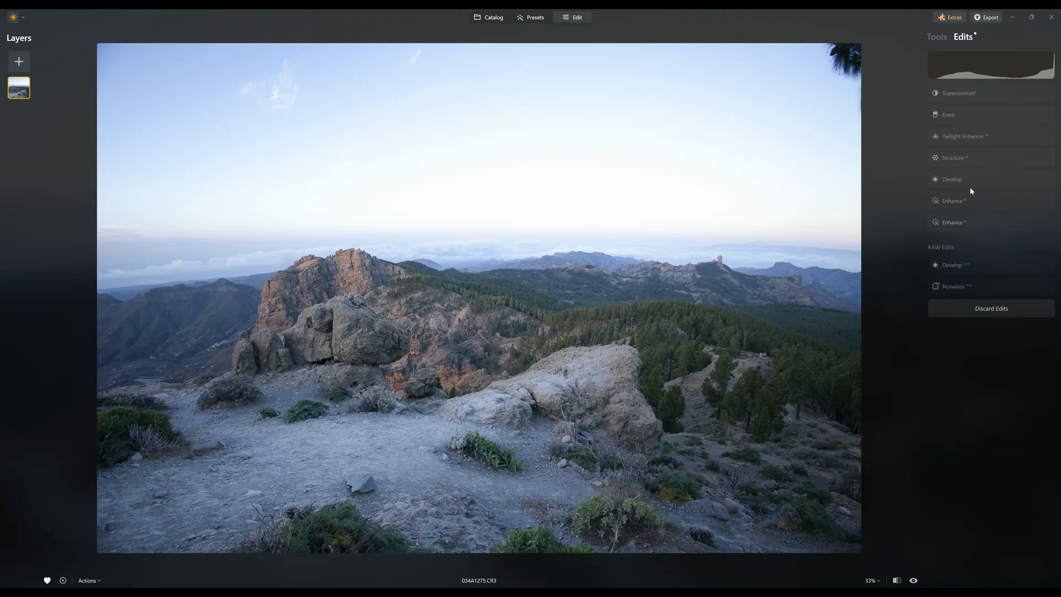
left_click(936, 36)
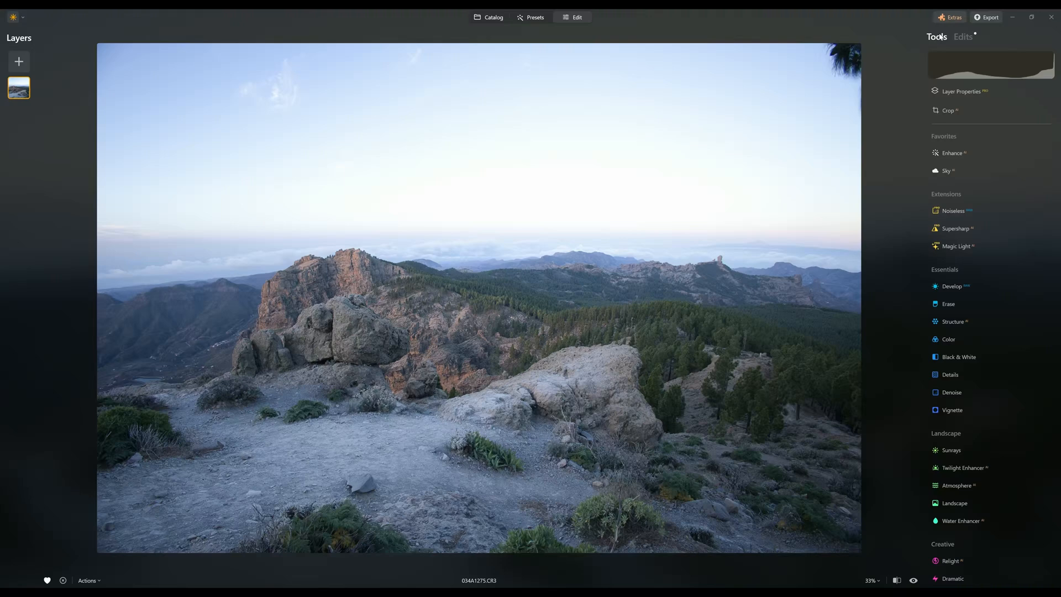
mouse_move(956, 227)
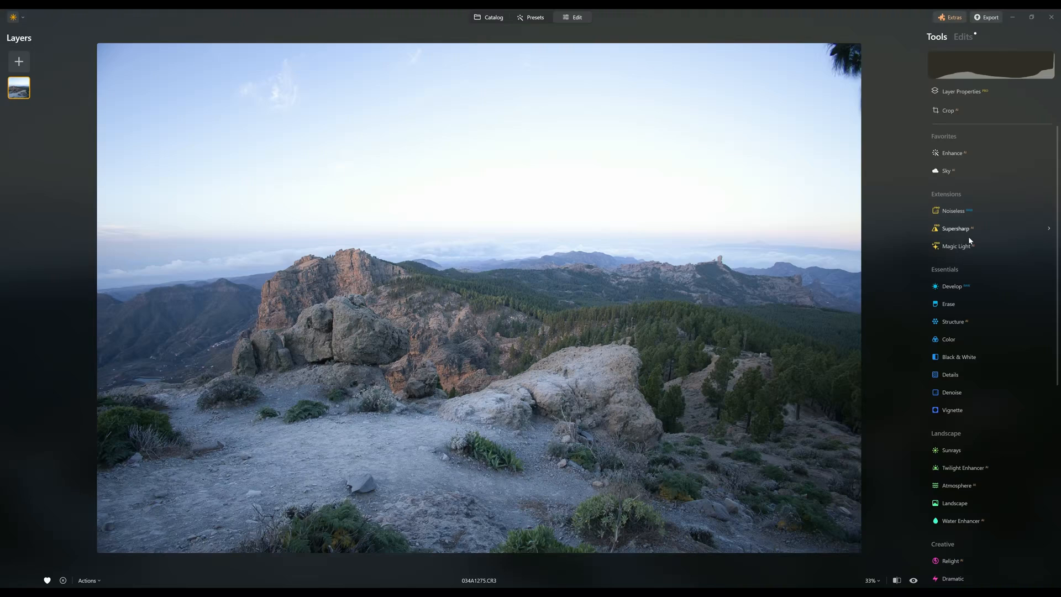
left_click(952, 285)
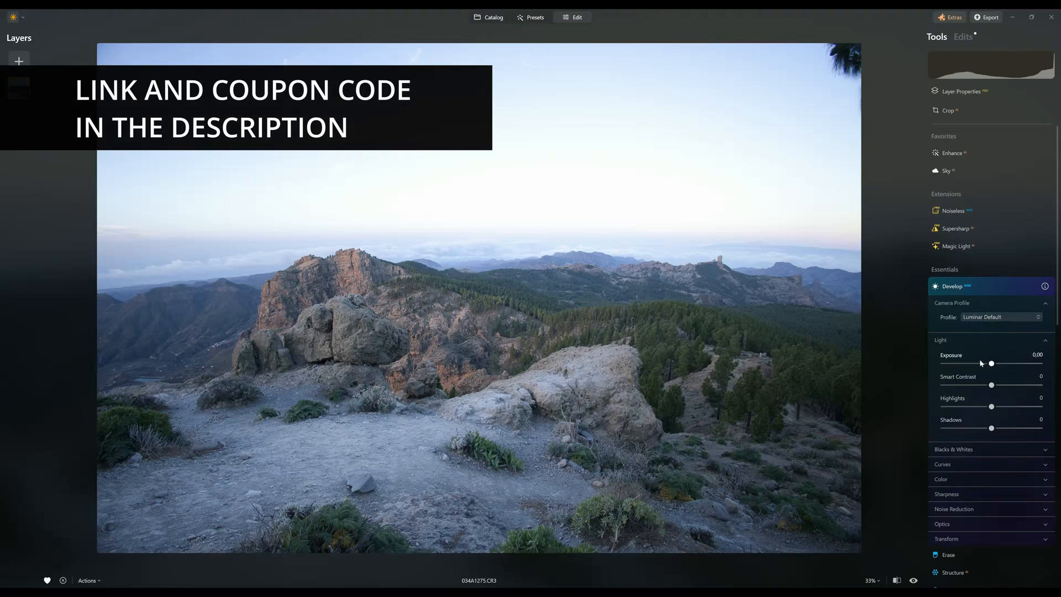
mouse_move(969, 393)
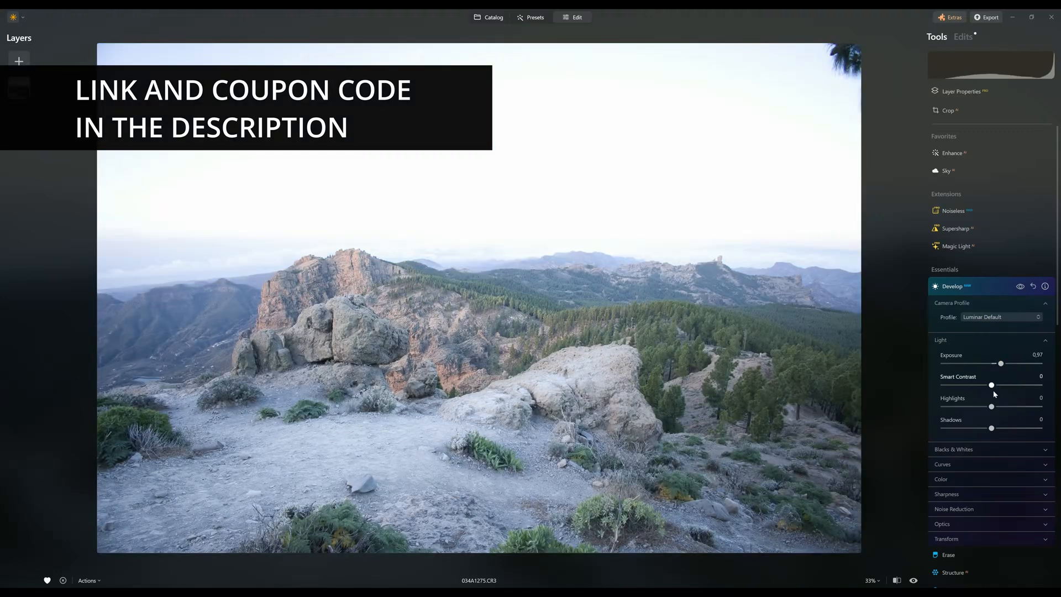
left_click(954, 449)
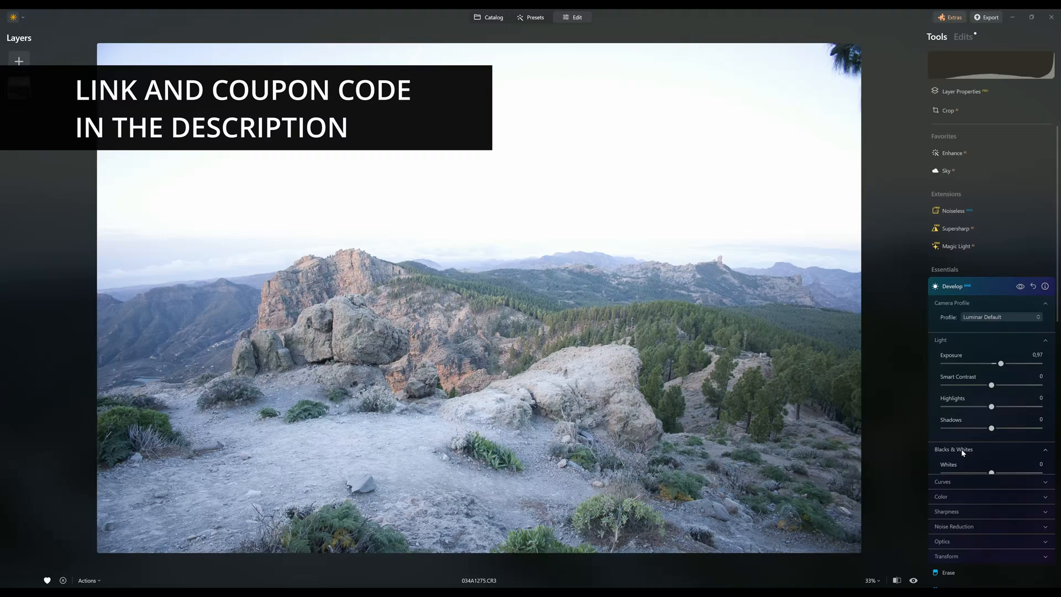
left_click(954, 448)
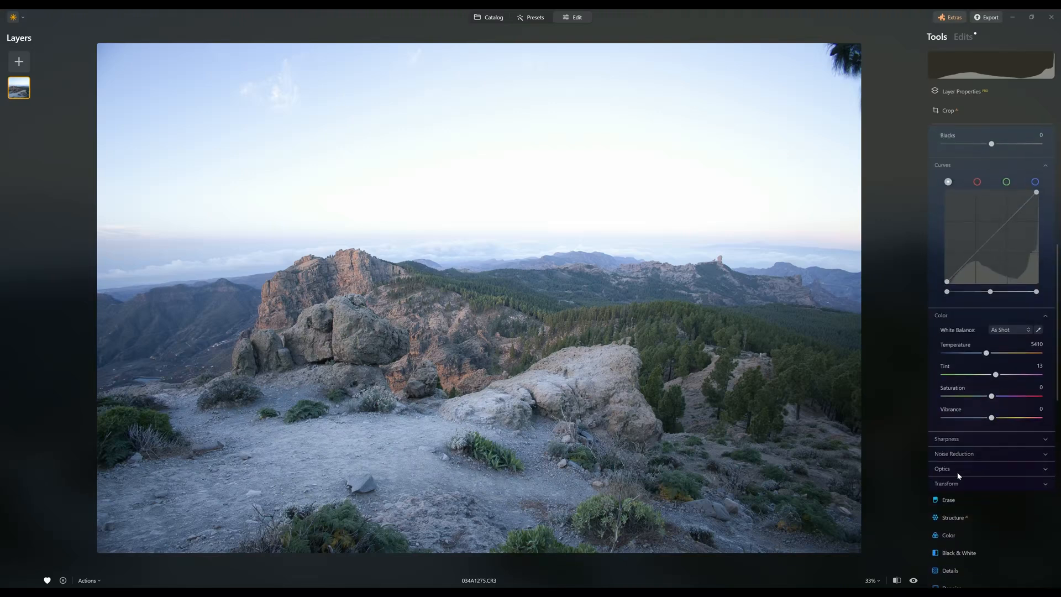
Scroll the Develop panel down to its sharpness, noise reduction and optics sections
scroll("down", 3)
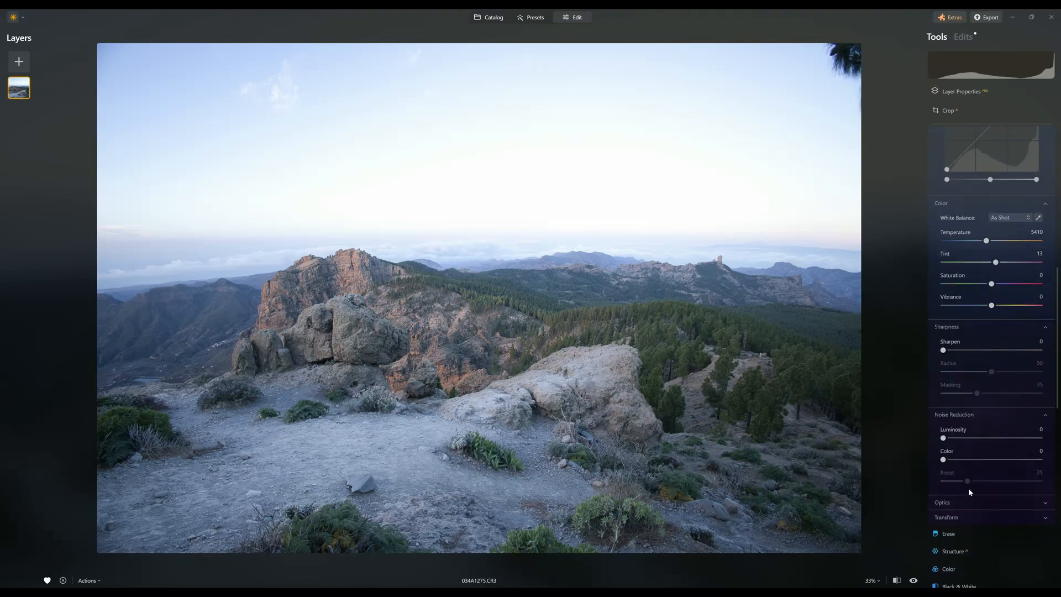
scroll("down", 3)
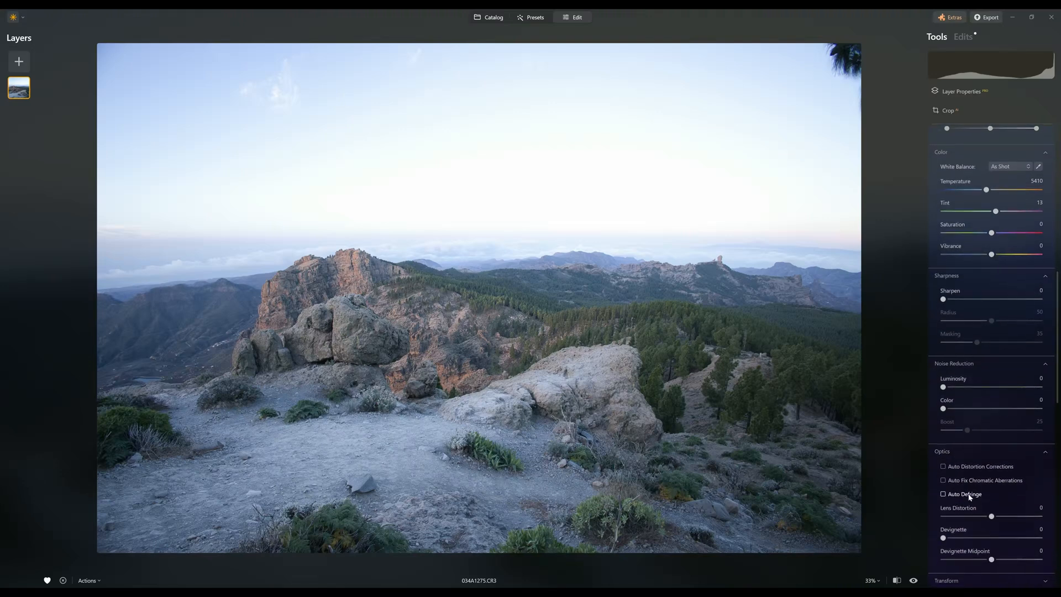
mouse_move(588, 327)
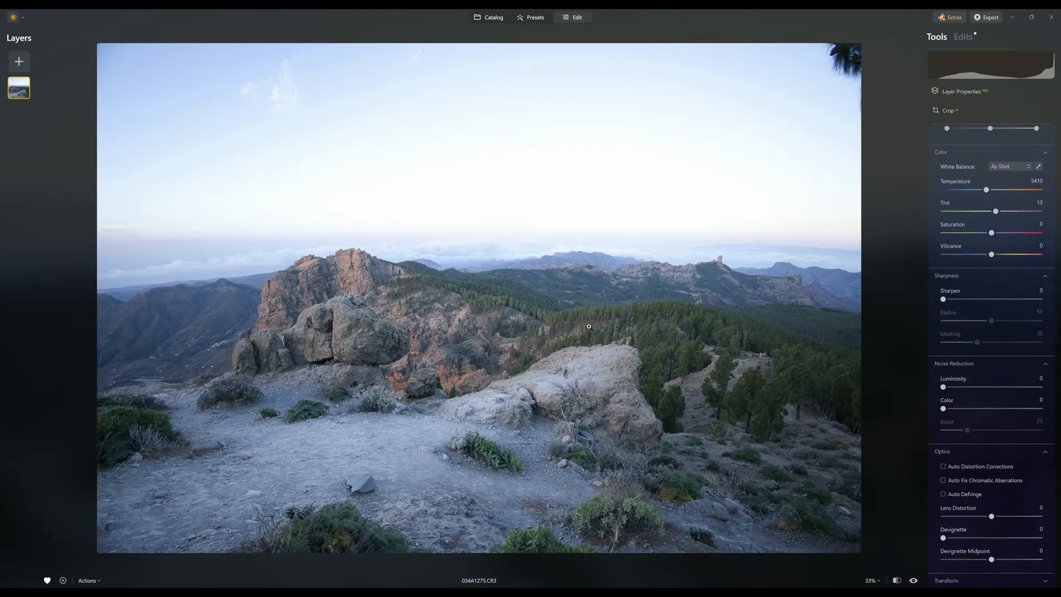
mouse_move(499, 359)
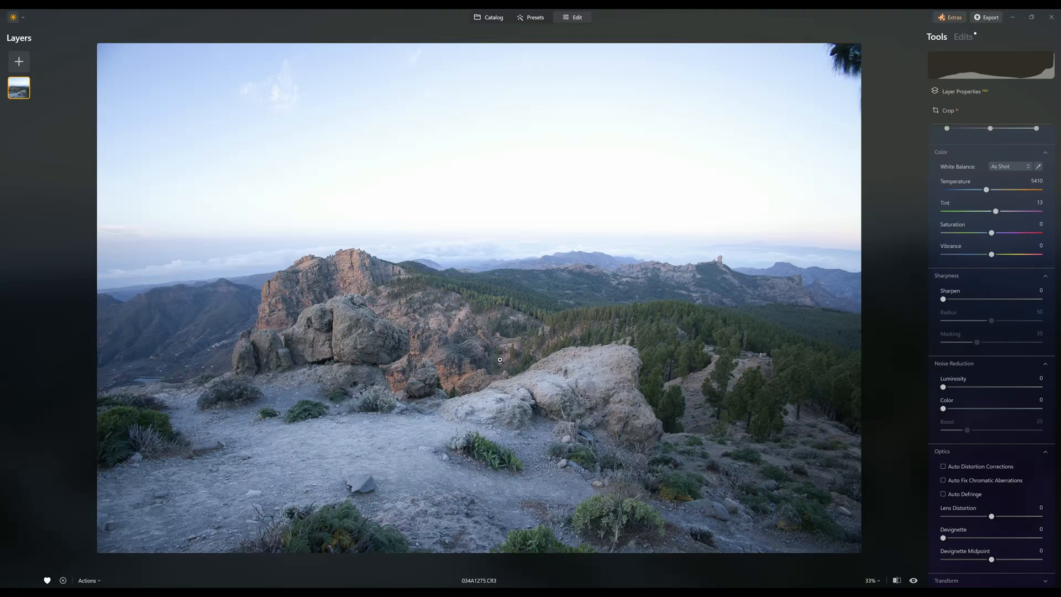
mouse_move(545, 351)
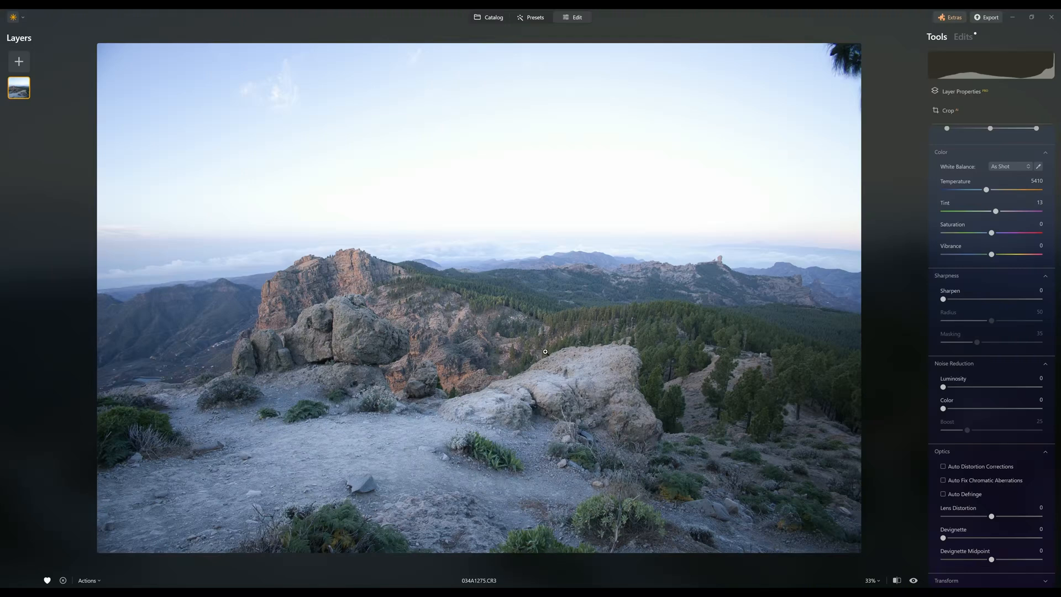
mouse_move(575, 386)
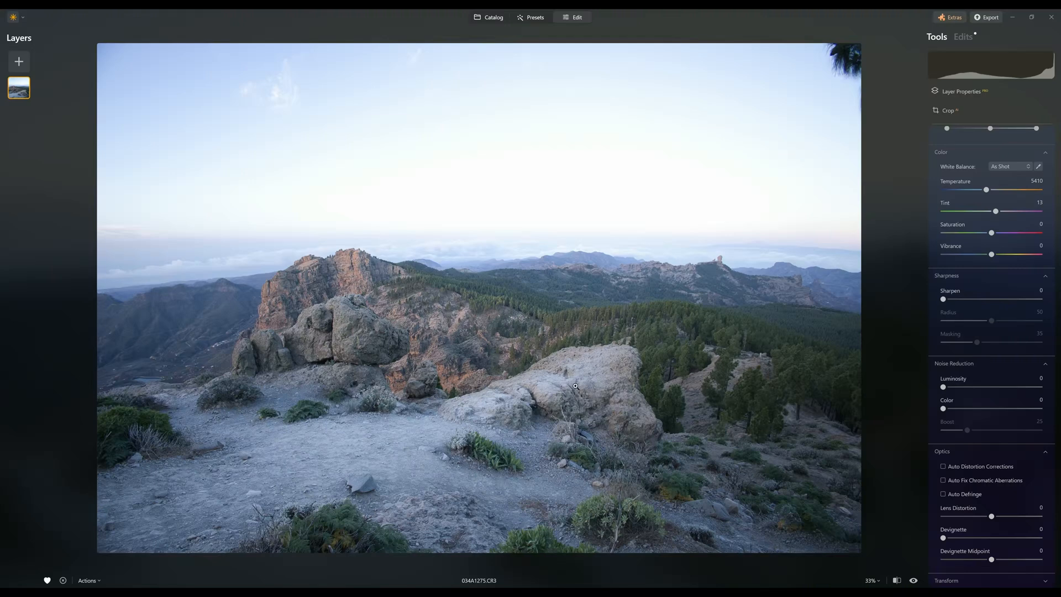
mouse_move(677, 330)
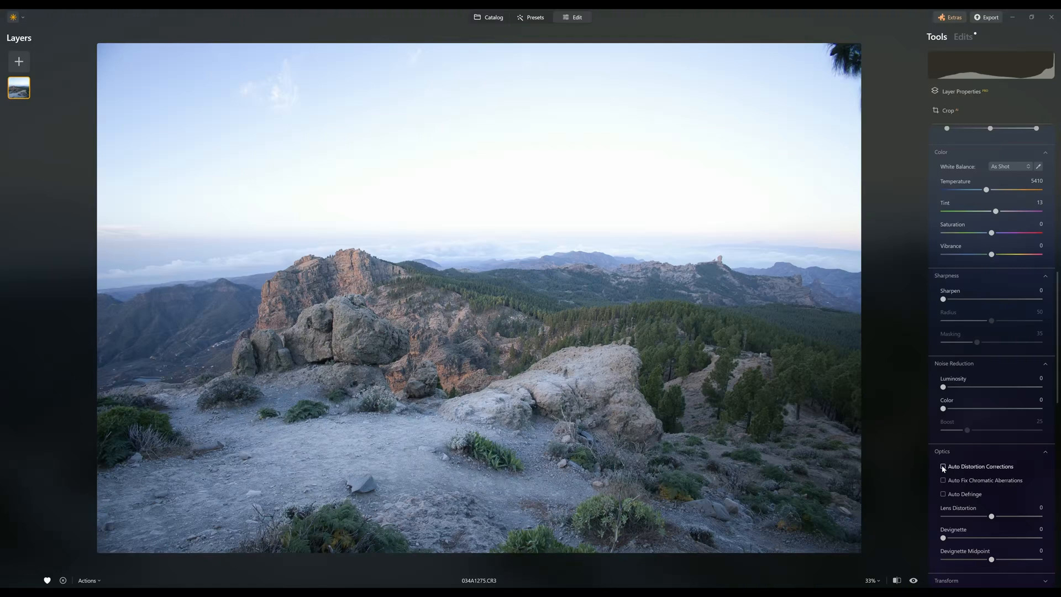
left_click(943, 466)
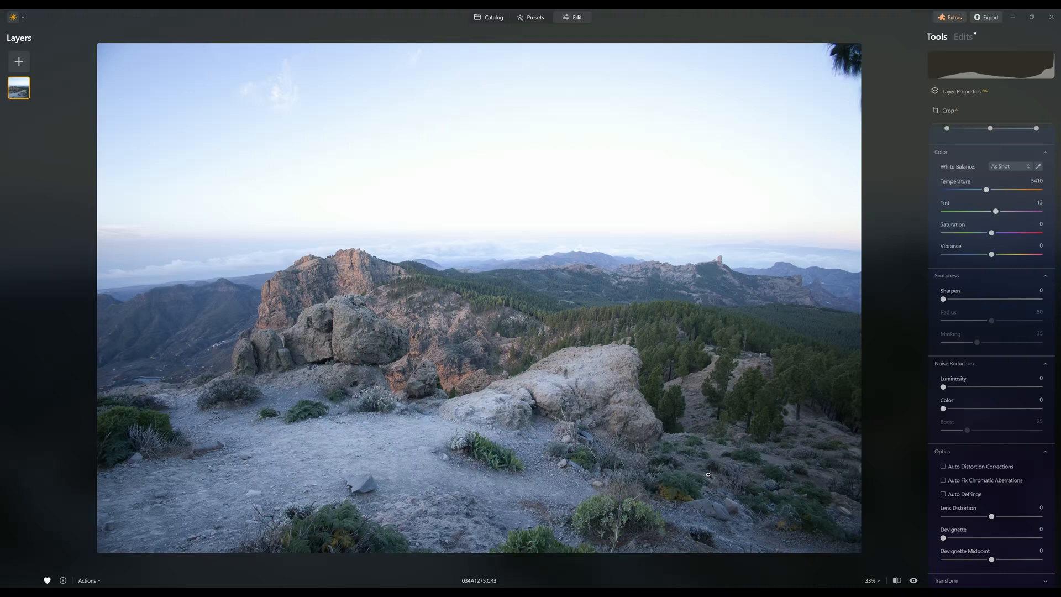
mouse_move(886, 478)
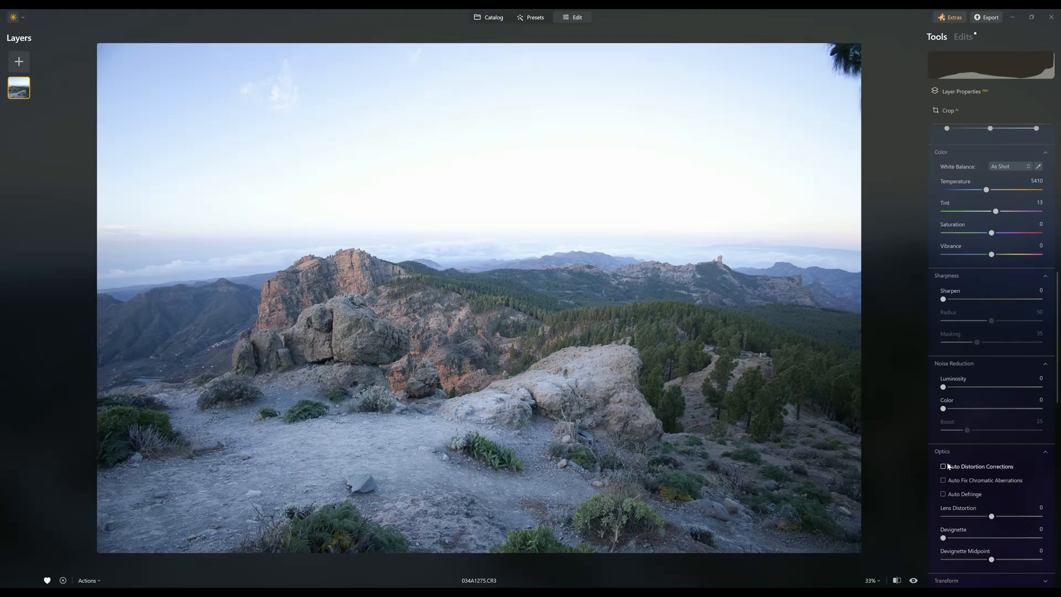
left_click(943, 467)
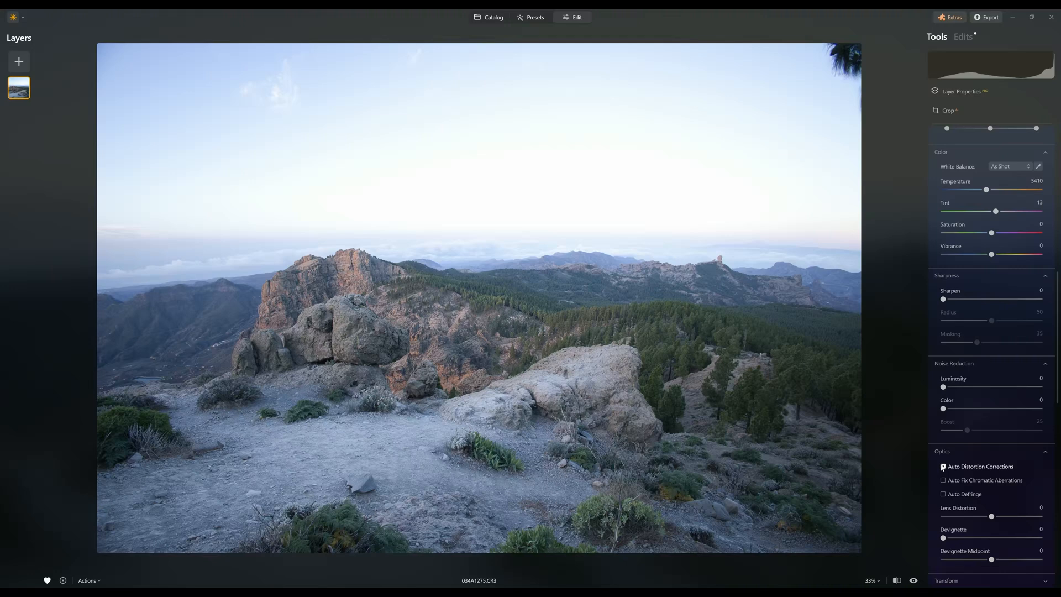
left_click(943, 466)
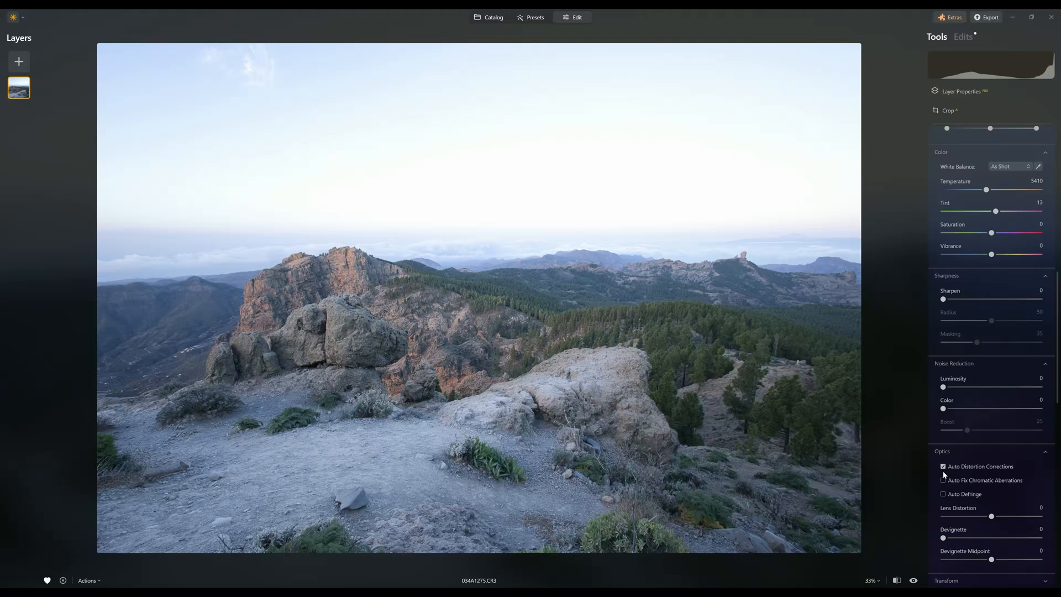
left_click(943, 480)
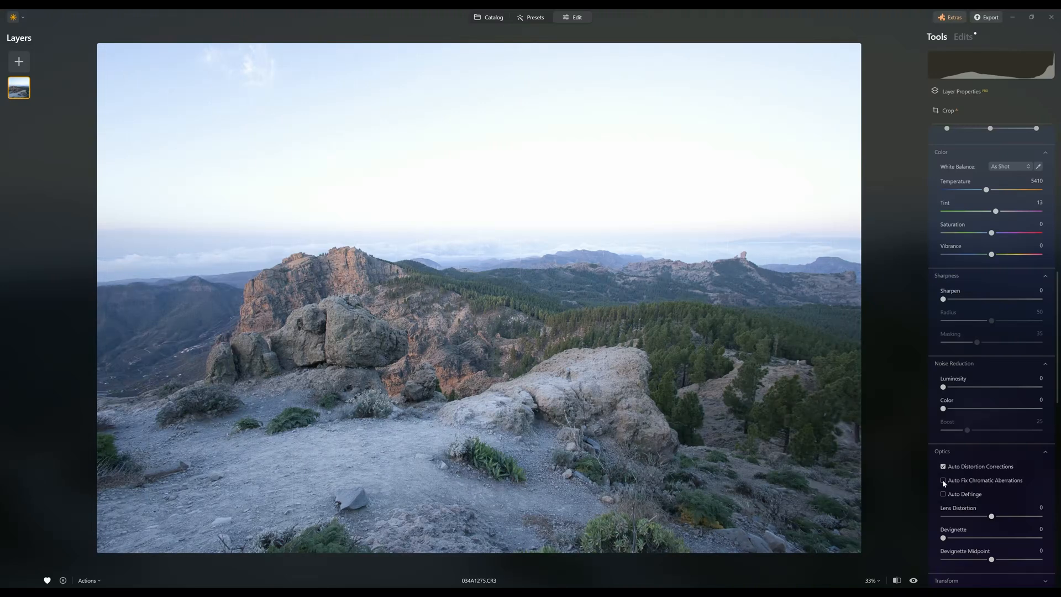
left_click(943, 479)
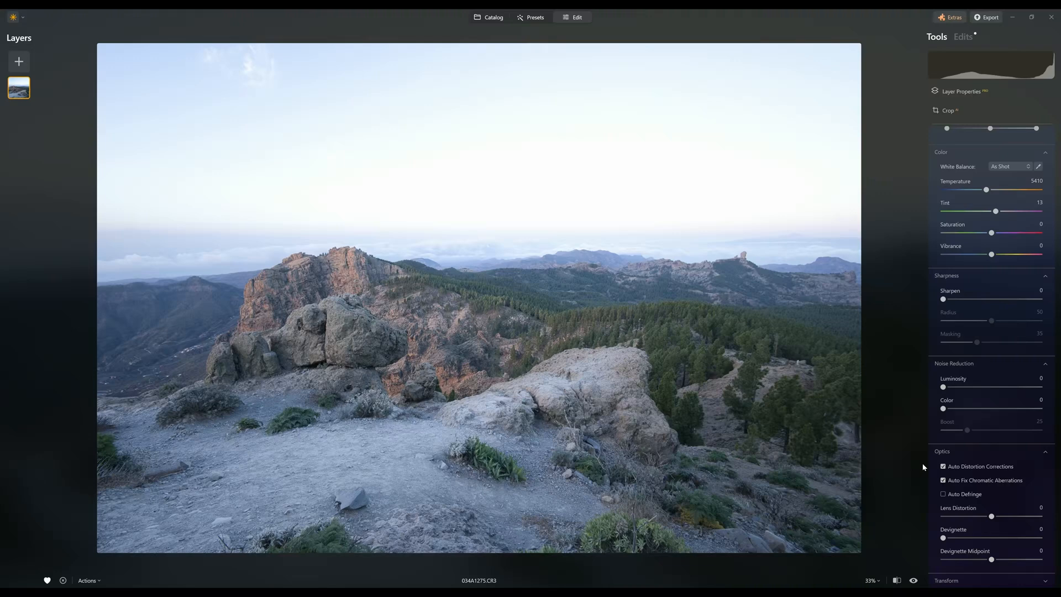
left_click(943, 467)
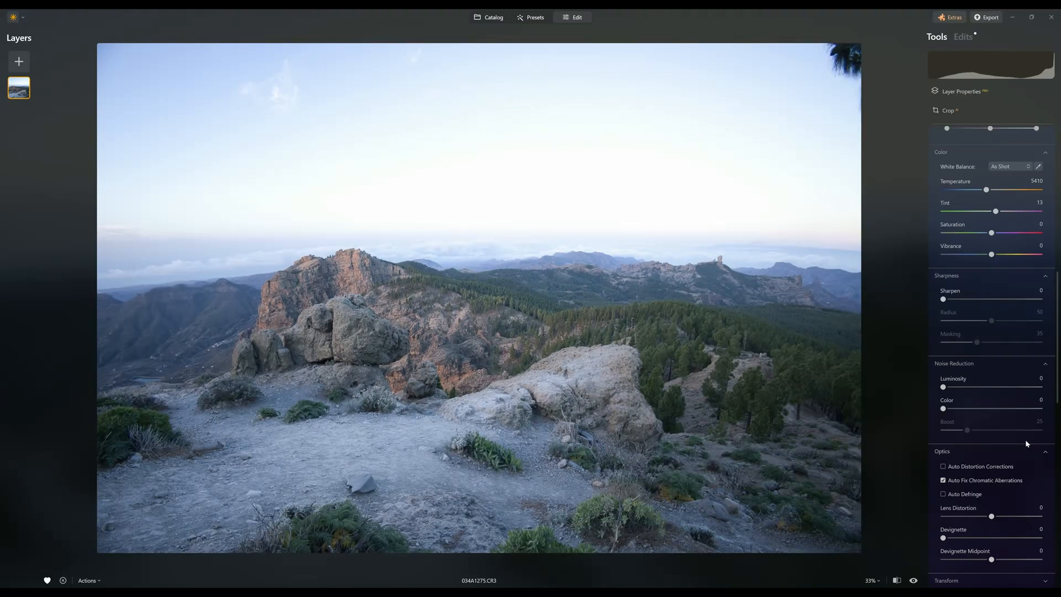
mouse_move(905, 306)
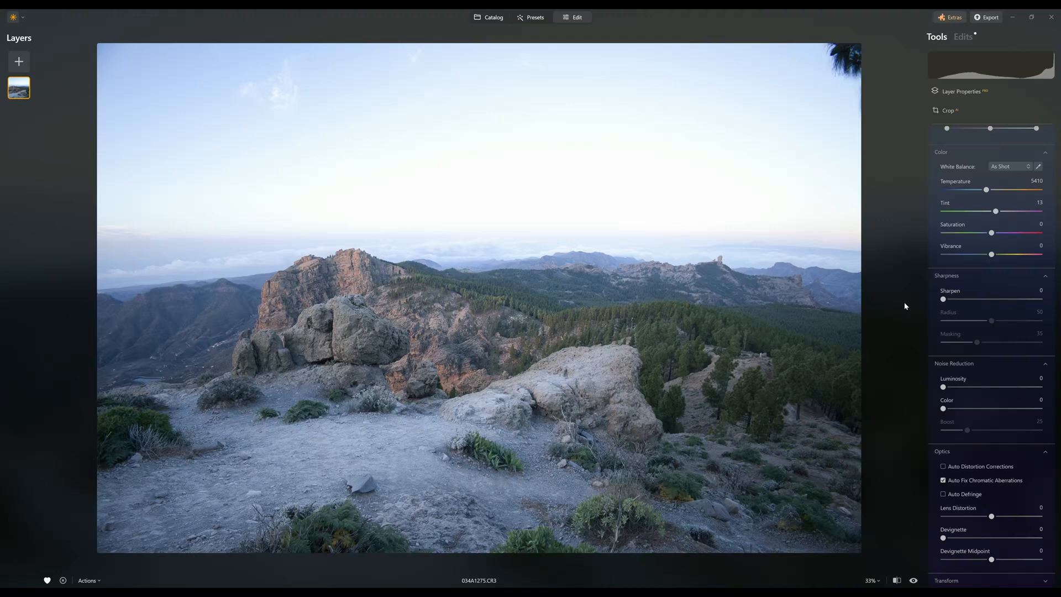
mouse_move(143, 200)
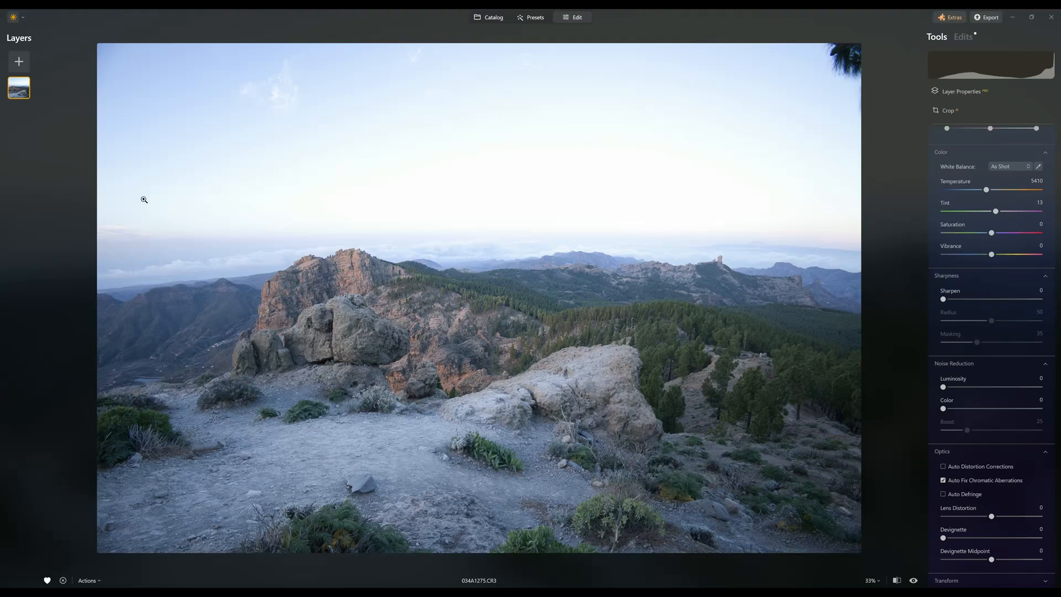
mouse_move(836, 73)
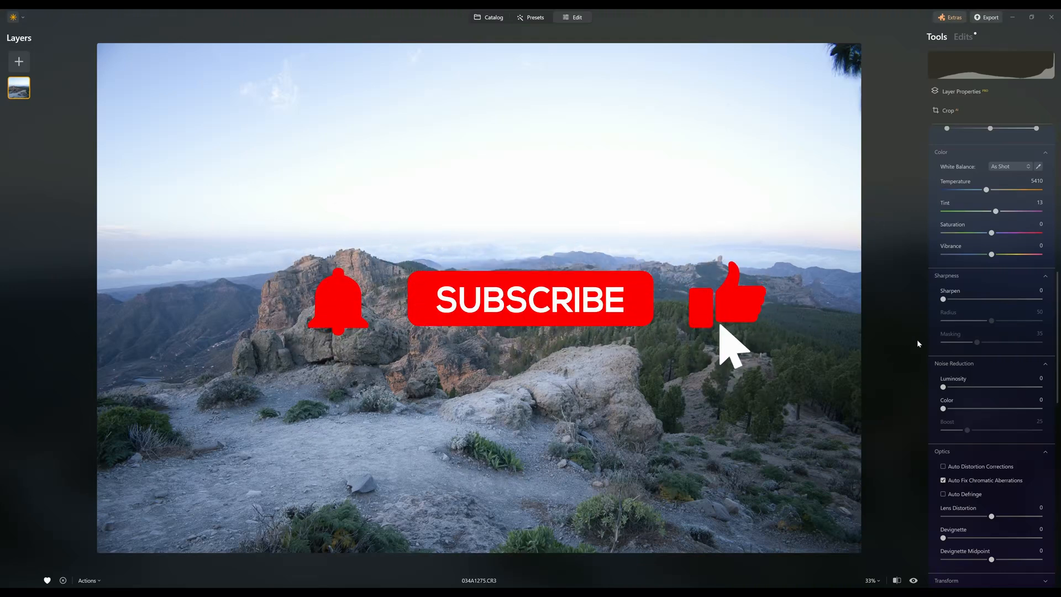
Apply the Canon EOS R5 Camera Landscape profile with warmer white balance, then close Develop
scroll("down", 3)
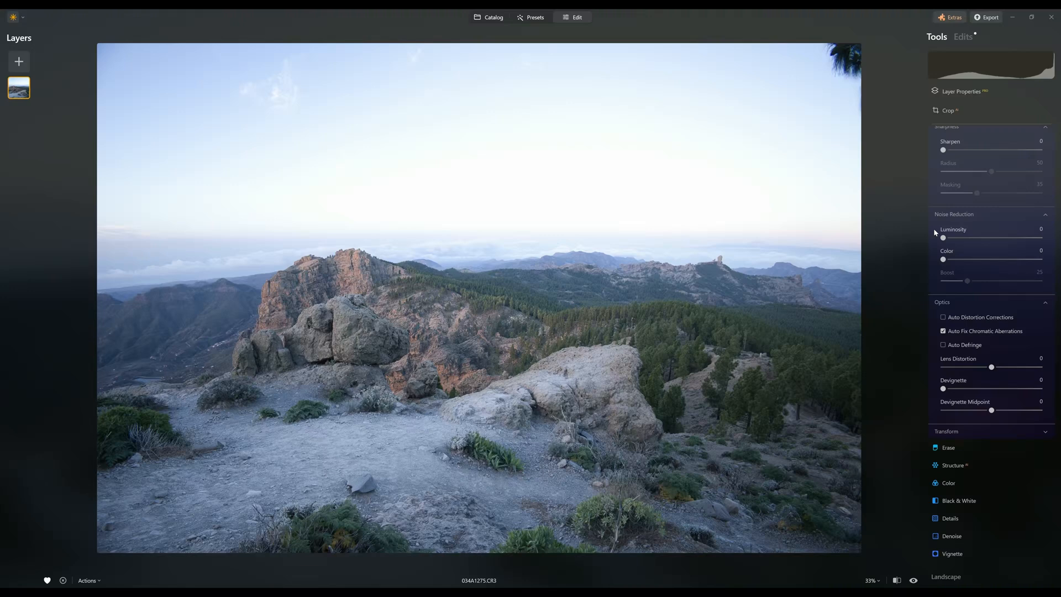
mouse_move(933, 396)
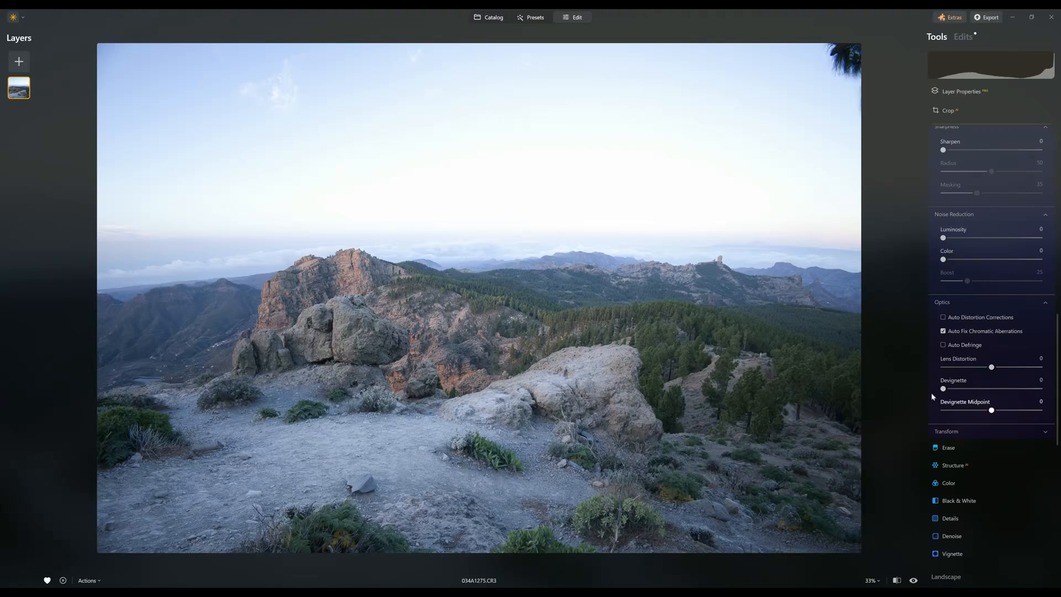
mouse_move(320, 533)
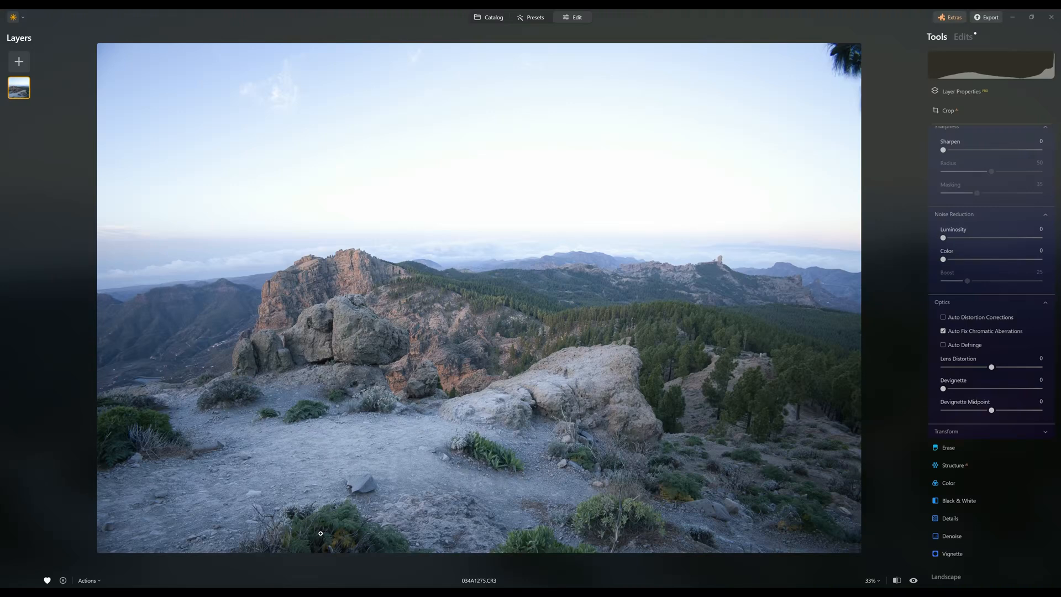
mouse_move(912, 282)
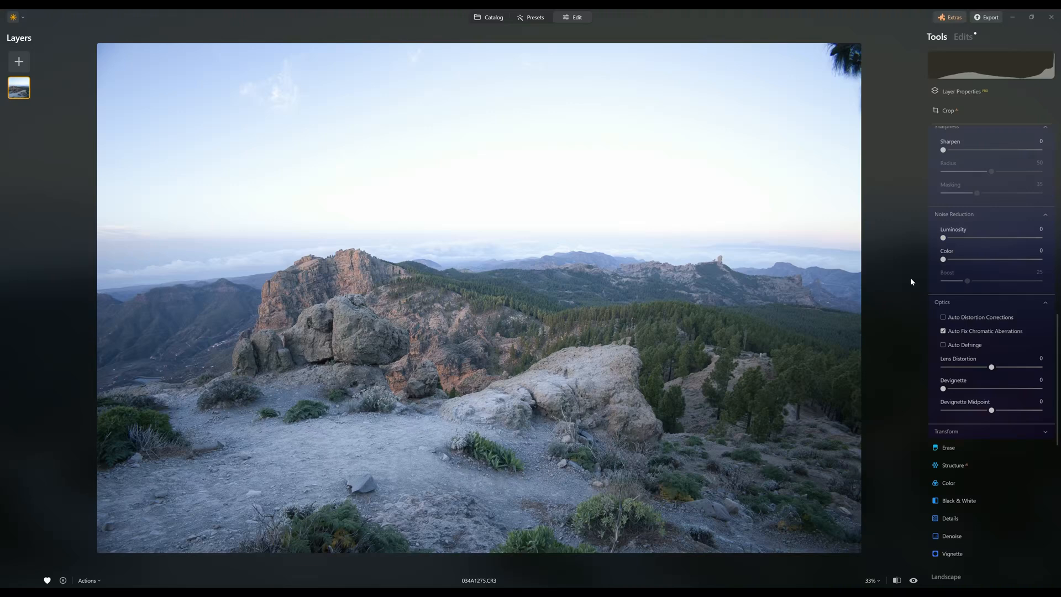
scroll("up", 3)
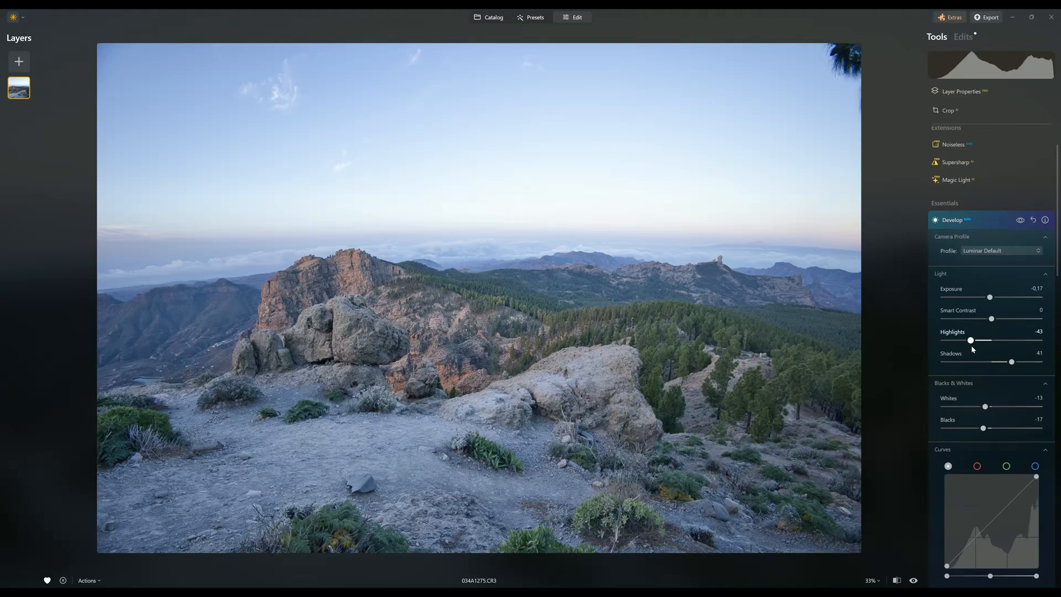
mouse_move(814, 387)
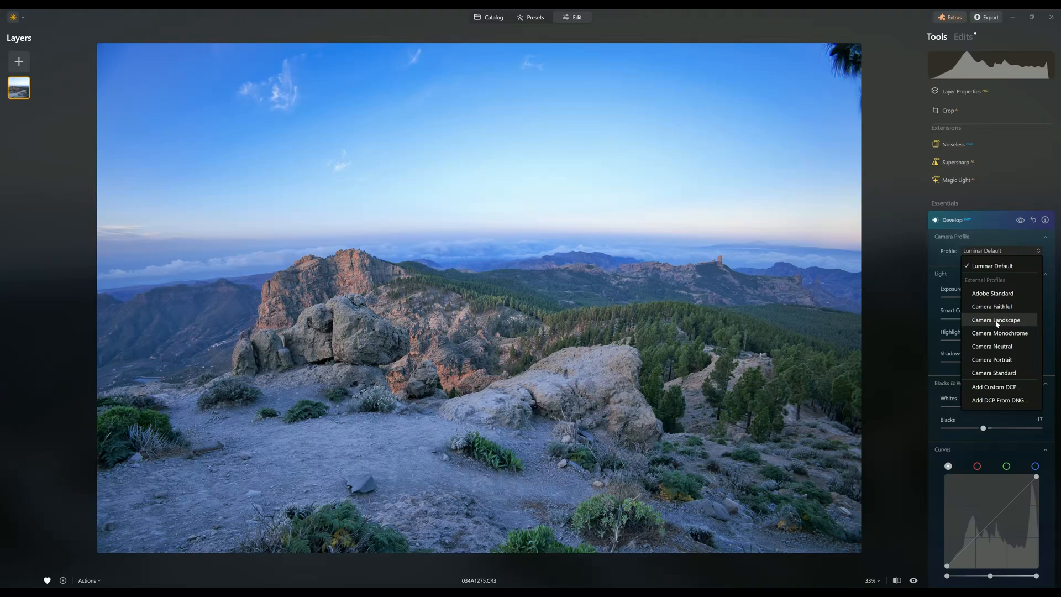
left_click(996, 320)
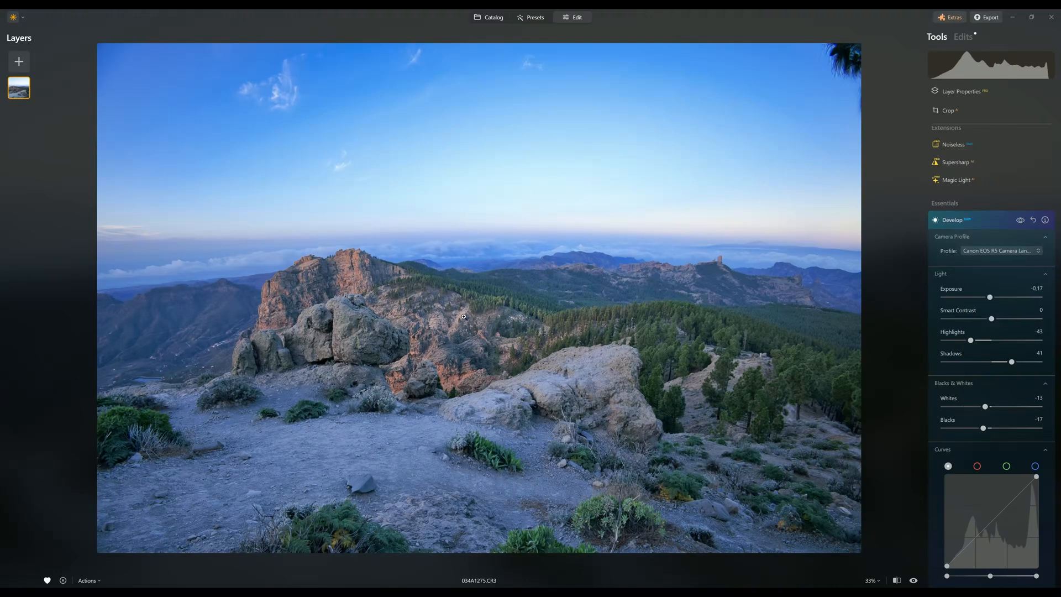
mouse_move(574, 397)
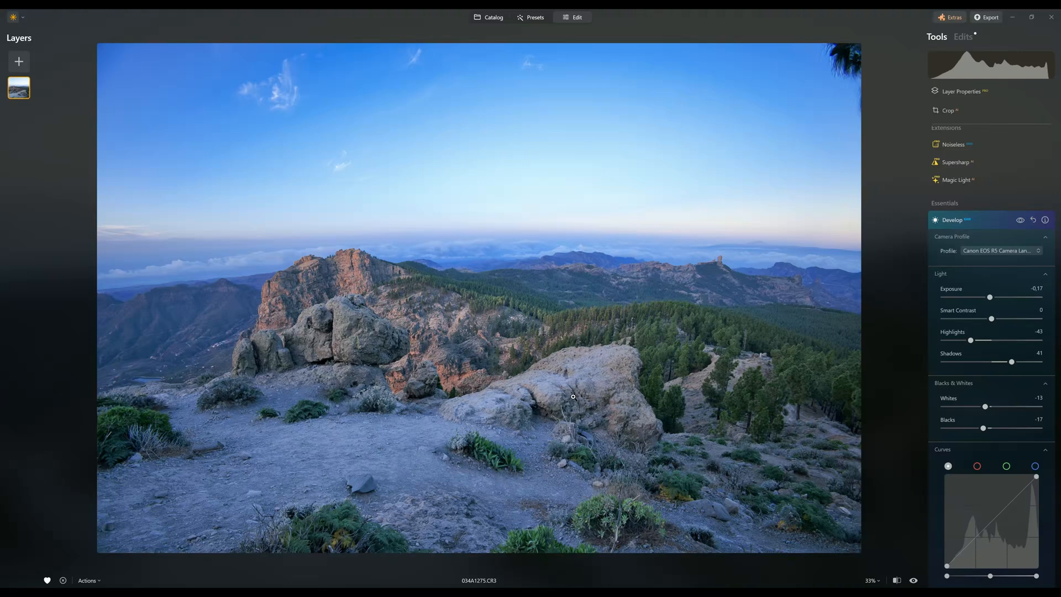
mouse_move(498, 307)
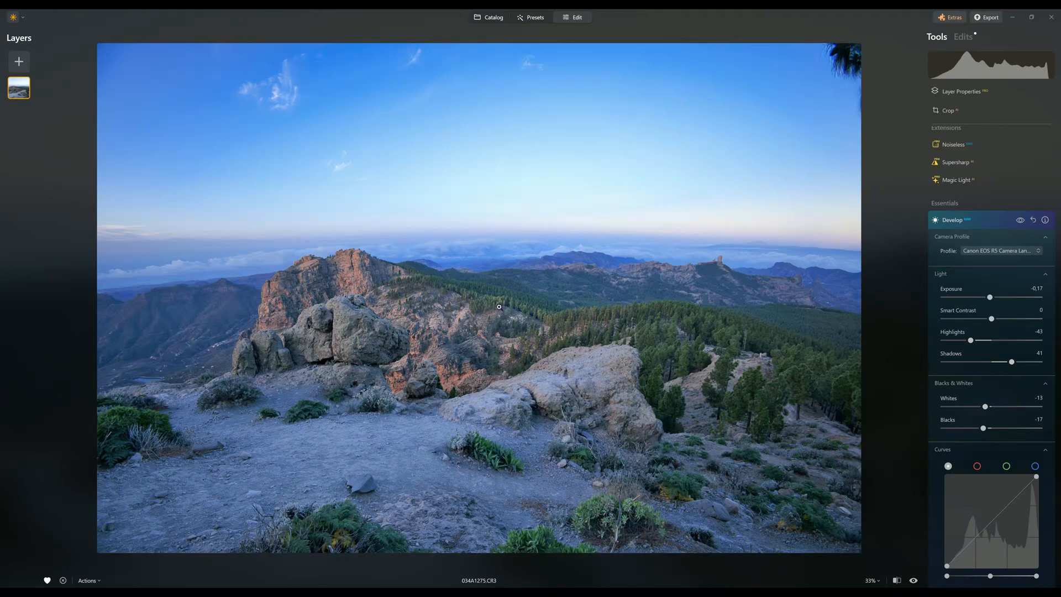
mouse_move(694, 293)
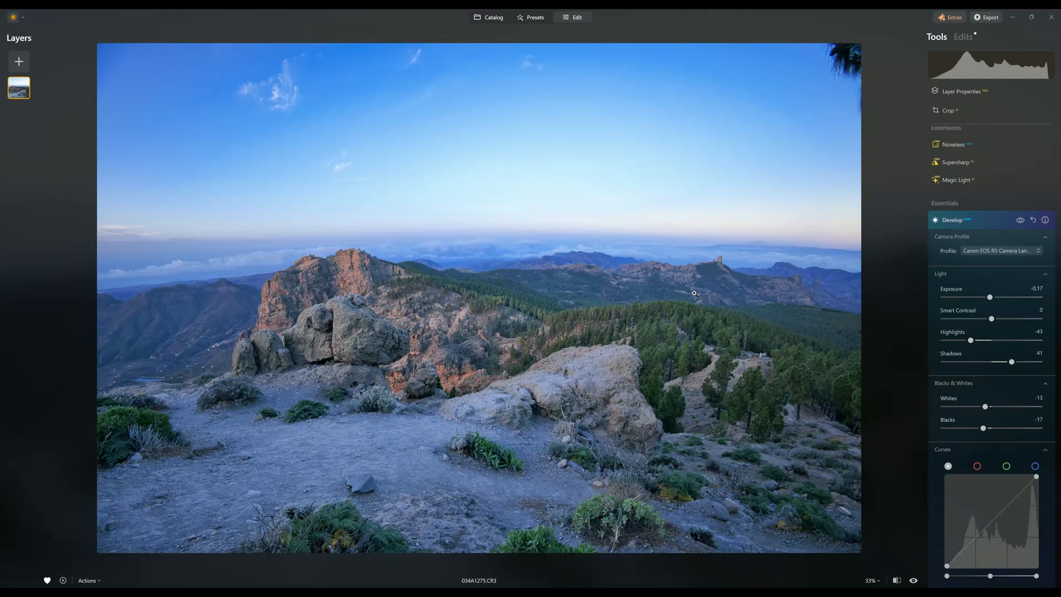
mouse_move(990, 229)
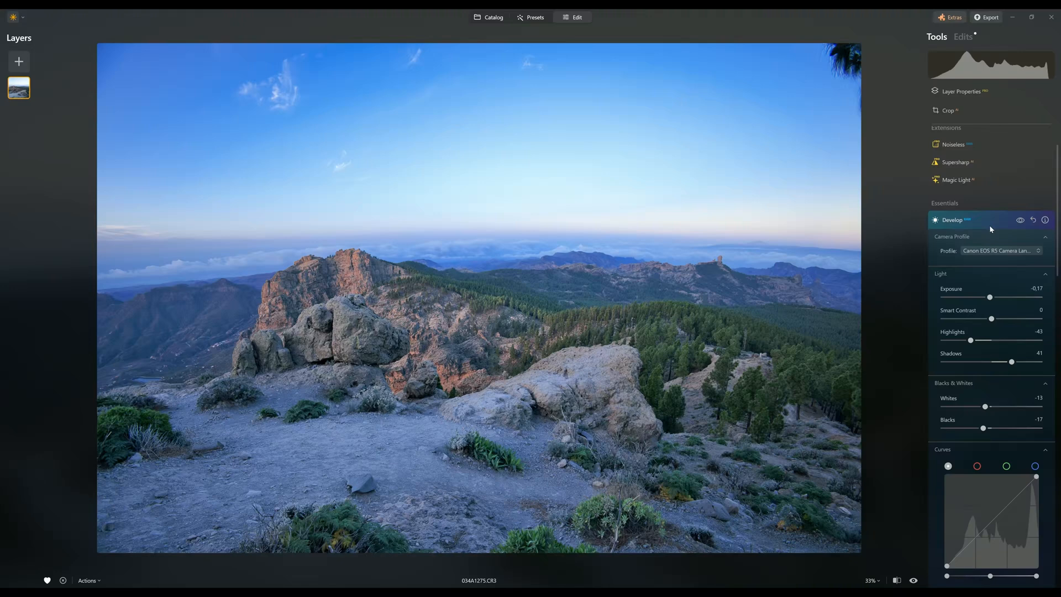
left_click(1020, 220)
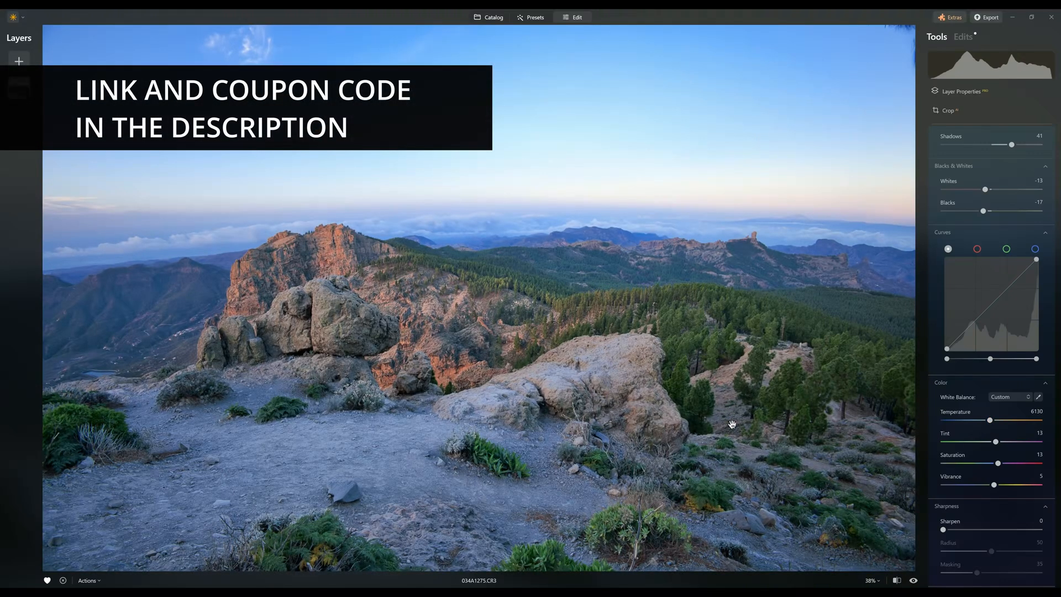
left_click(936, 37)
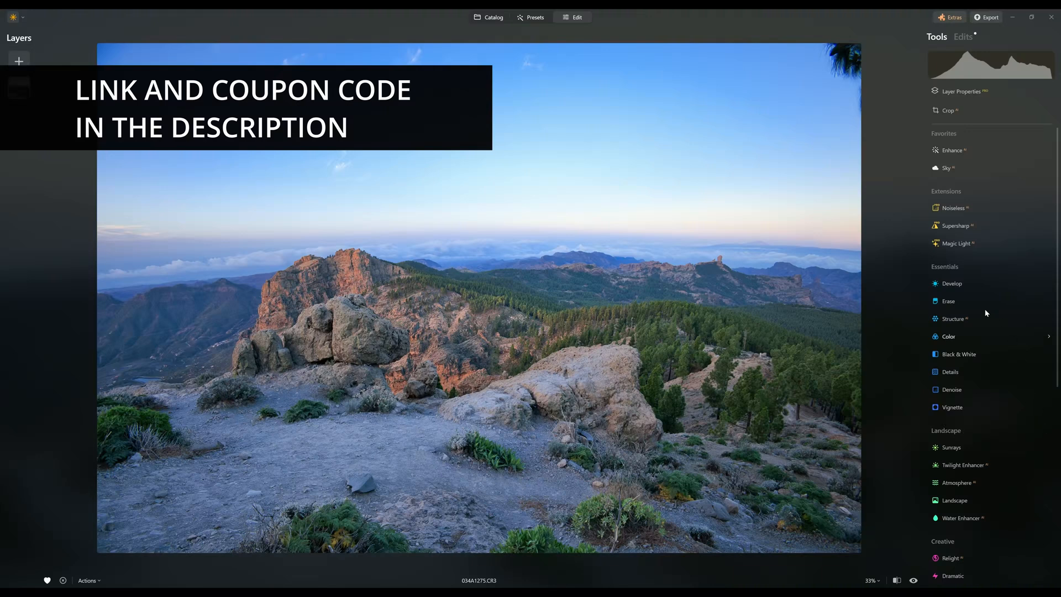
Look through the Color tool's saturation and HSL sliders unchanged, then return to Develop
left_click(949, 336)
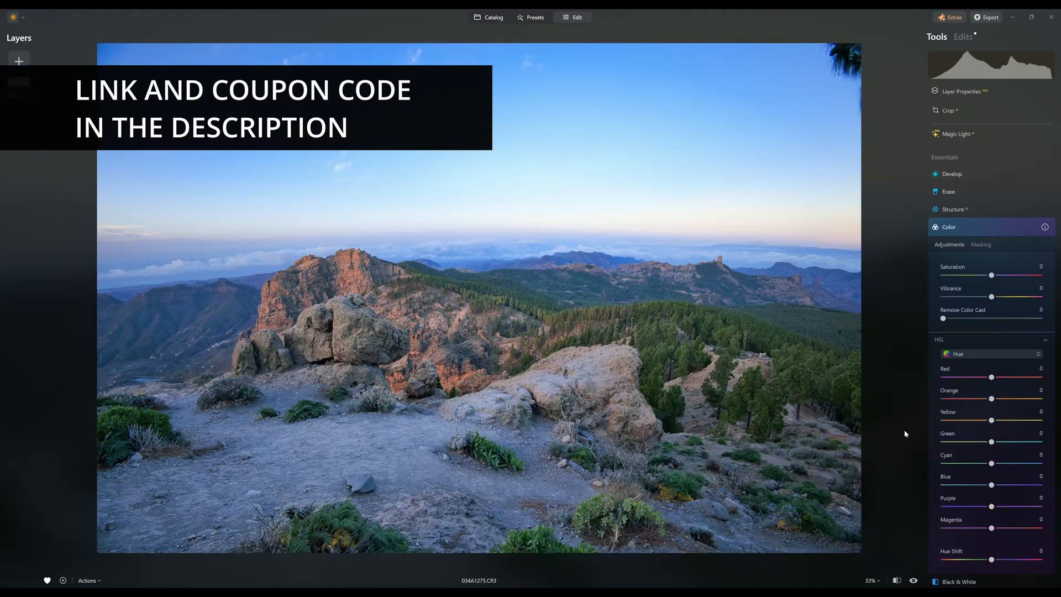
mouse_move(924, 436)
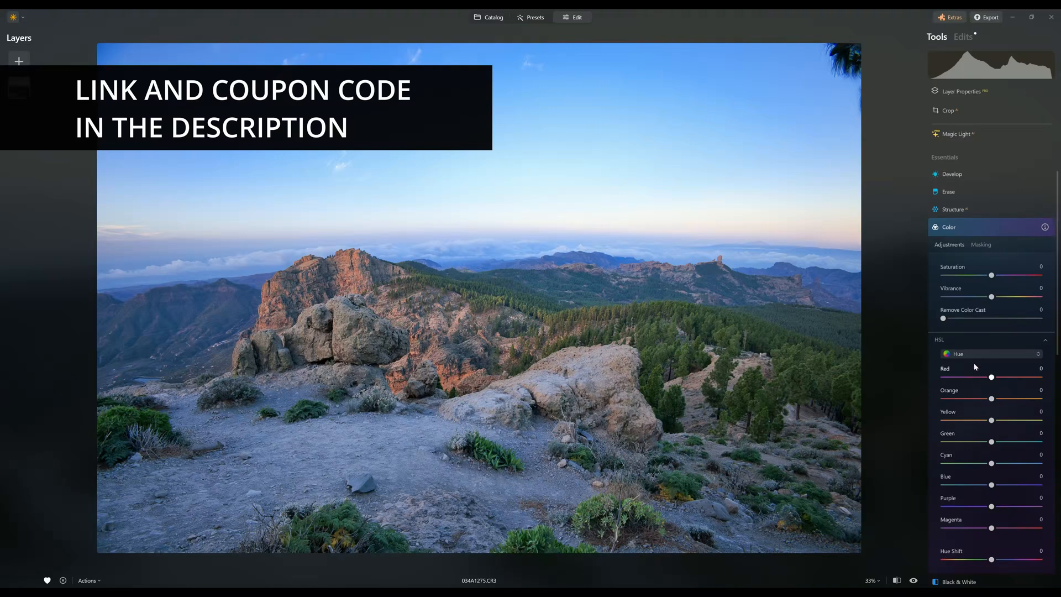
scroll("down", 3)
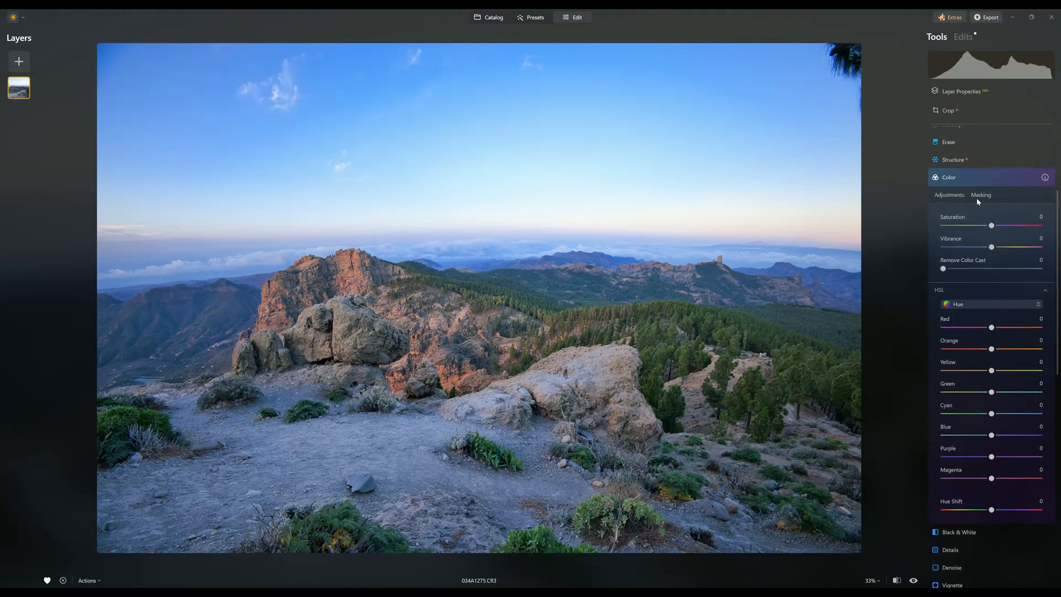
scroll("up", 3)
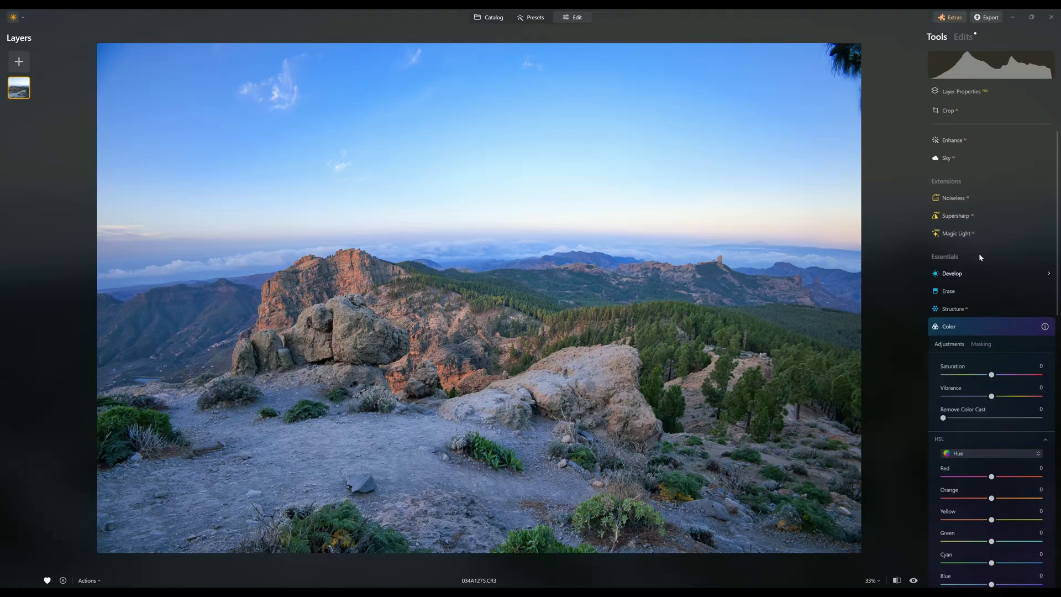
mouse_move(968, 280)
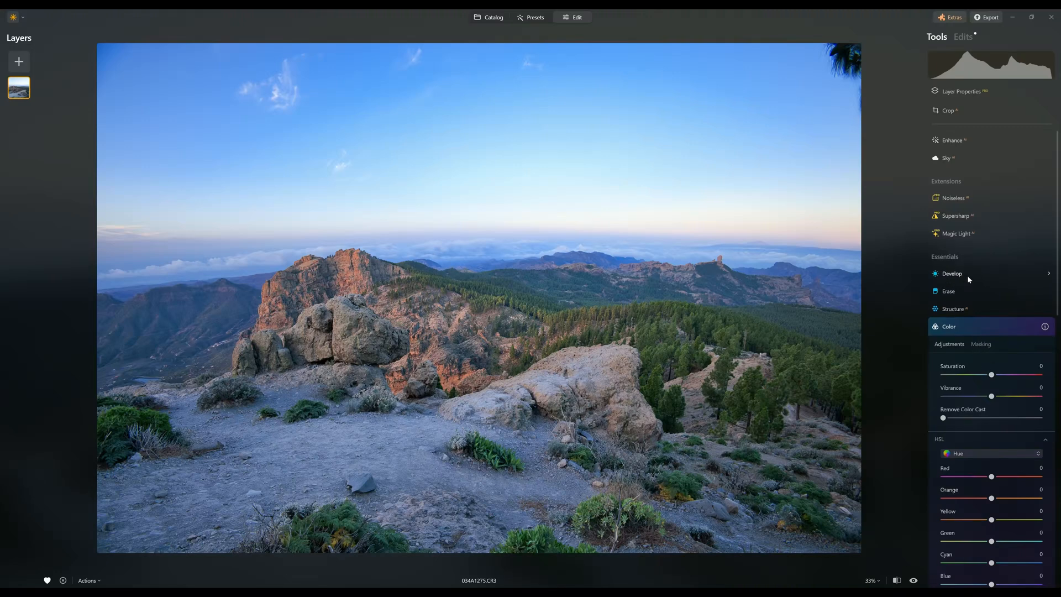
left_click(953, 273)
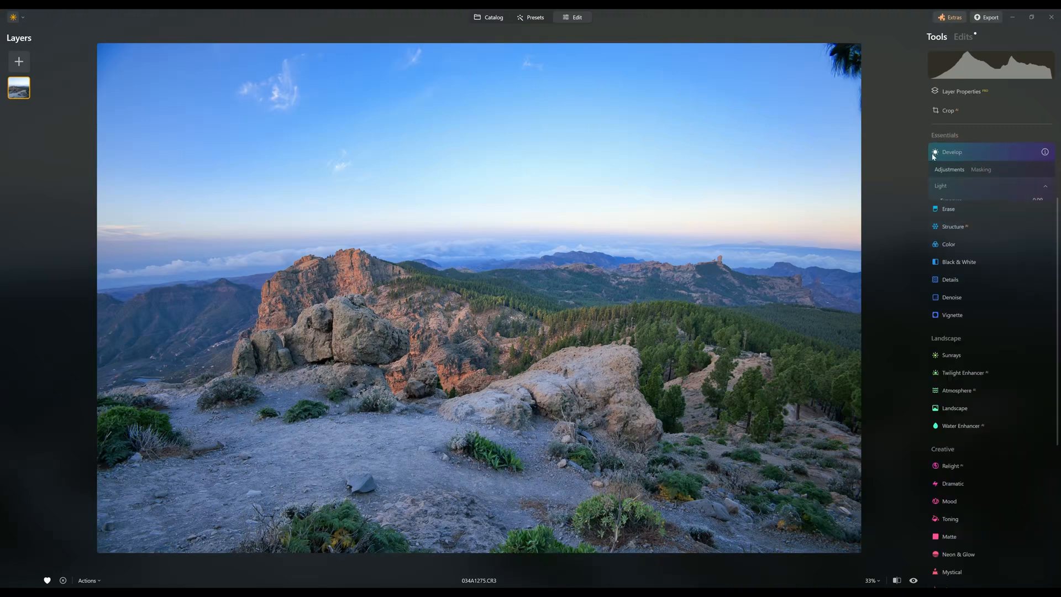
Show Develop's masking options: brush, gradients, luminosity, Mask AI, object select
left_click(951, 152)
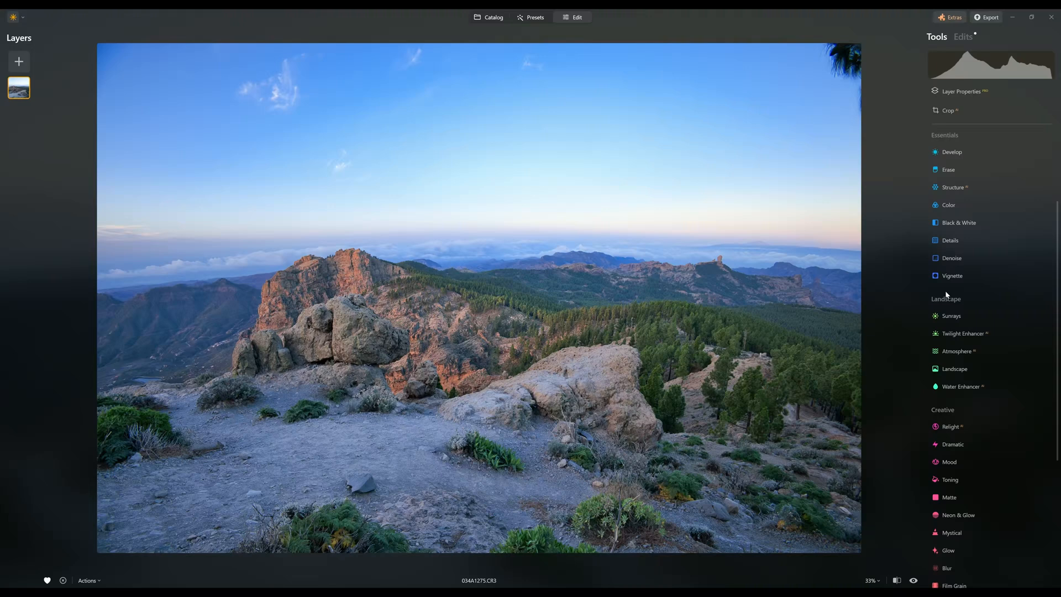
left_click(952, 151)
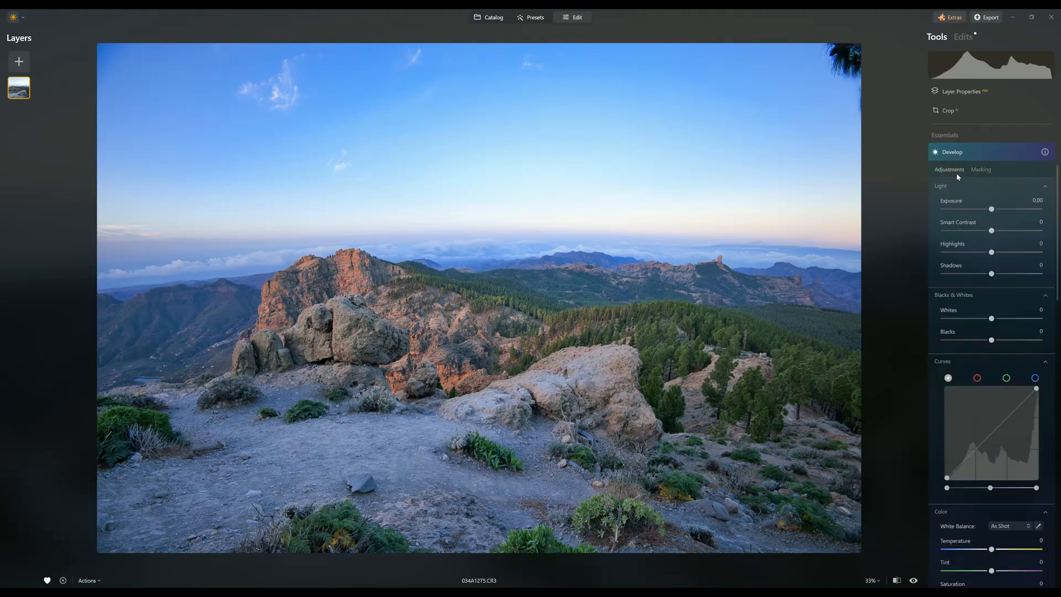
mouse_move(962, 360)
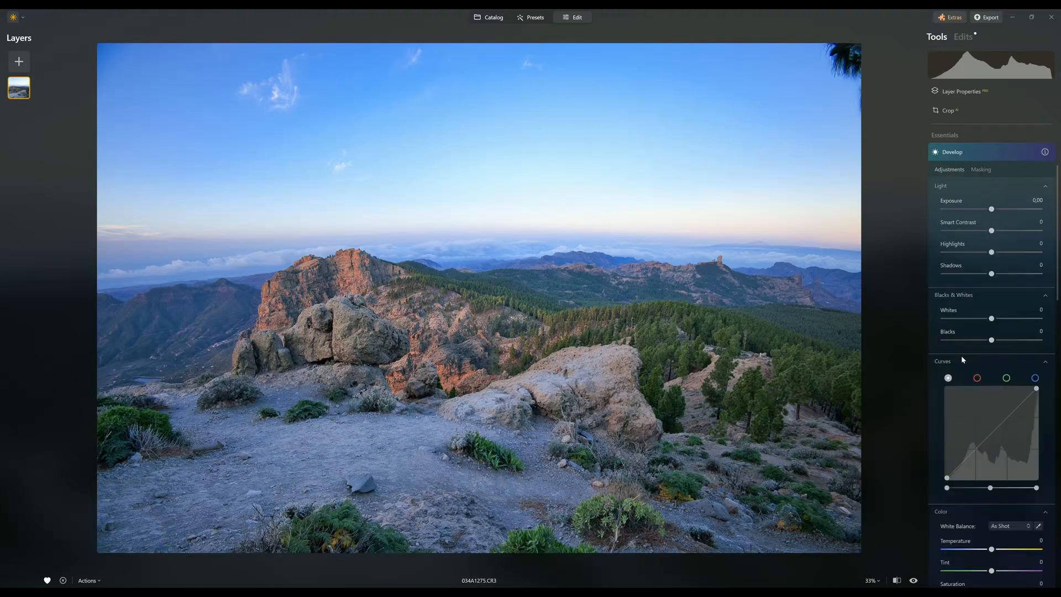
scroll("down", 3)
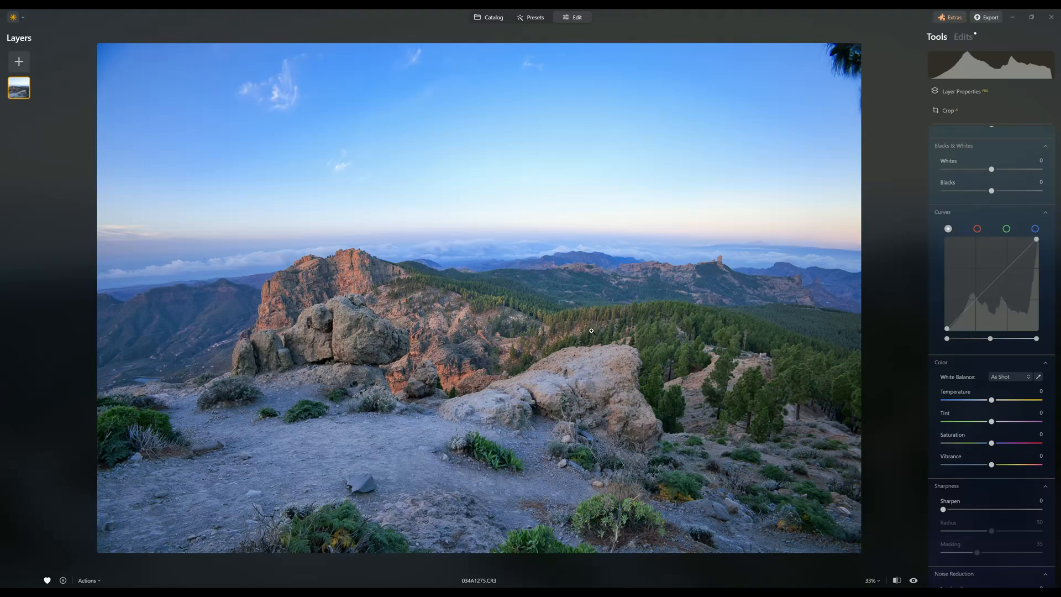
left_click(952, 152)
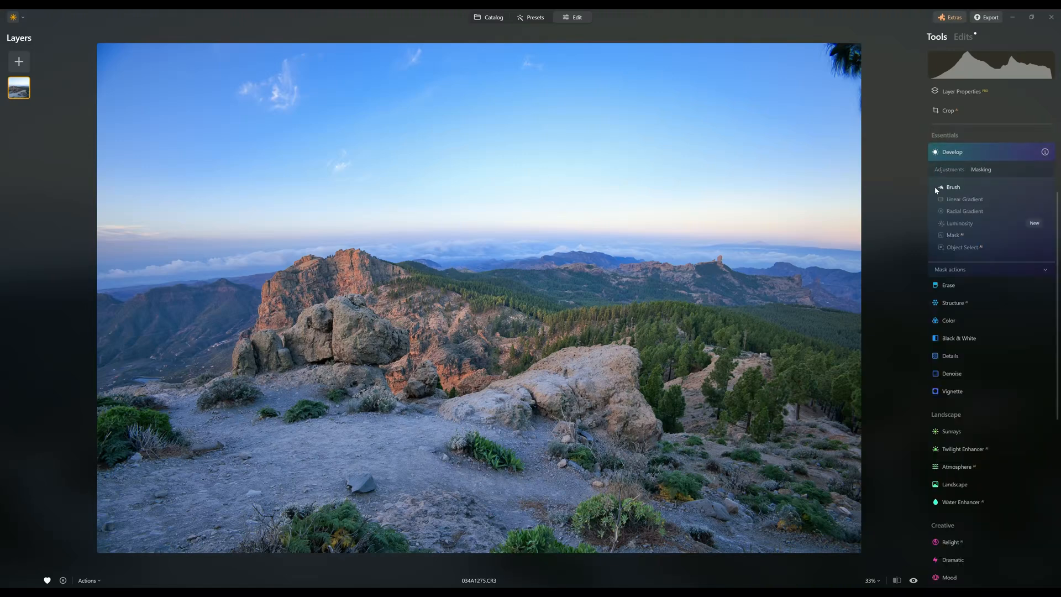
Try the brush mask, back out, and bring up the Mask AI categories
left_click(952, 188)
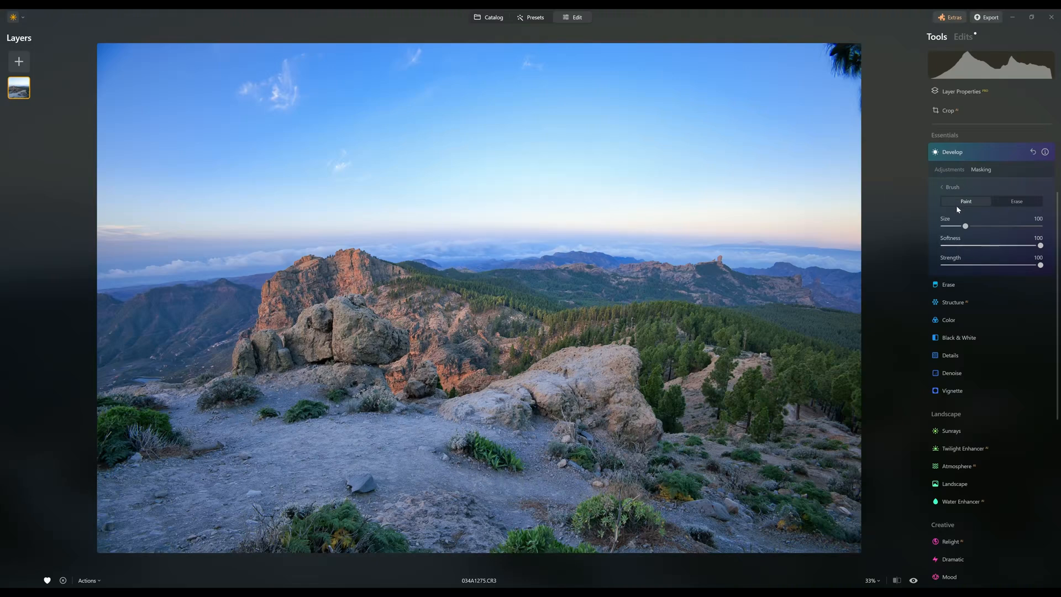
left_click(942, 188)
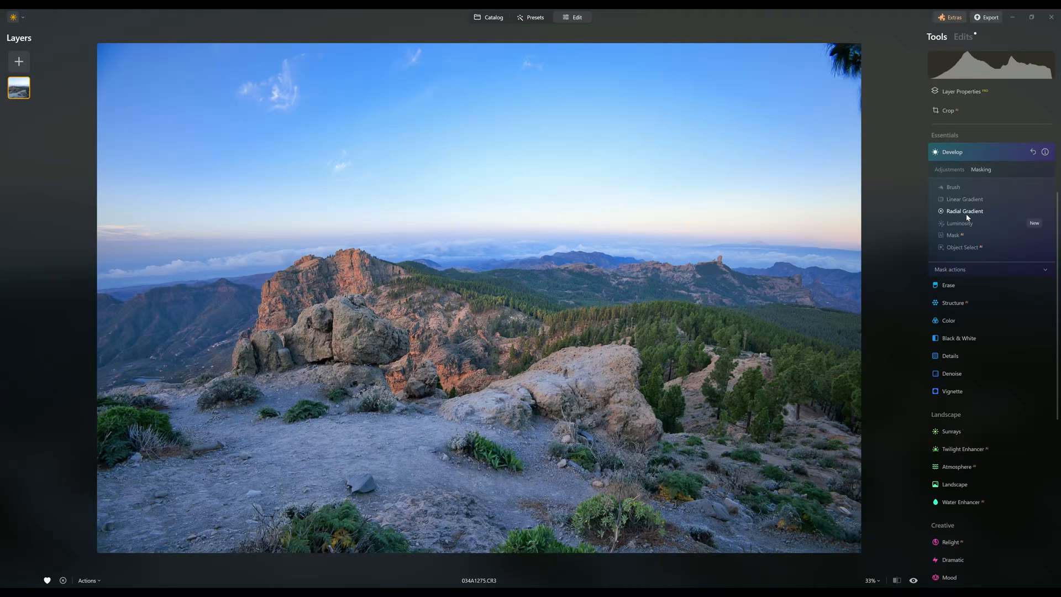
mouse_move(959, 223)
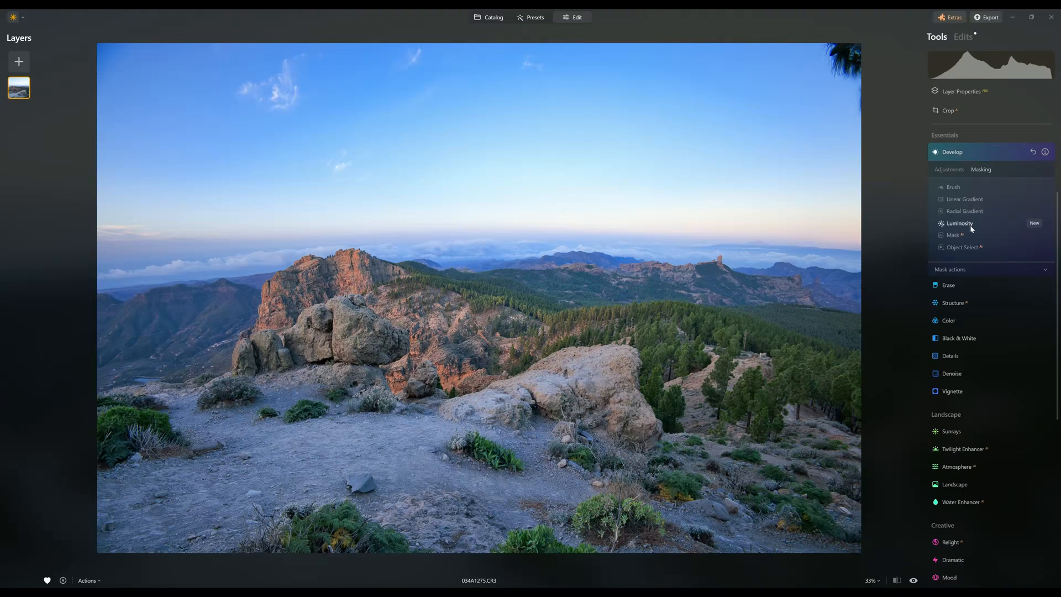
mouse_move(966, 228)
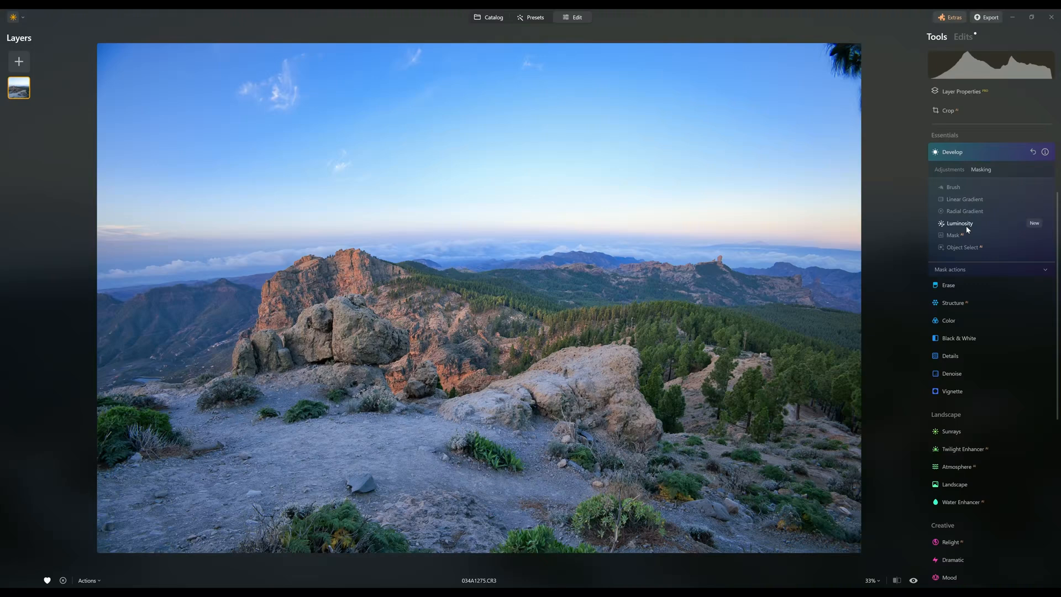
mouse_move(964, 224)
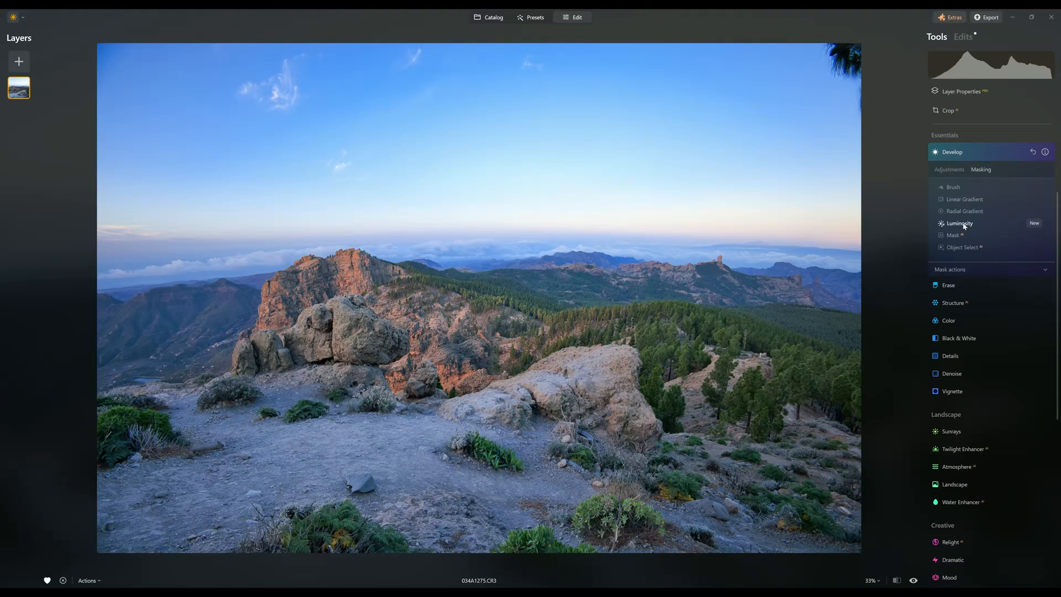
mouse_move(963, 238)
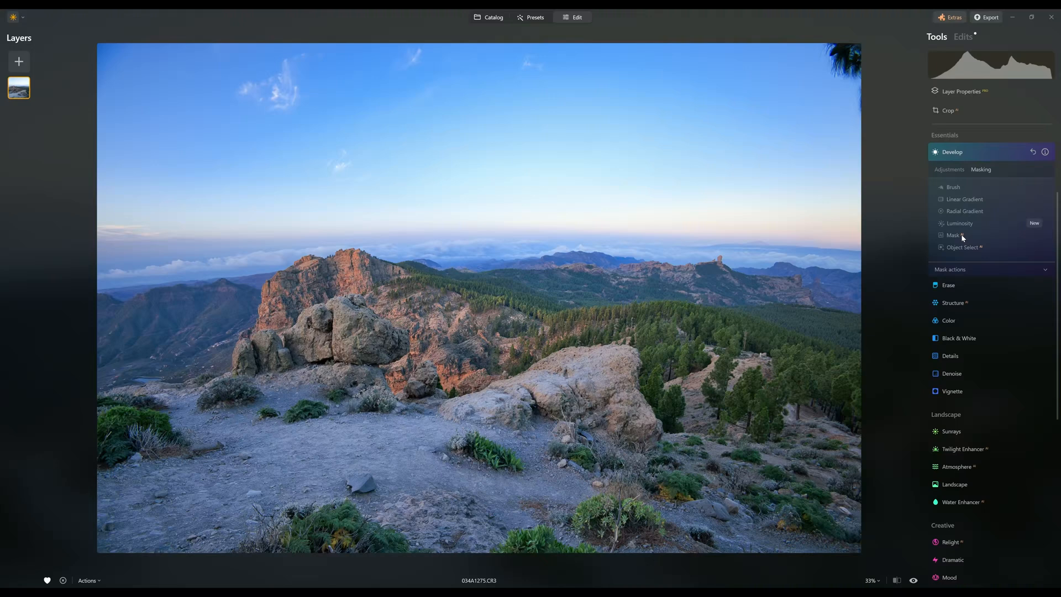
left_click(955, 235)
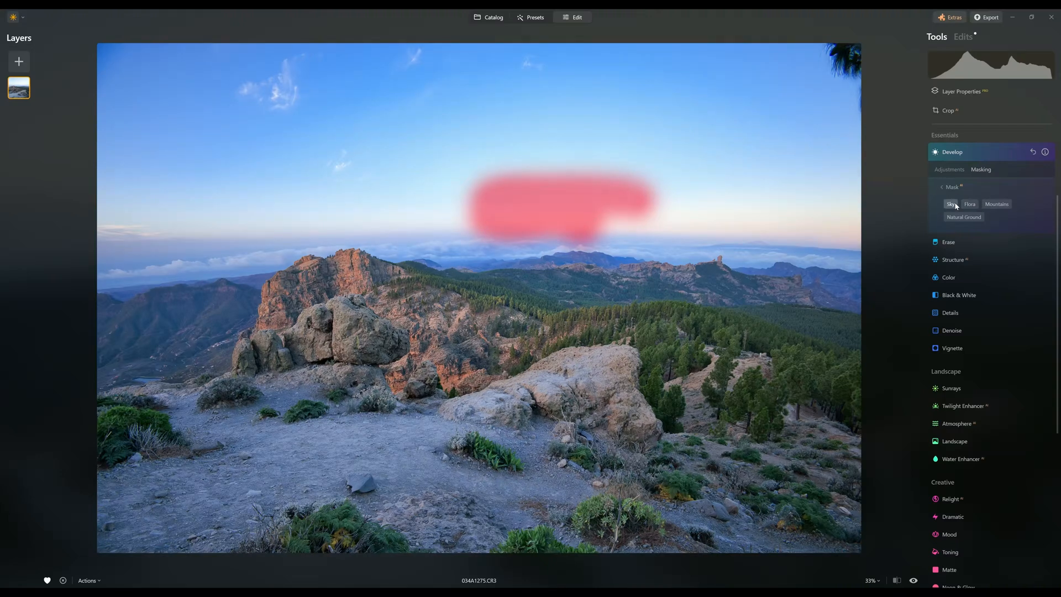
mouse_move(997, 204)
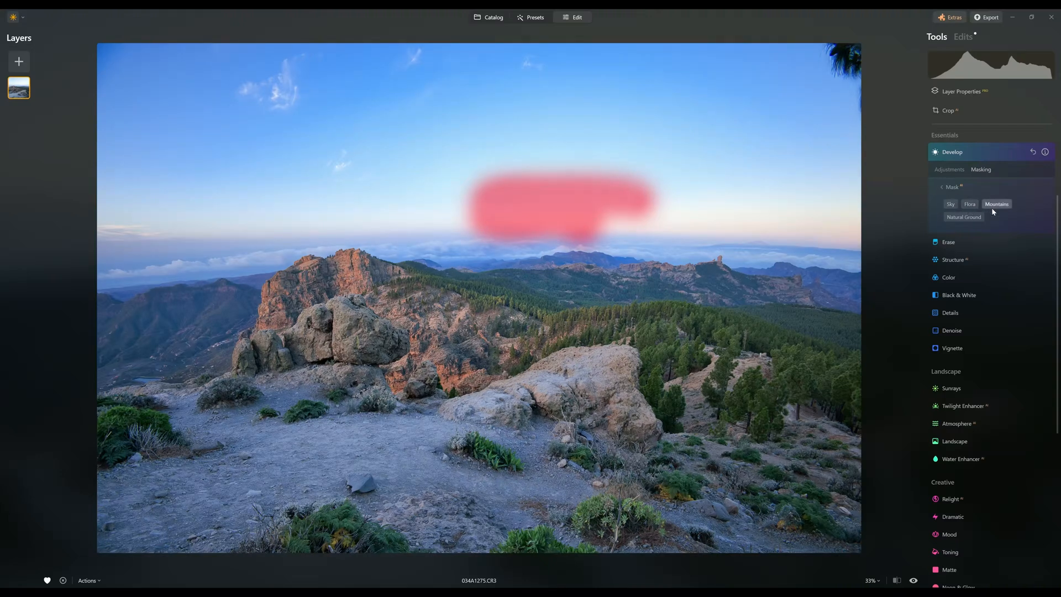
left_click(950, 204)
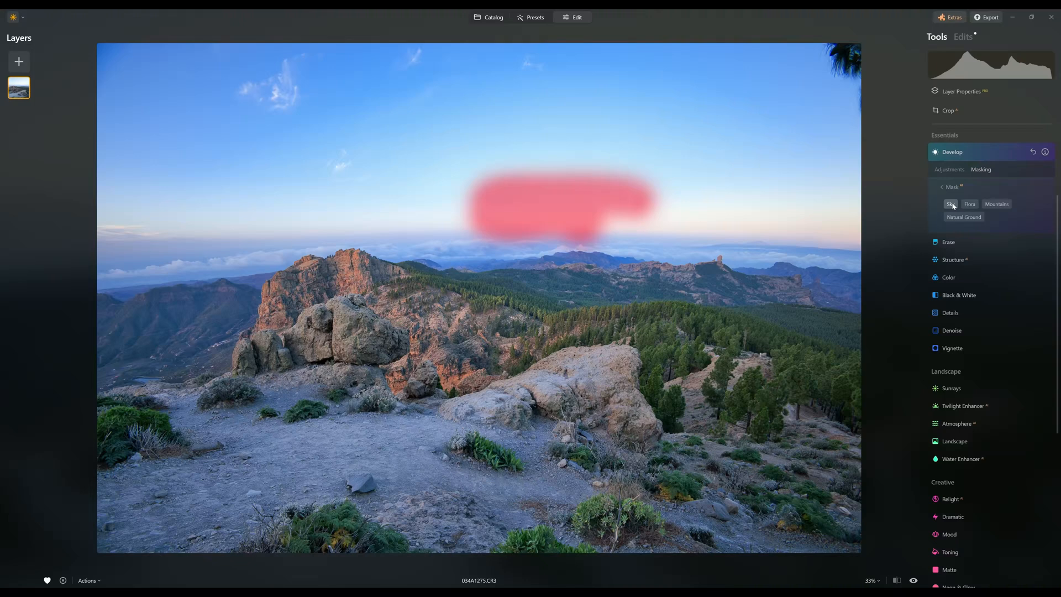
mouse_move(489, 191)
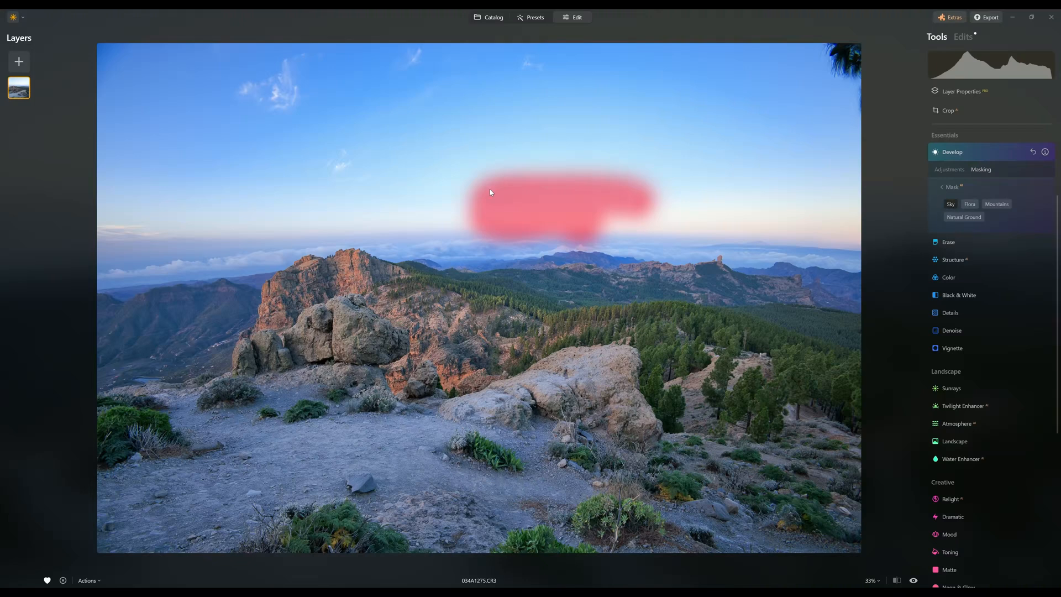
left_click(951, 203)
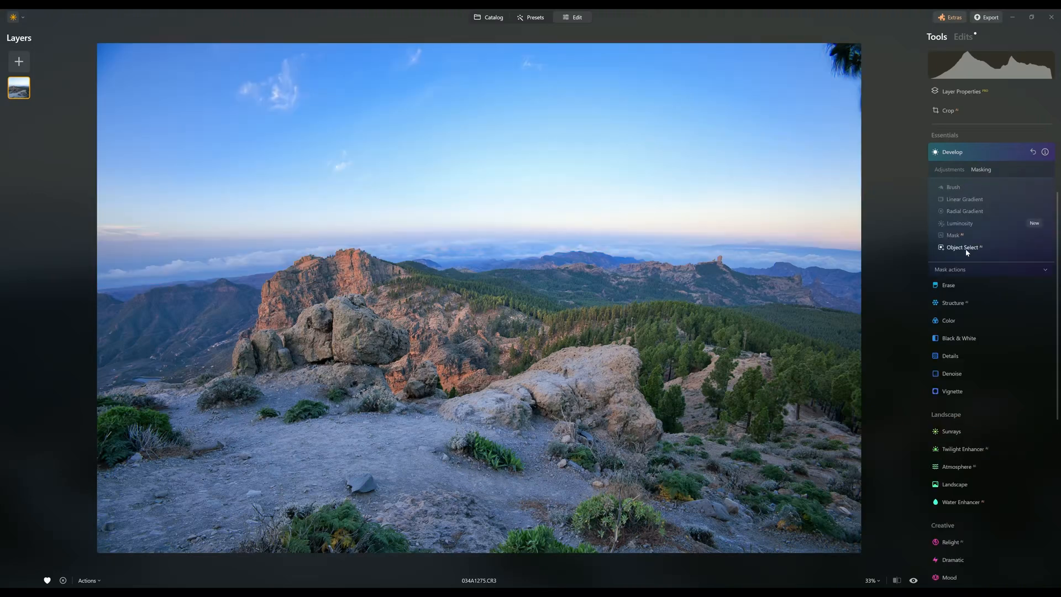
left_click(964, 247)
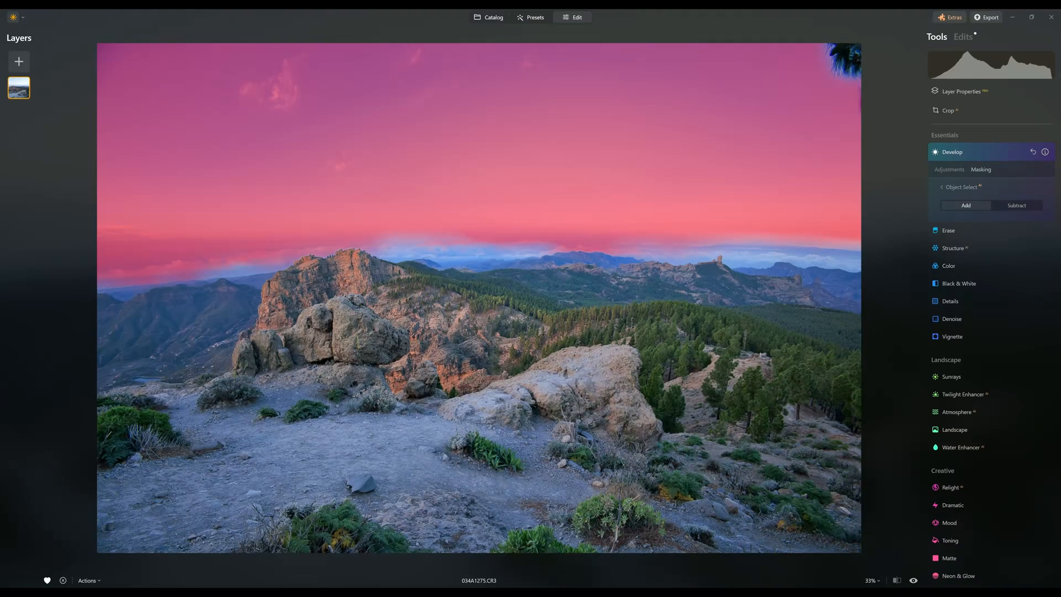
Mask the sky for Develop, compare mask and adjustment views, then close Develop
left_click(589, 375)
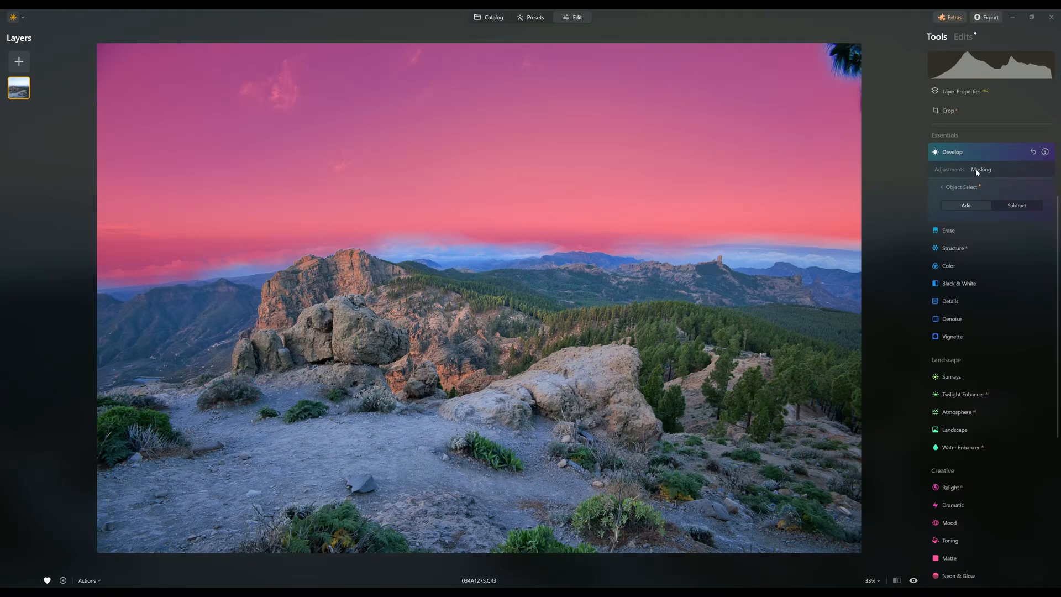
left_click(948, 169)
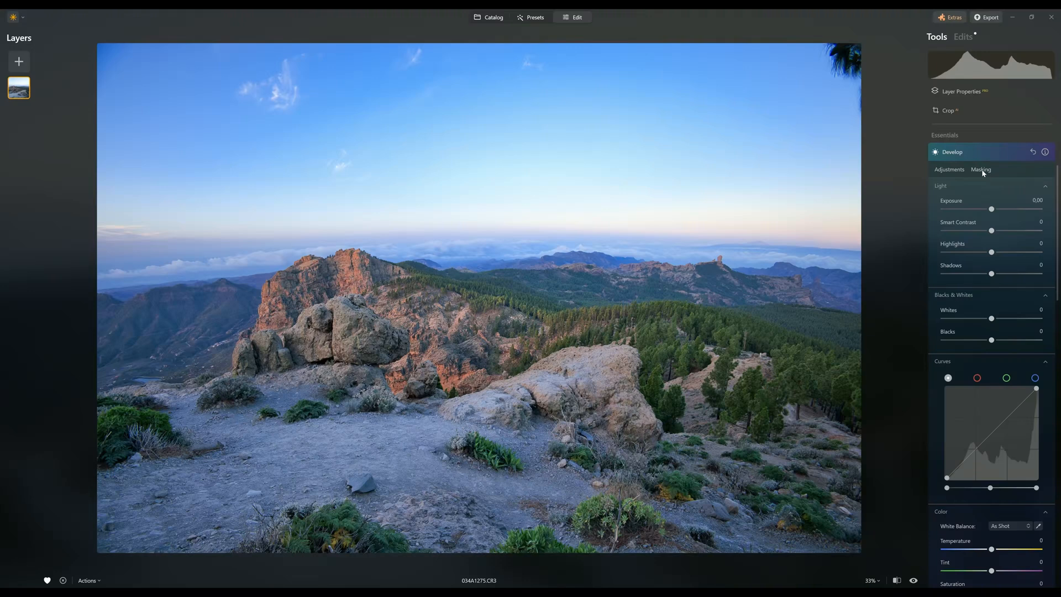
left_click(981, 169)
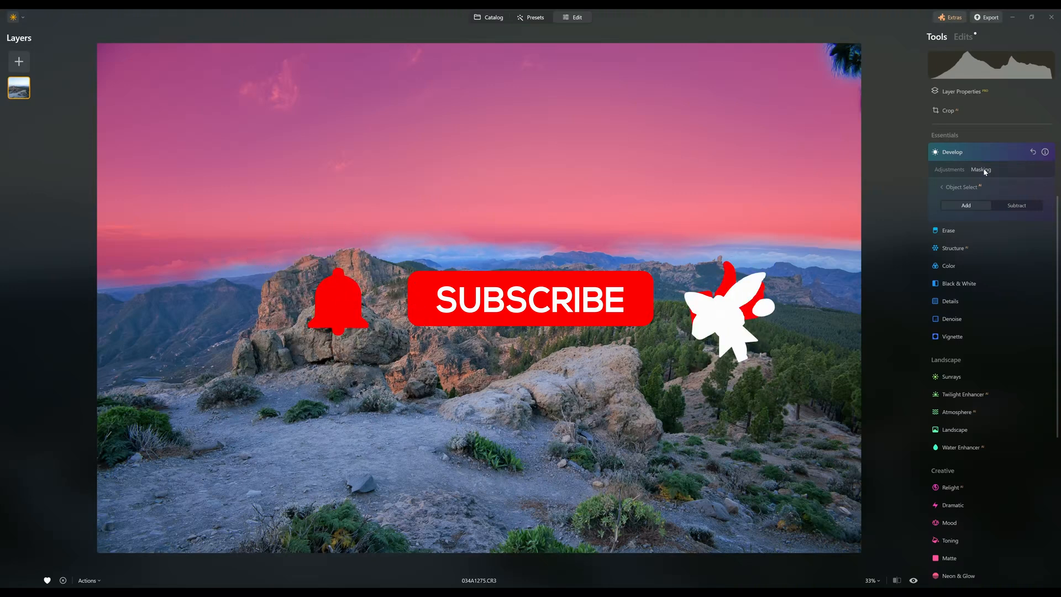
left_click(949, 169)
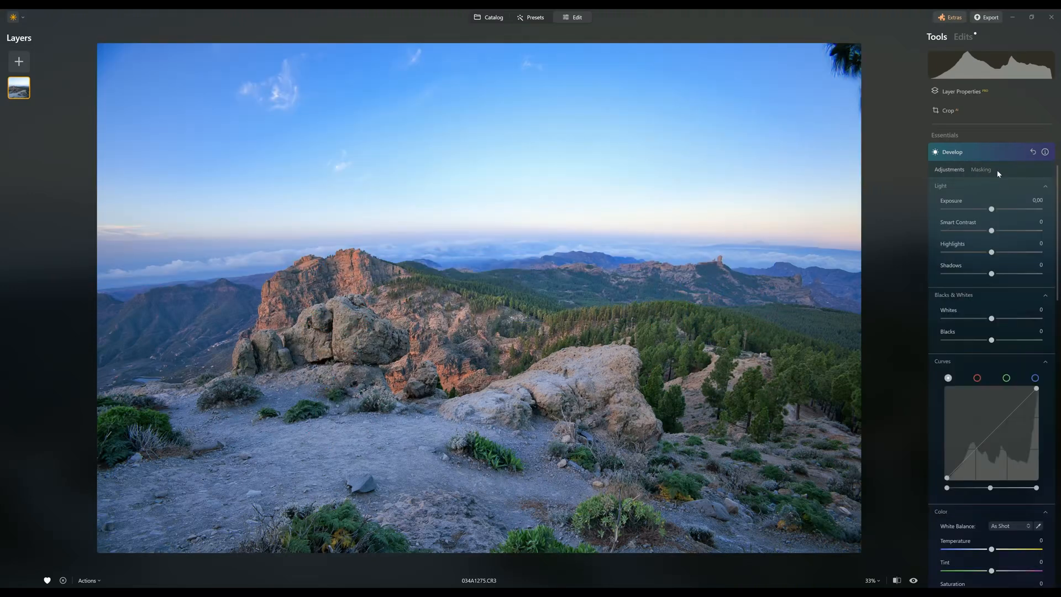
left_click(980, 169)
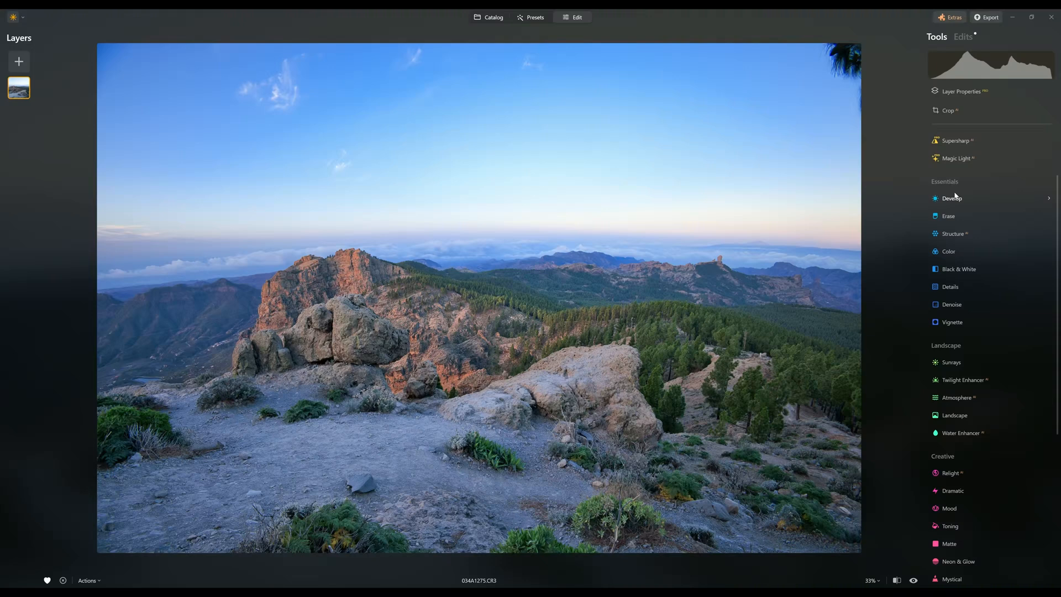
mouse_move(957, 198)
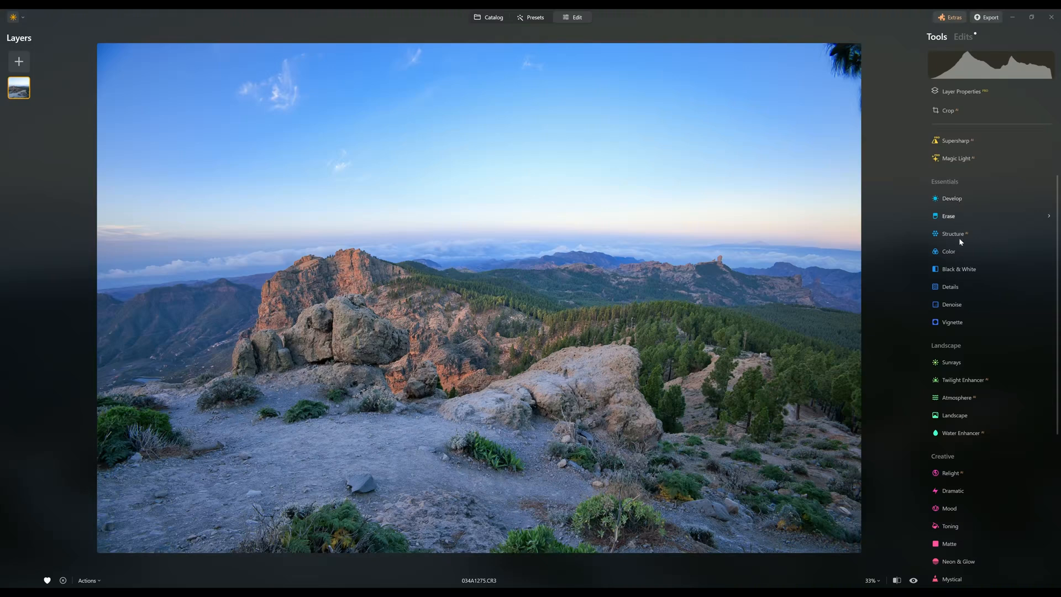
left_click(948, 251)
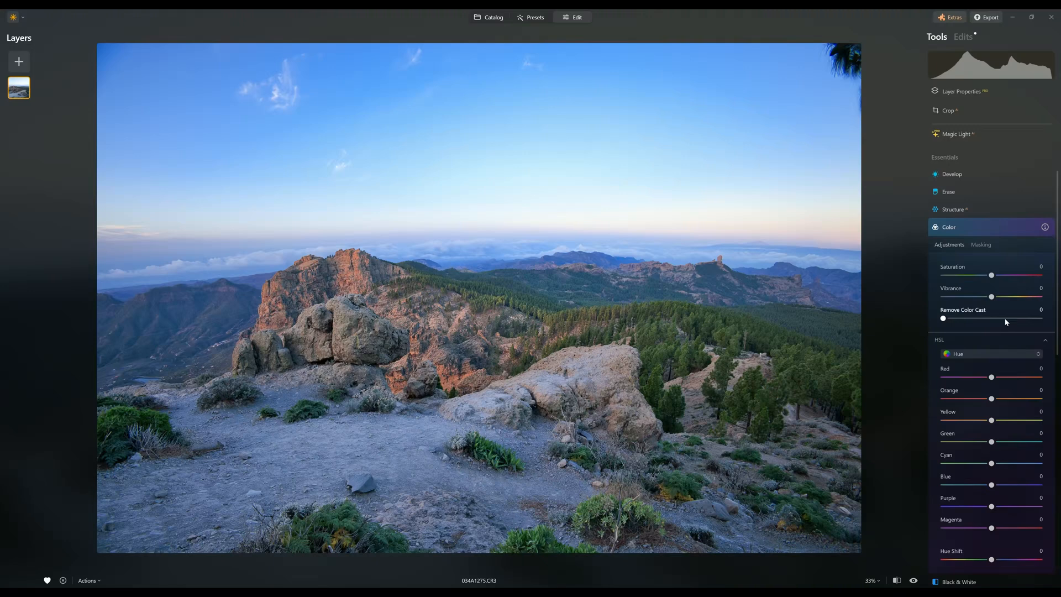
mouse_move(1004, 237)
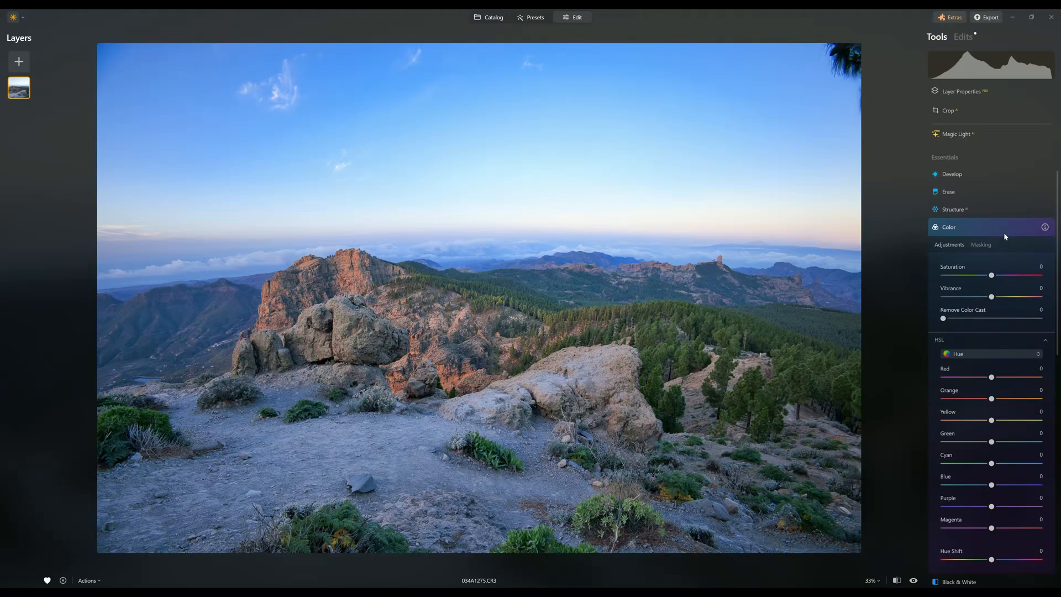
left_click(948, 226)
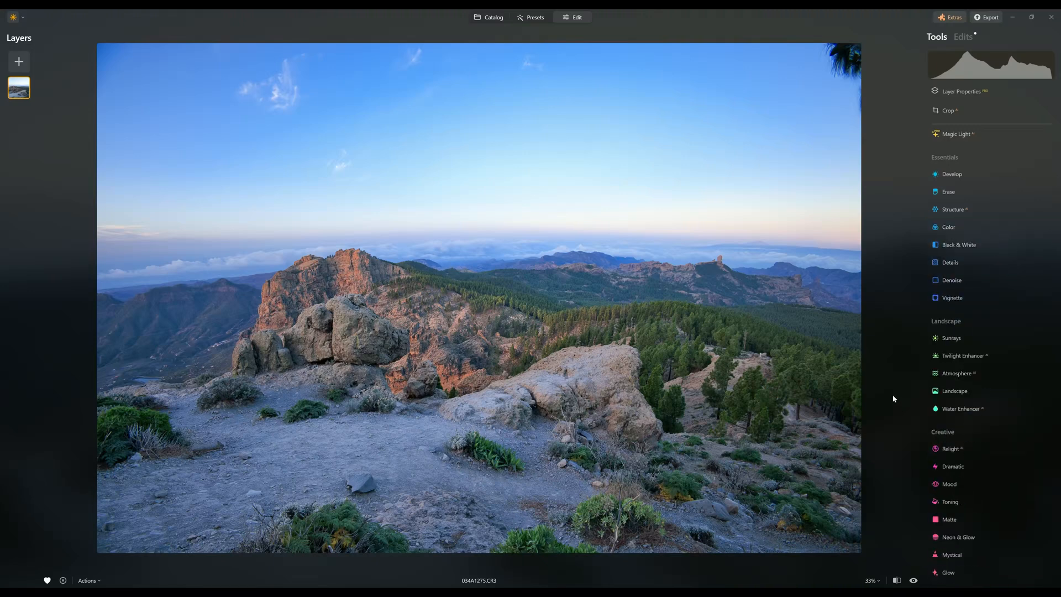
mouse_move(894, 405)
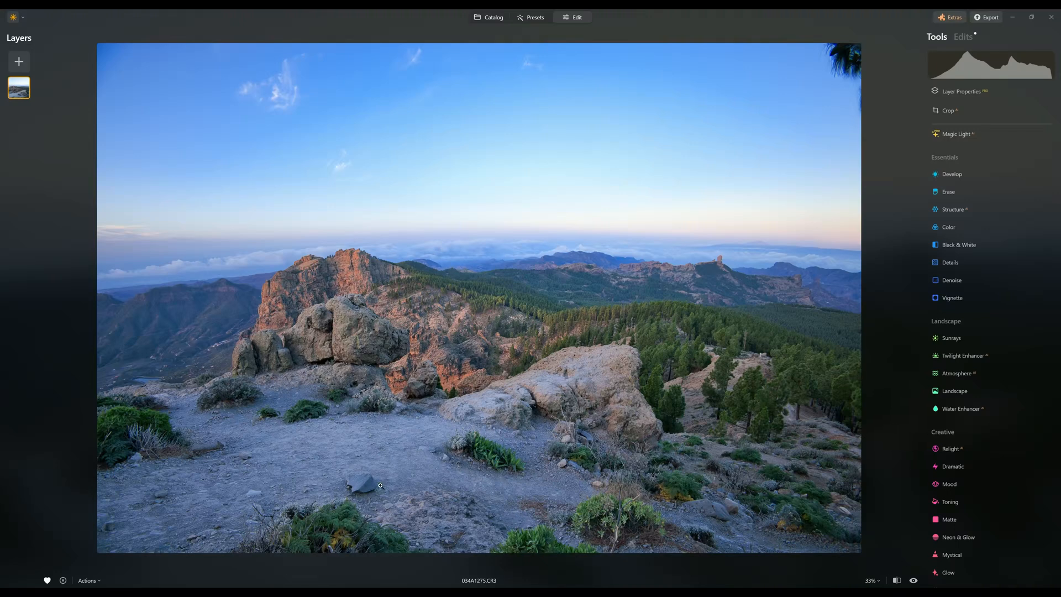
mouse_move(466, 523)
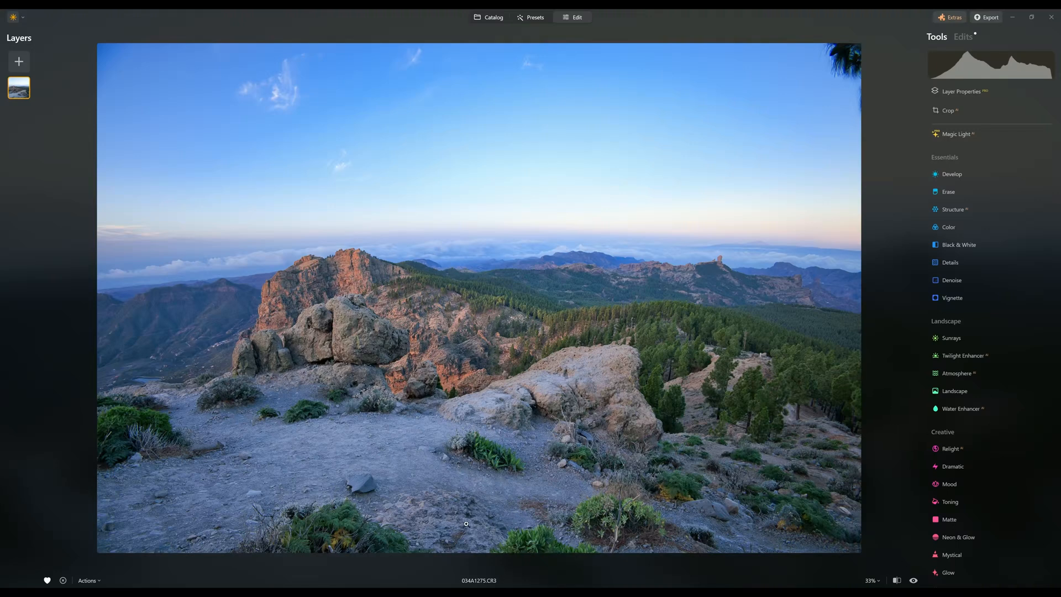
mouse_move(825, 357)
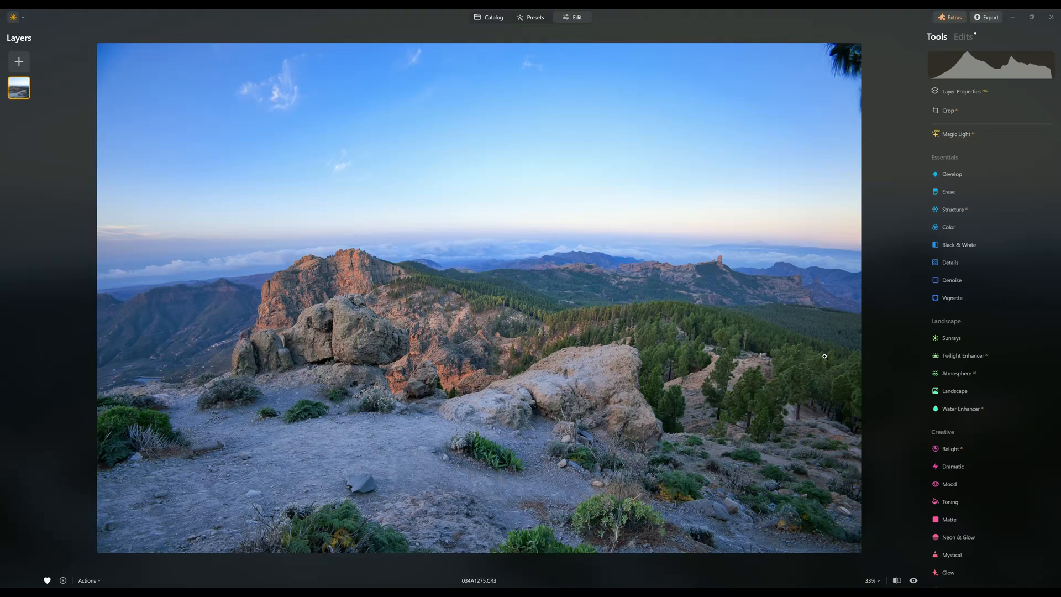
Erase the small grey rock from the dirt ground in the lower-left foreground
left_click(948, 191)
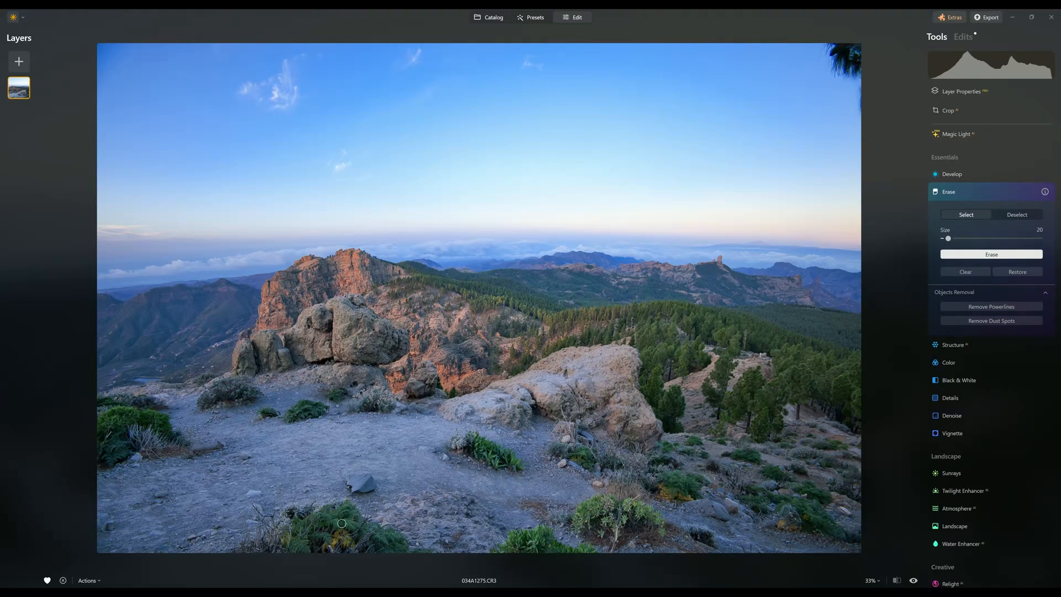
mouse_move(362, 475)
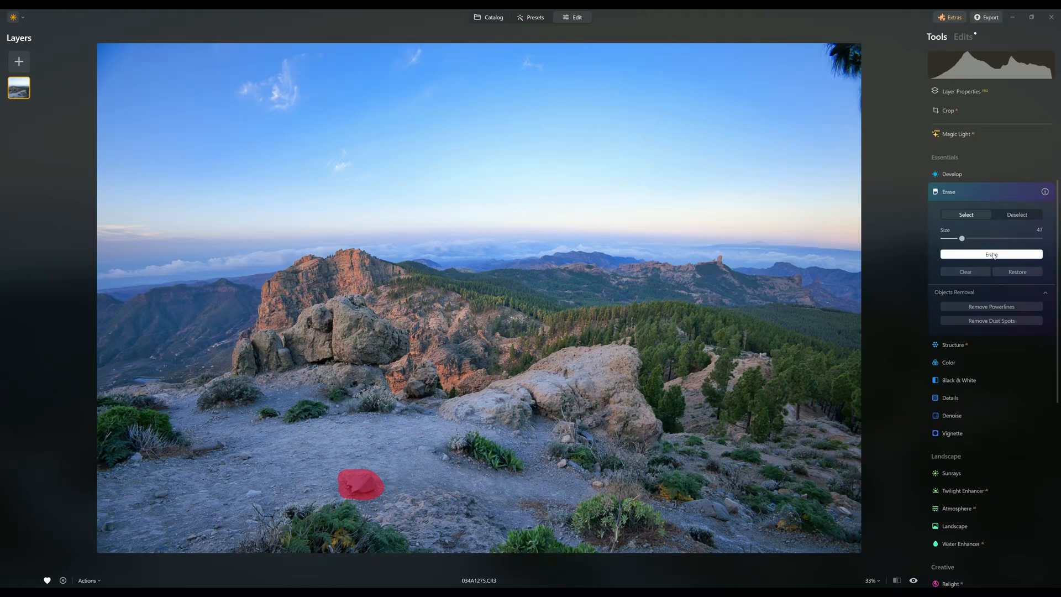
left_click(990, 254)
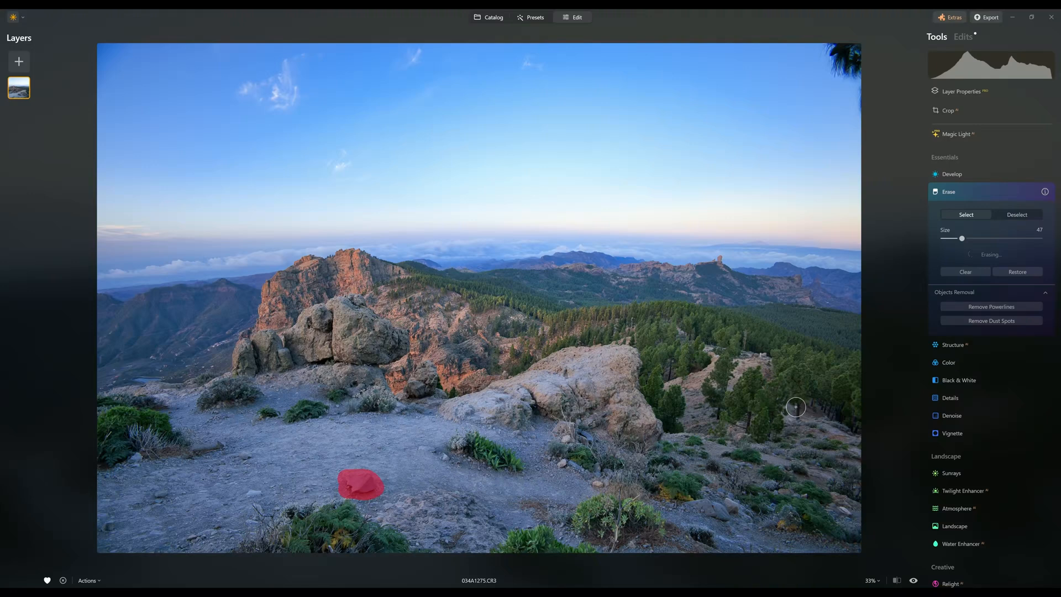
left_click(360, 484)
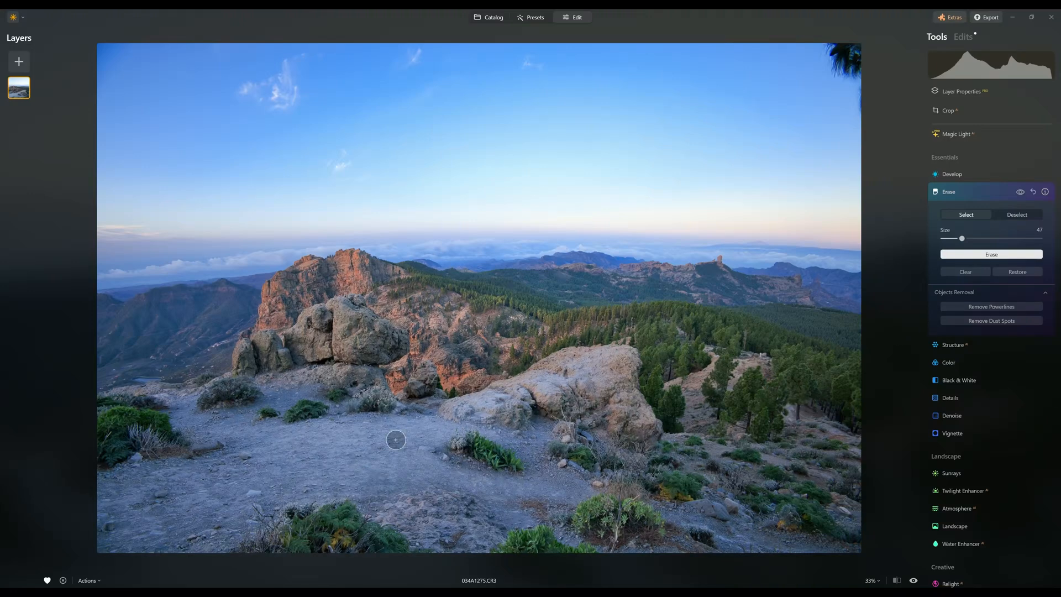
mouse_move(438, 504)
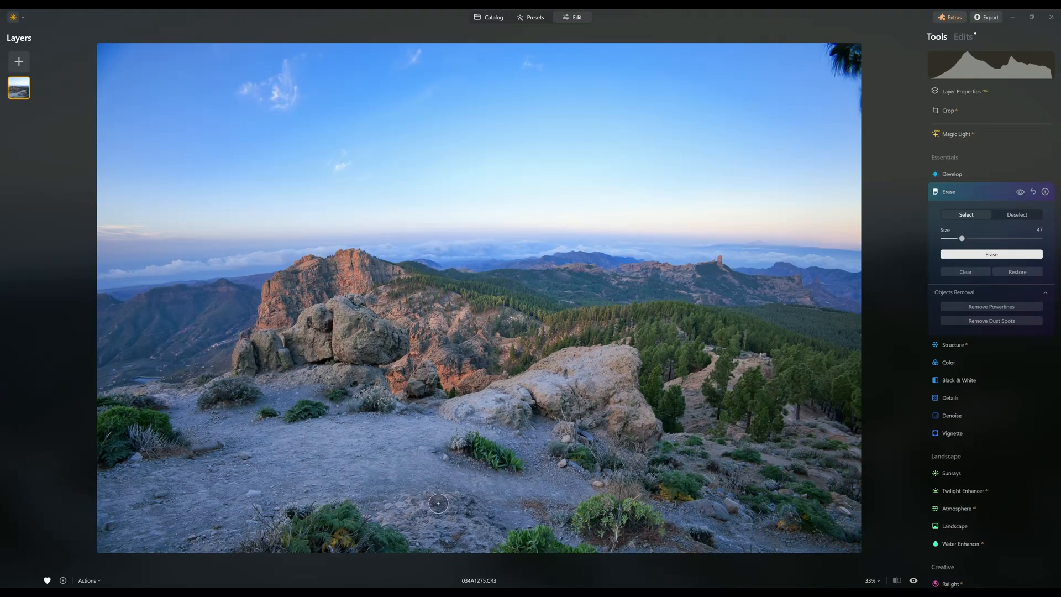
mouse_move(145, 519)
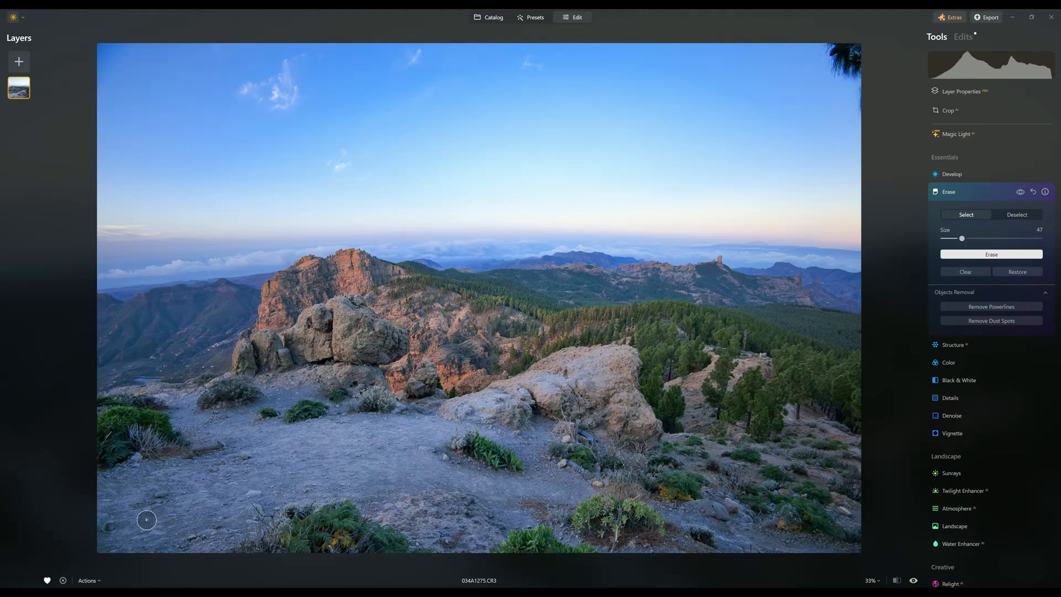
mouse_move(786, 379)
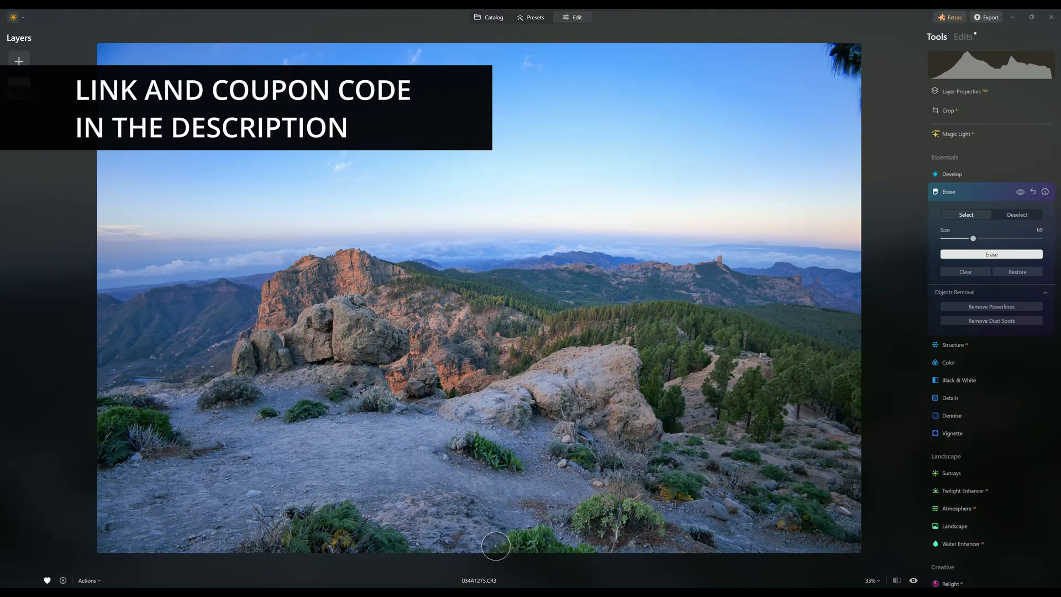
left_click(948, 191)
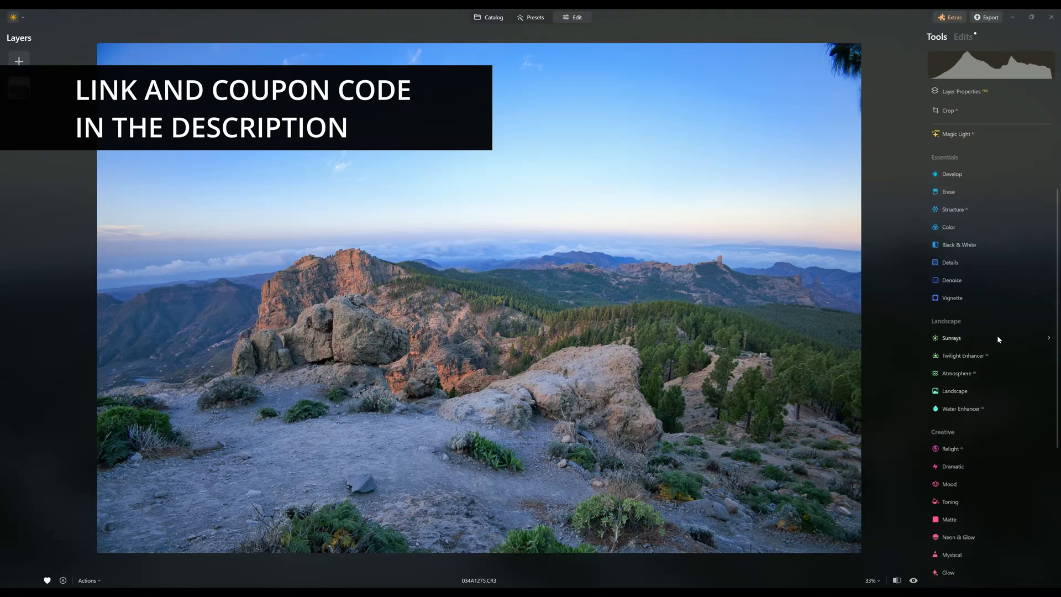
scroll("down", 3)
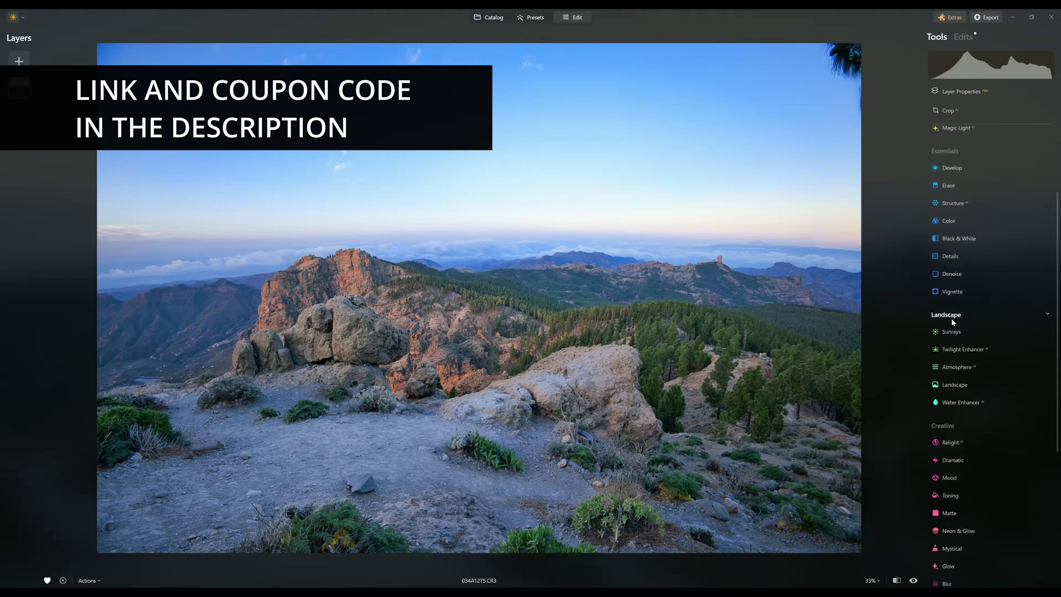
scroll("down", 3)
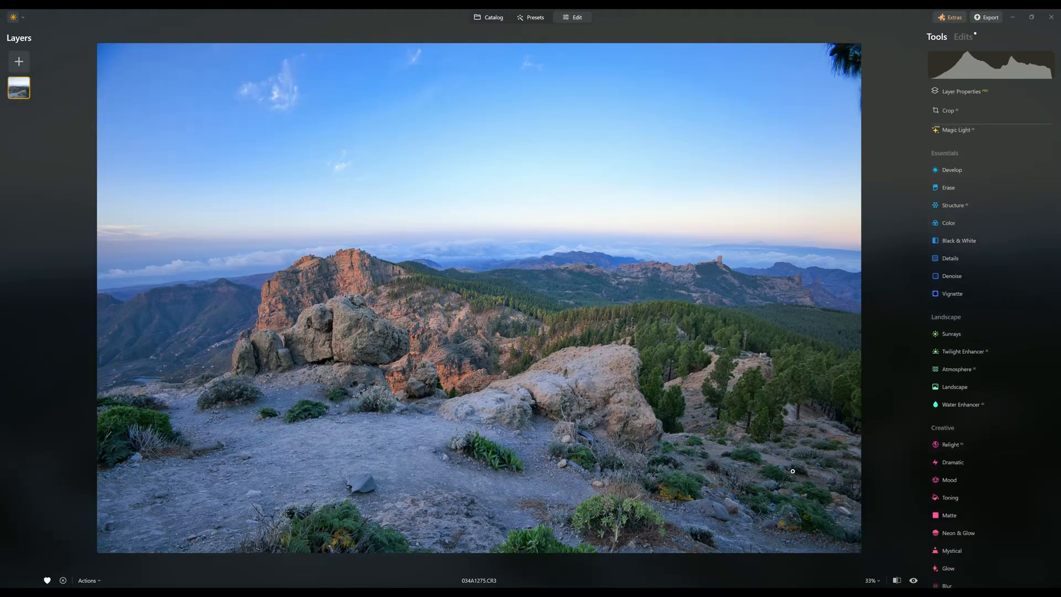
mouse_move(963, 352)
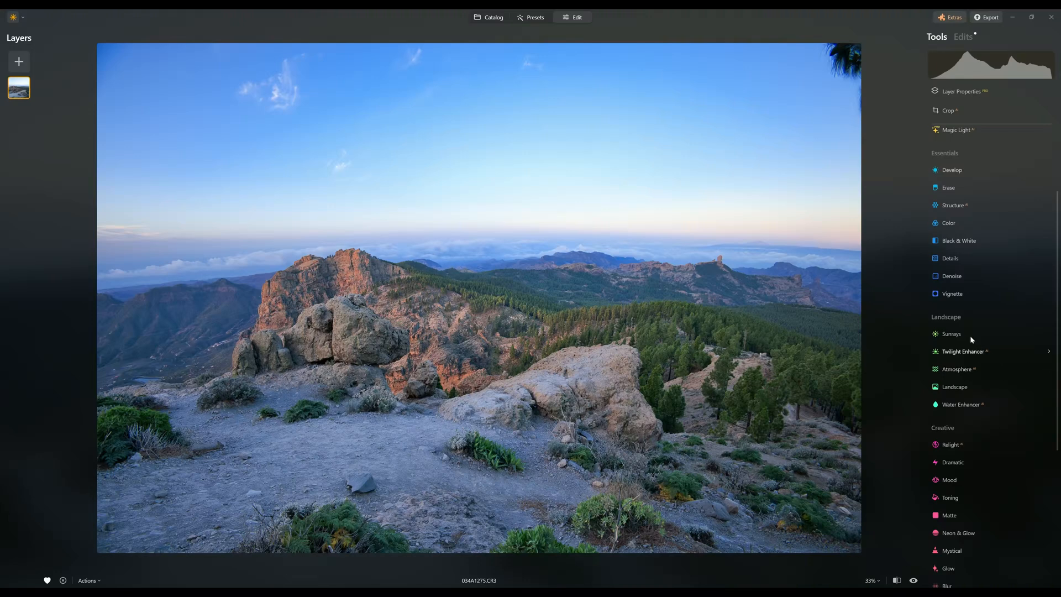
mouse_move(950, 334)
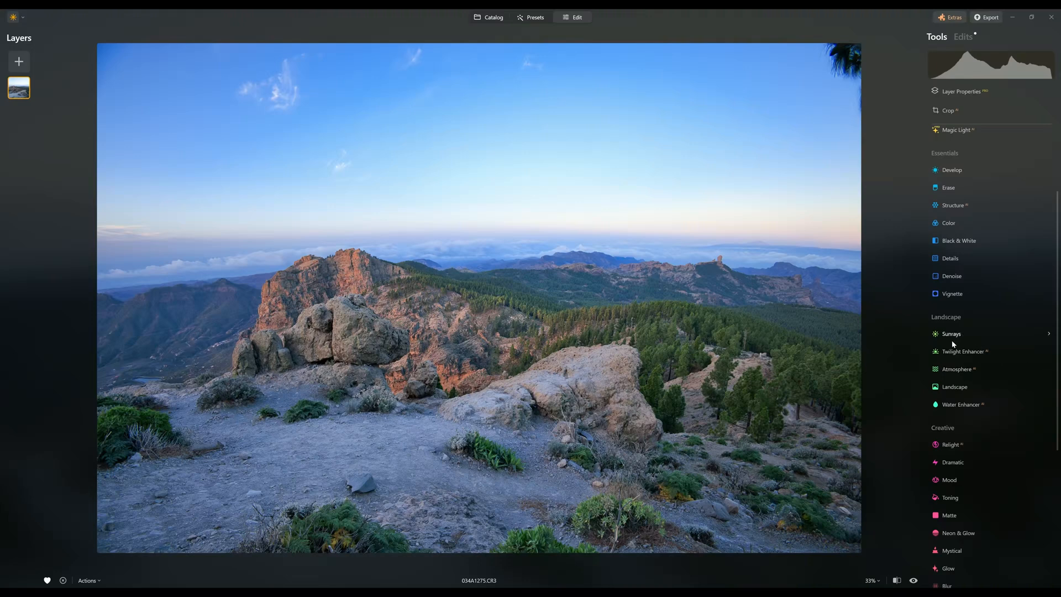
mouse_move(954, 351)
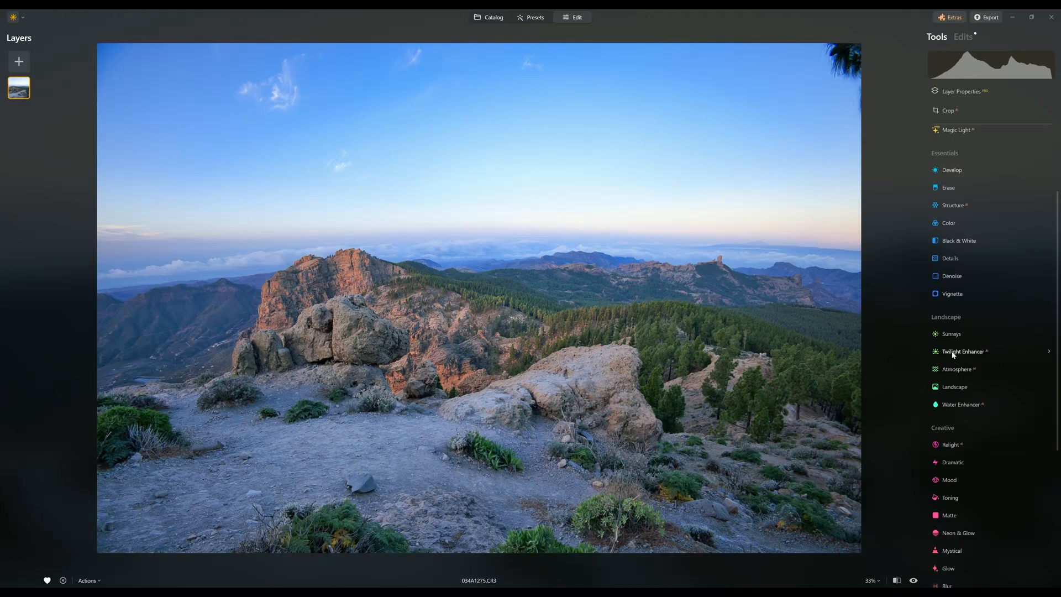
Bring up the Twilight Enhancer settings with the Mauve preset
left_click(964, 351)
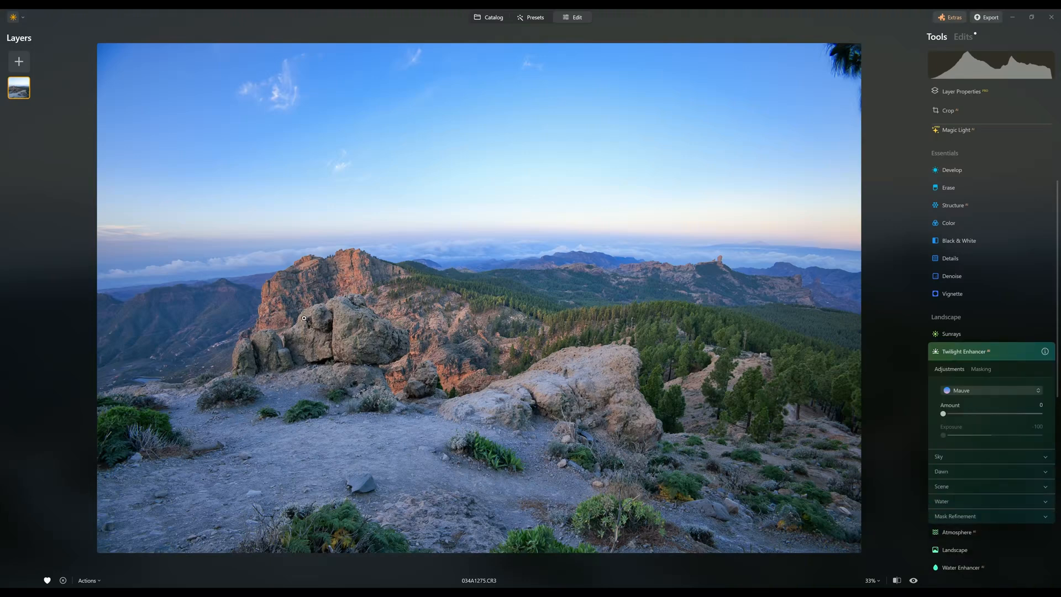
mouse_move(951, 454)
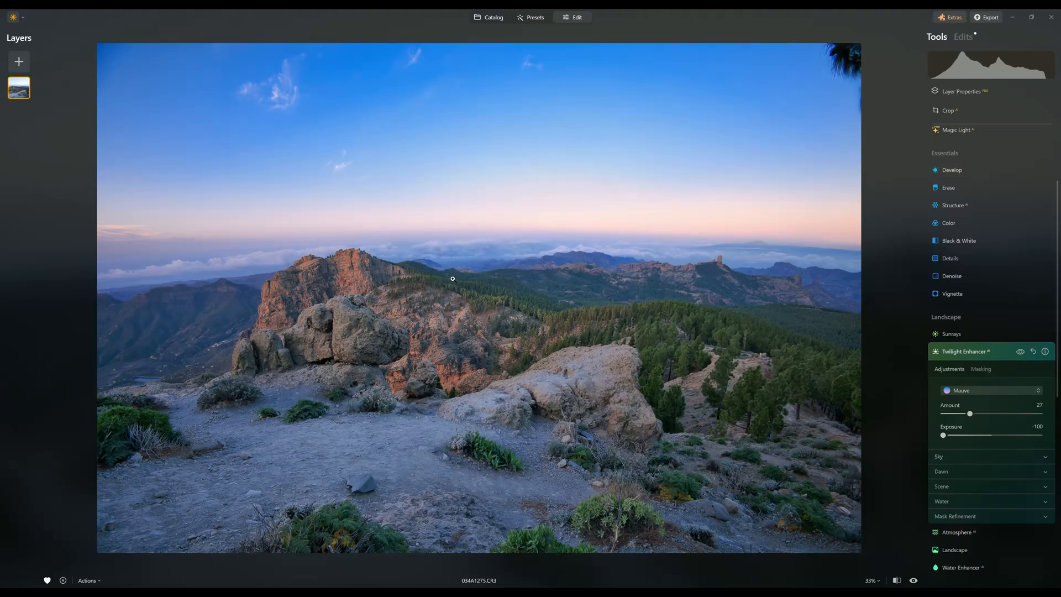
mouse_move(484, 274)
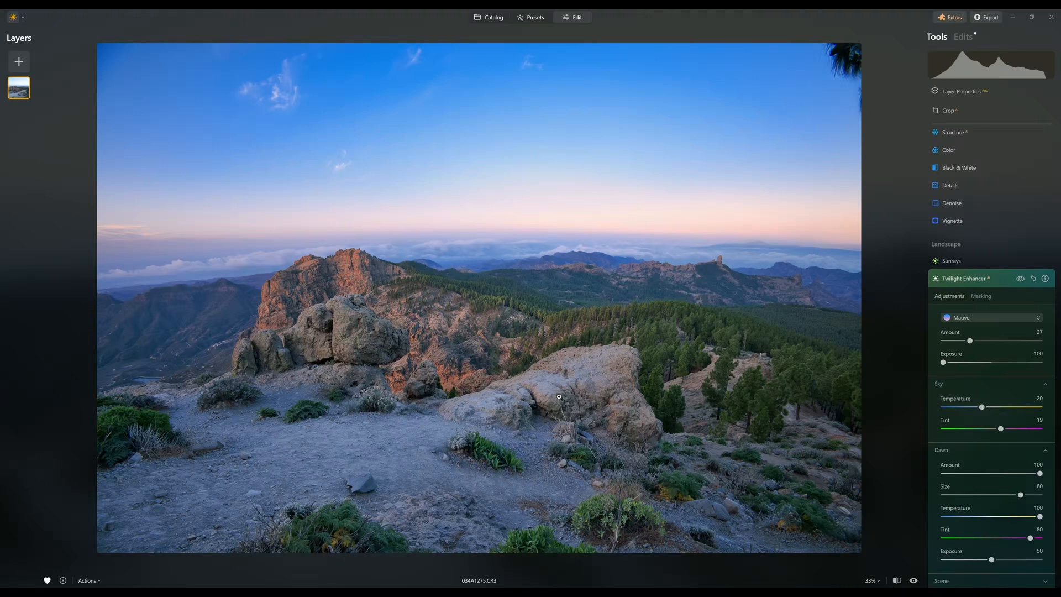
mouse_move(605, 392)
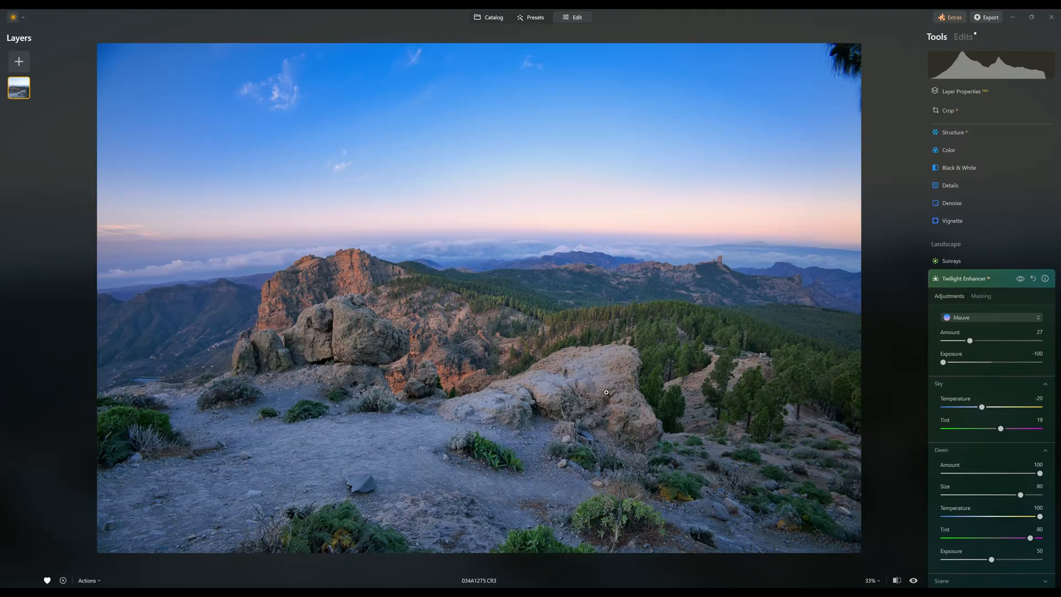
mouse_move(885, 407)
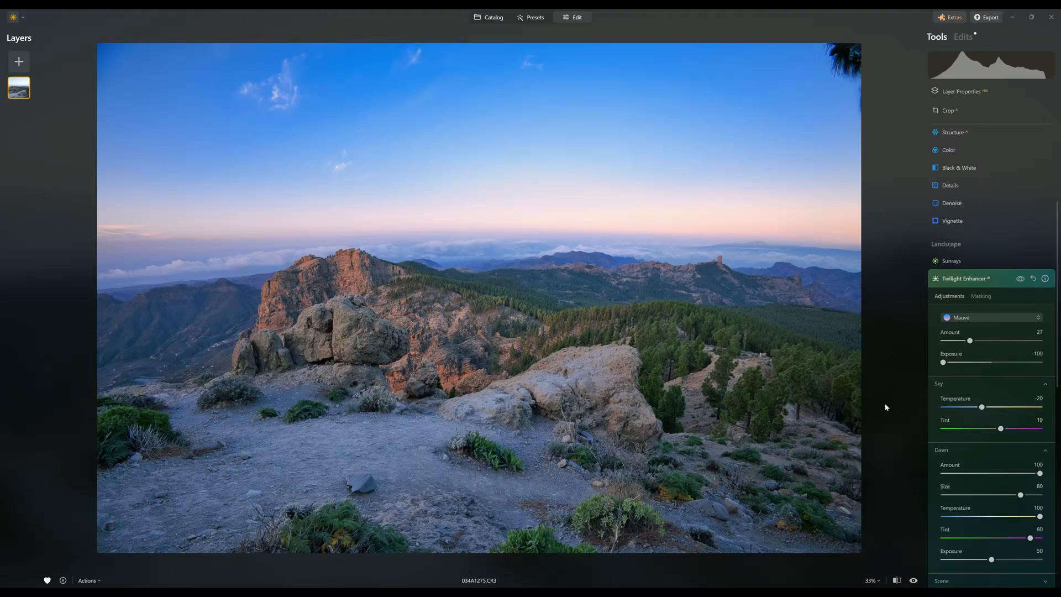
mouse_move(438, 468)
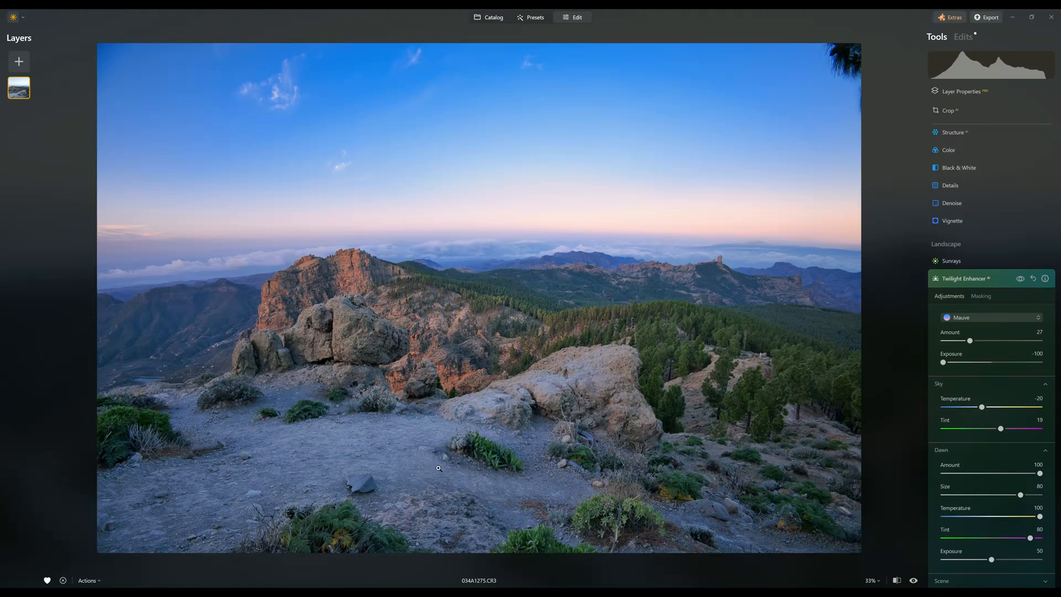
mouse_move(378, 393)
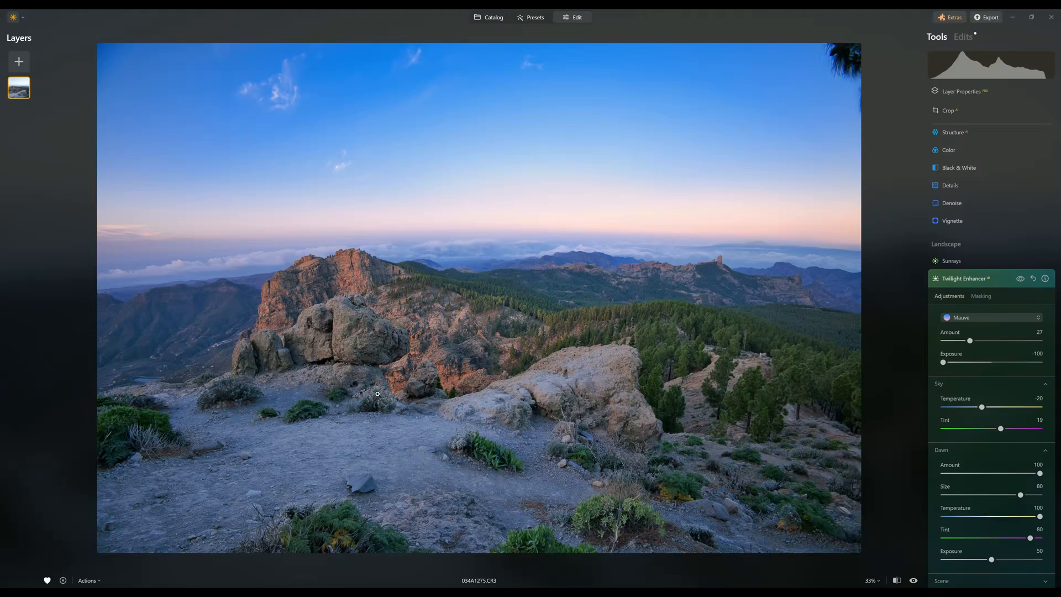
mouse_move(487, 296)
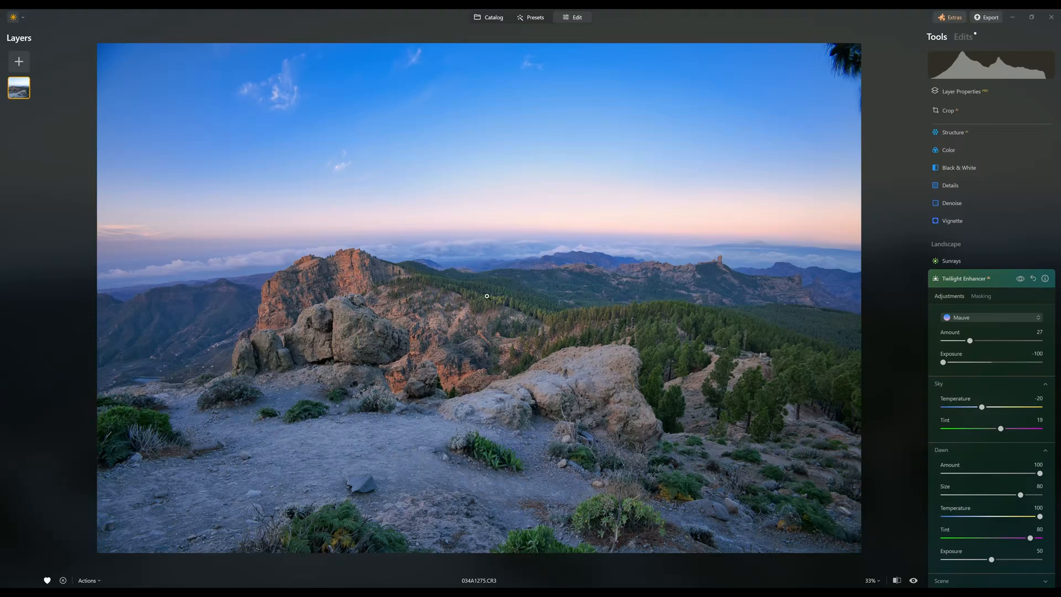
mouse_move(540, 123)
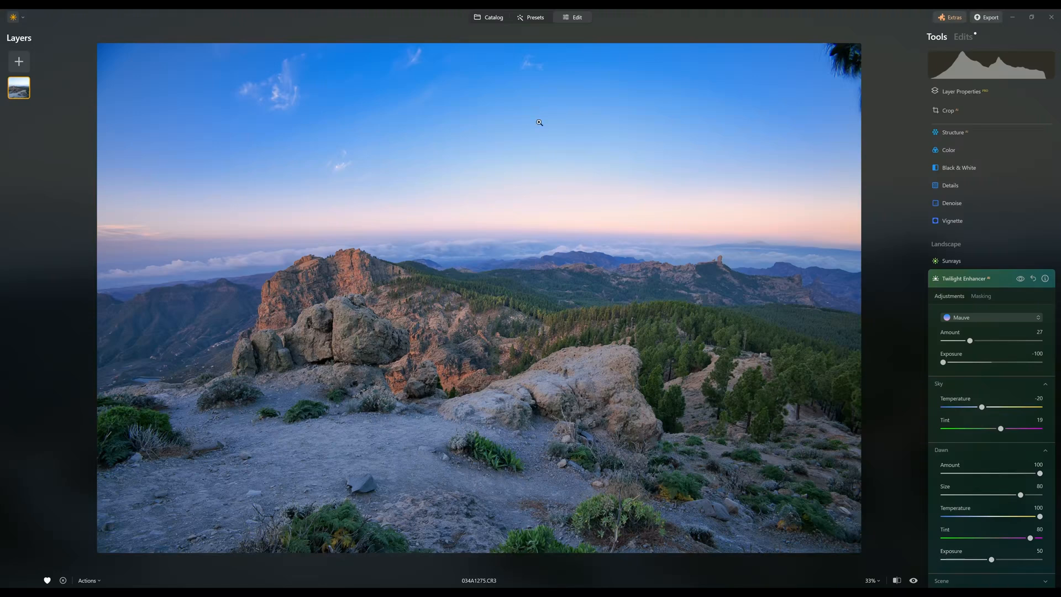
mouse_move(936, 289)
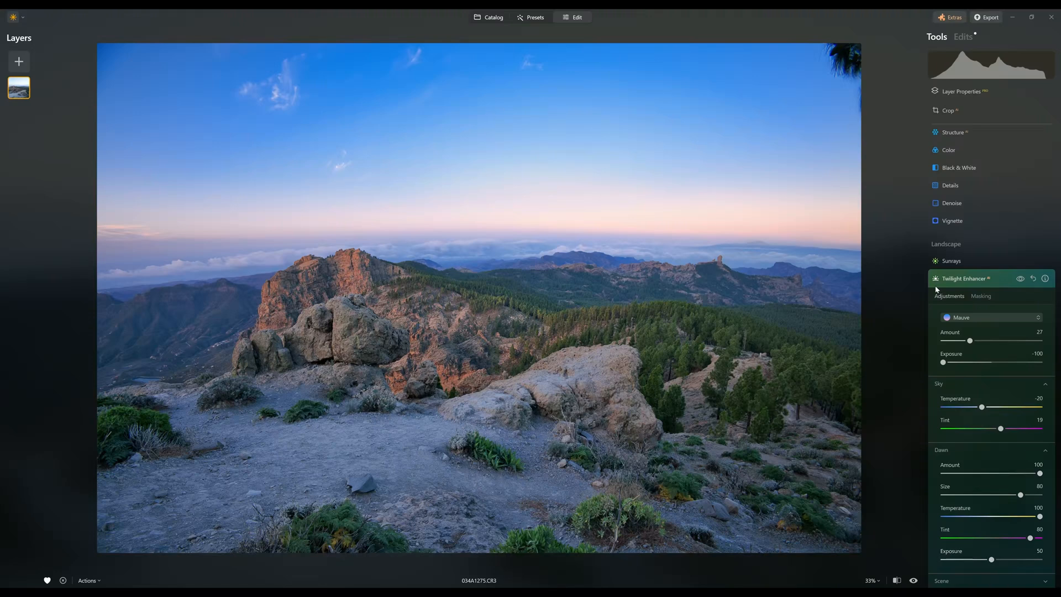
Collapse Twilight Enhancer, review Landscape with Dehaze, Golden Hour and Foliage at zero, reach Professional tools
left_click(963, 279)
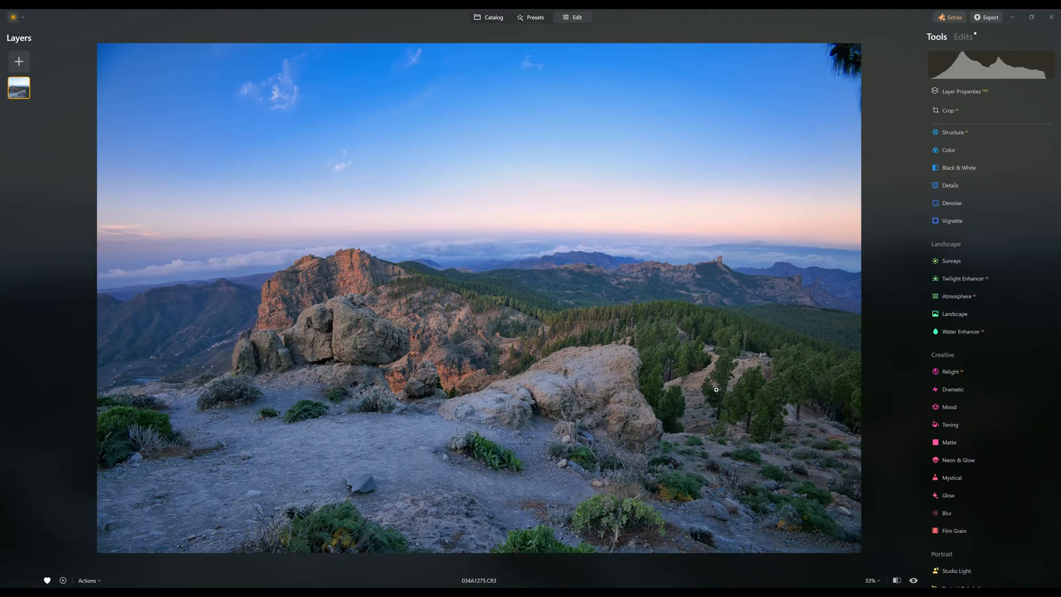
mouse_move(737, 441)
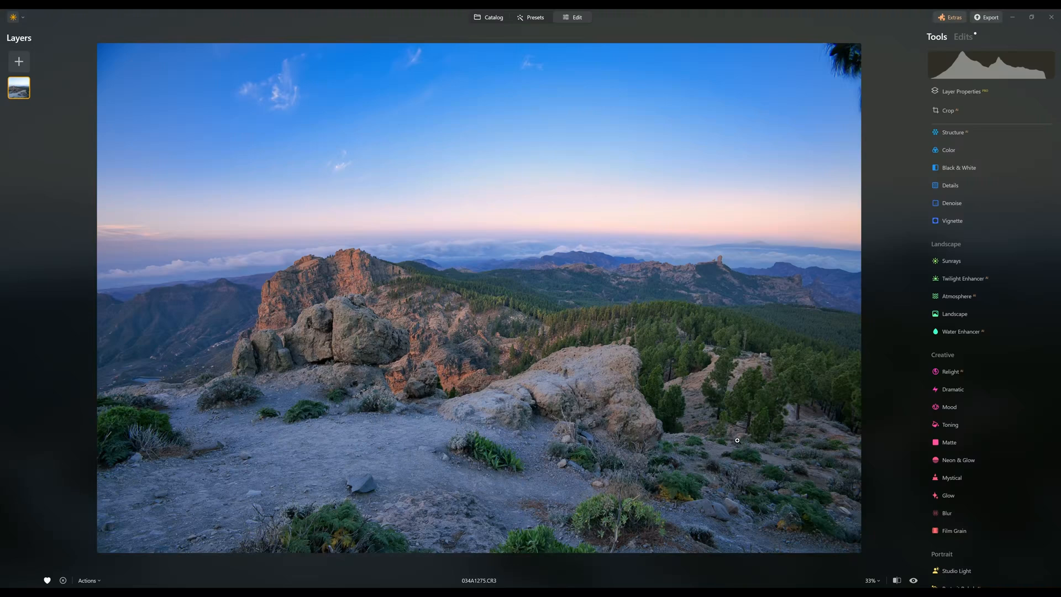
mouse_move(352, 417)
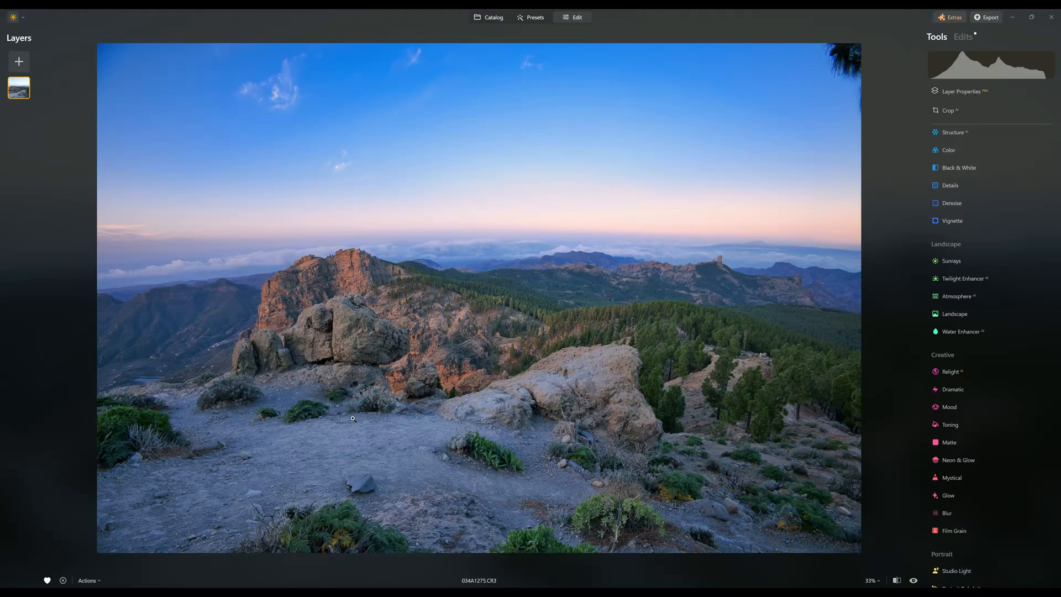
mouse_move(288, 287)
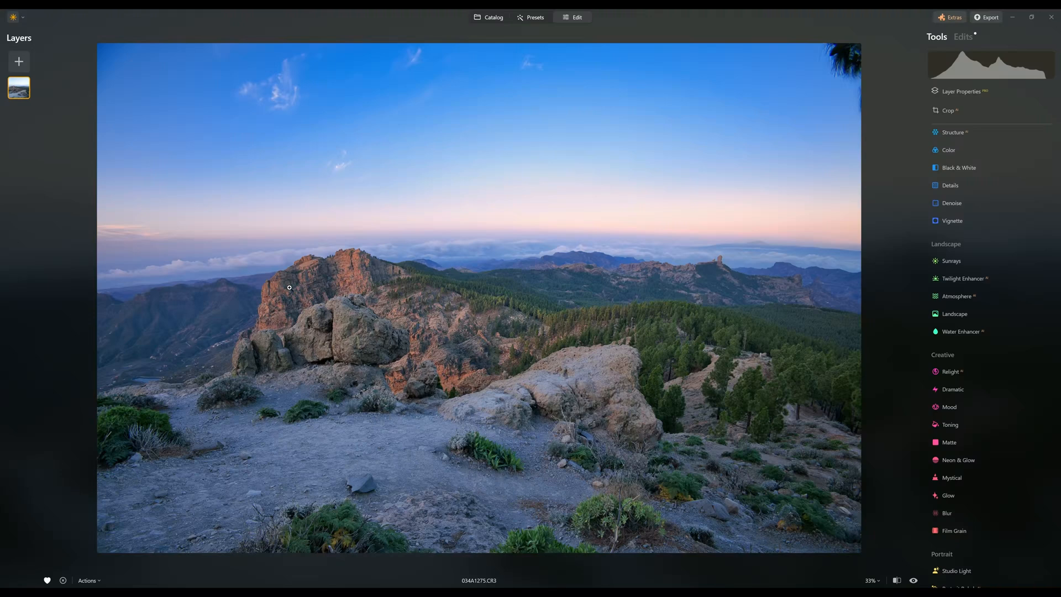
mouse_move(577, 292)
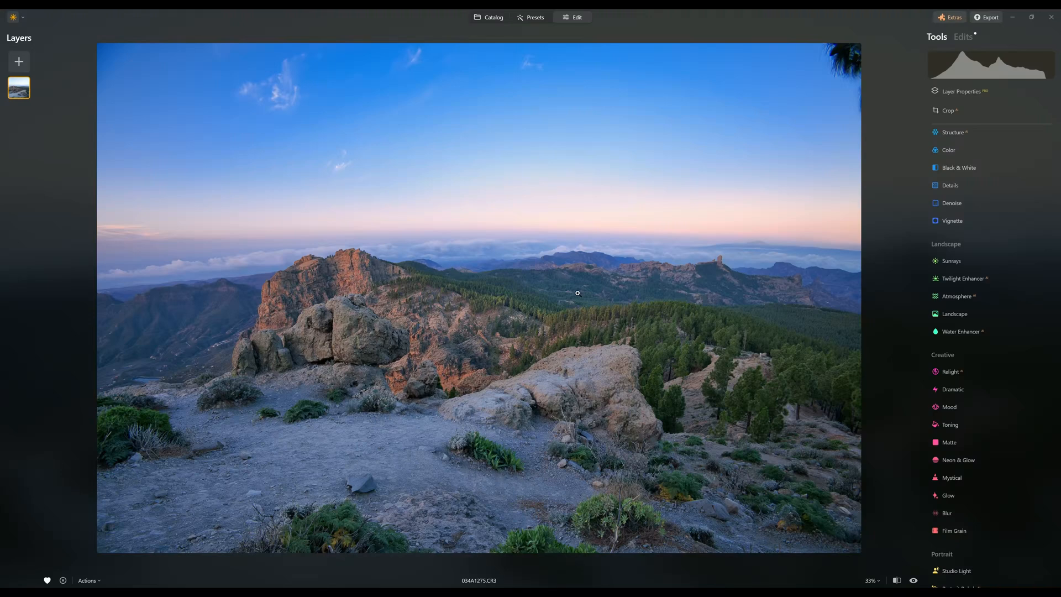
mouse_move(578, 334)
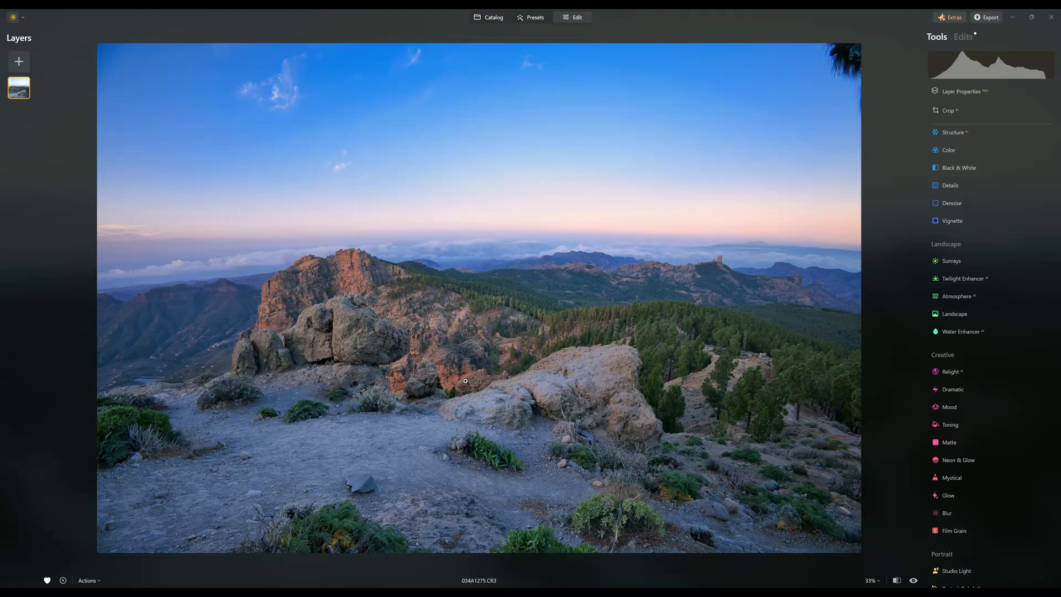
left_click(955, 313)
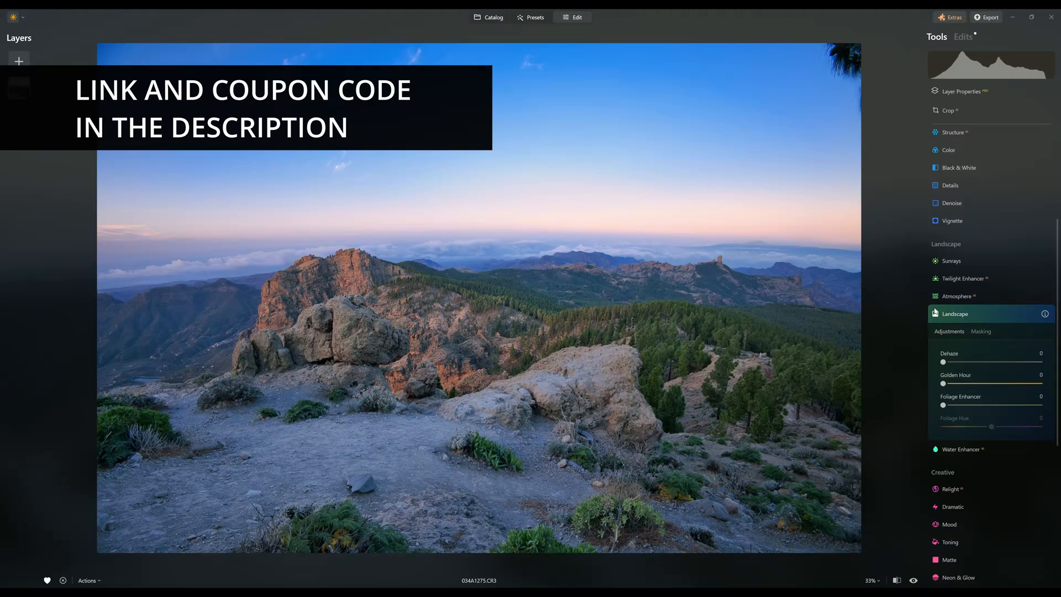
left_click(955, 313)
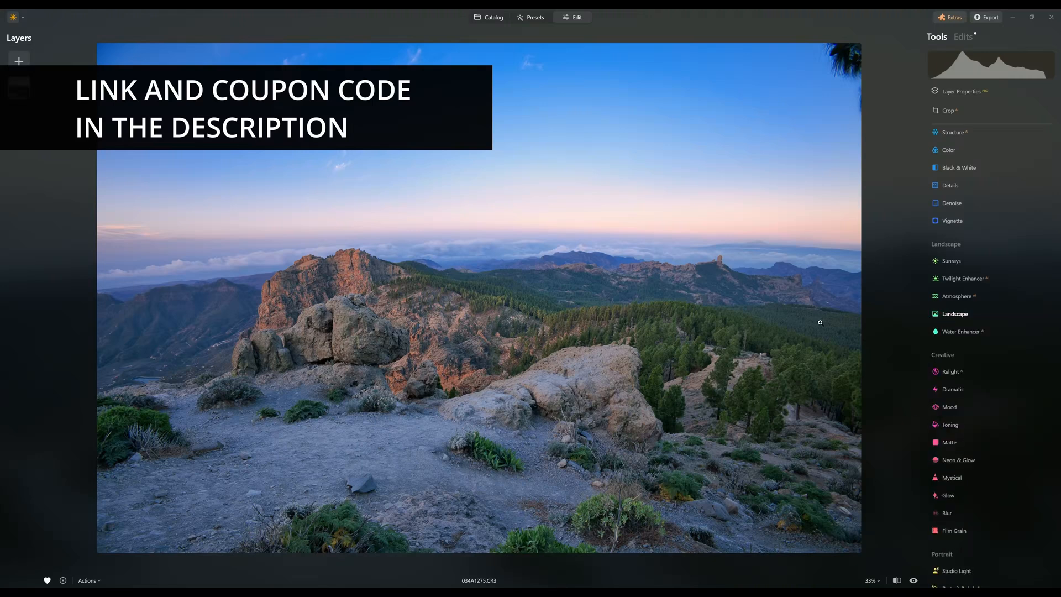
scroll("down", 3)
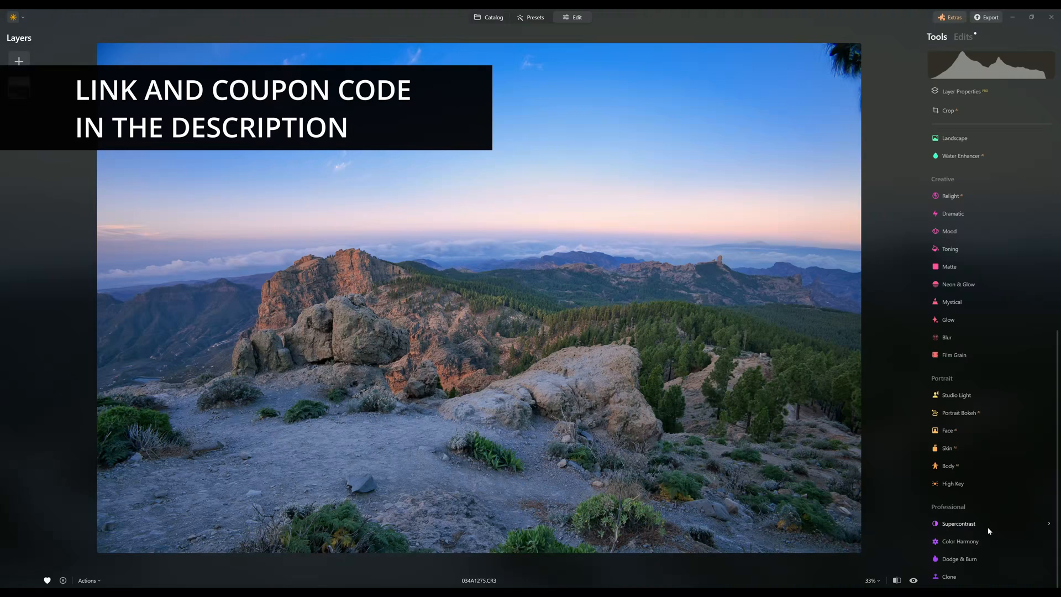
Expand the Supercontrast tool under the Professional section
left_click(958, 523)
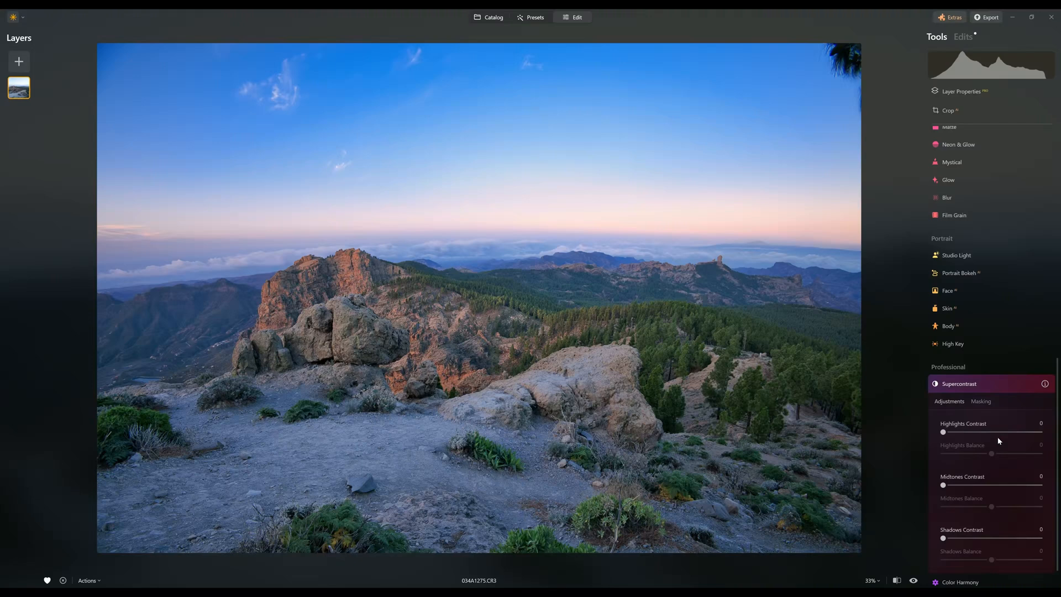
mouse_move(969, 437)
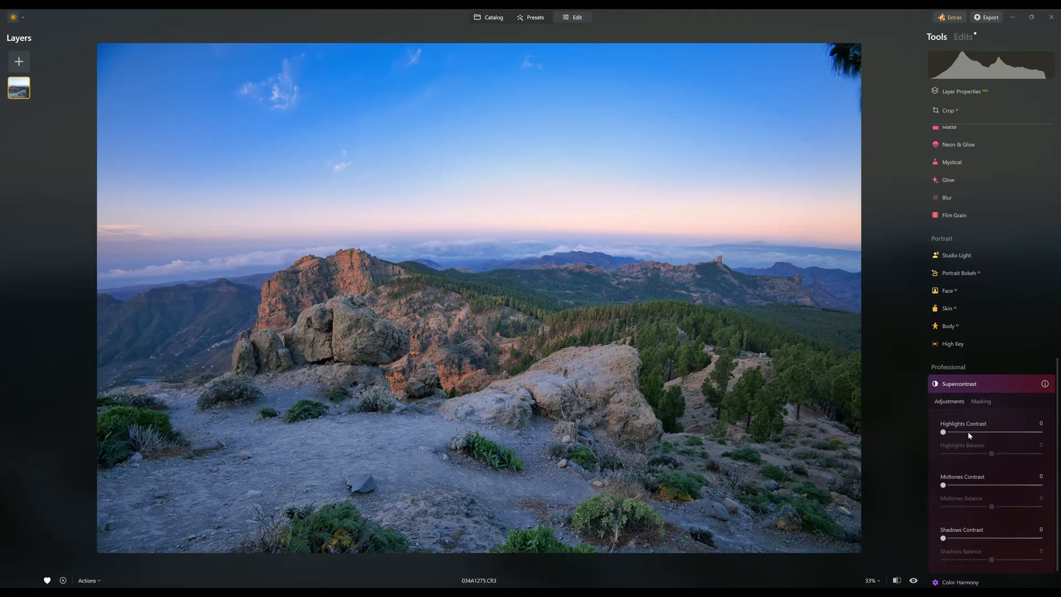
mouse_move(952, 433)
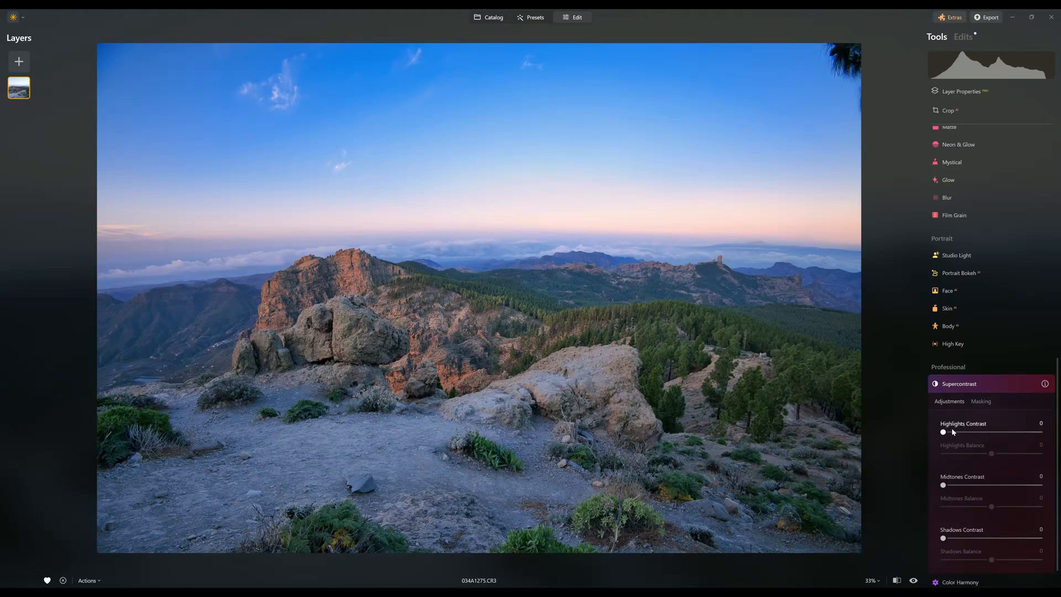
mouse_move(946, 491)
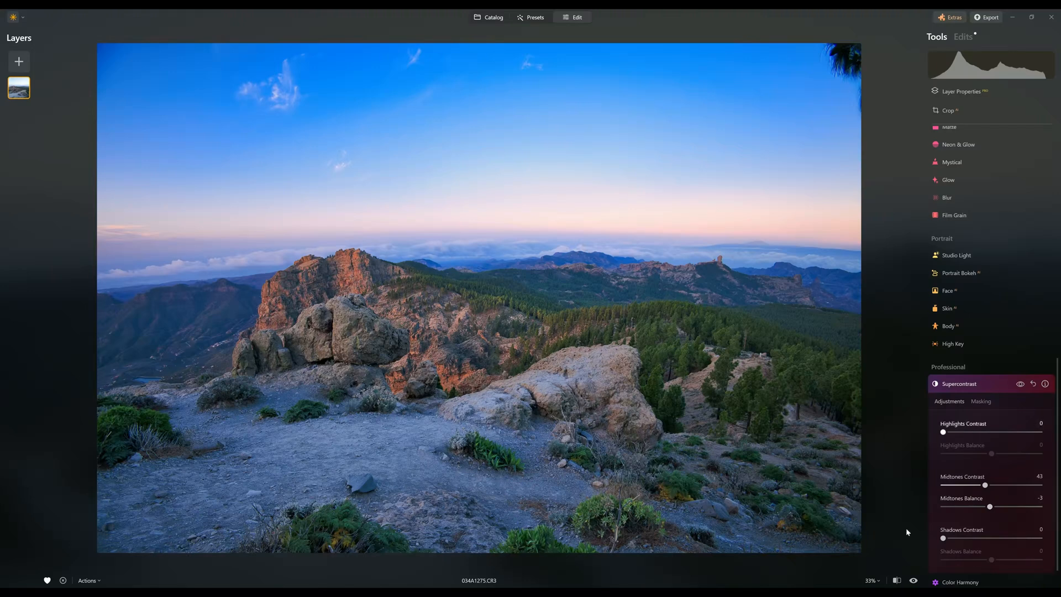
mouse_move(982, 457)
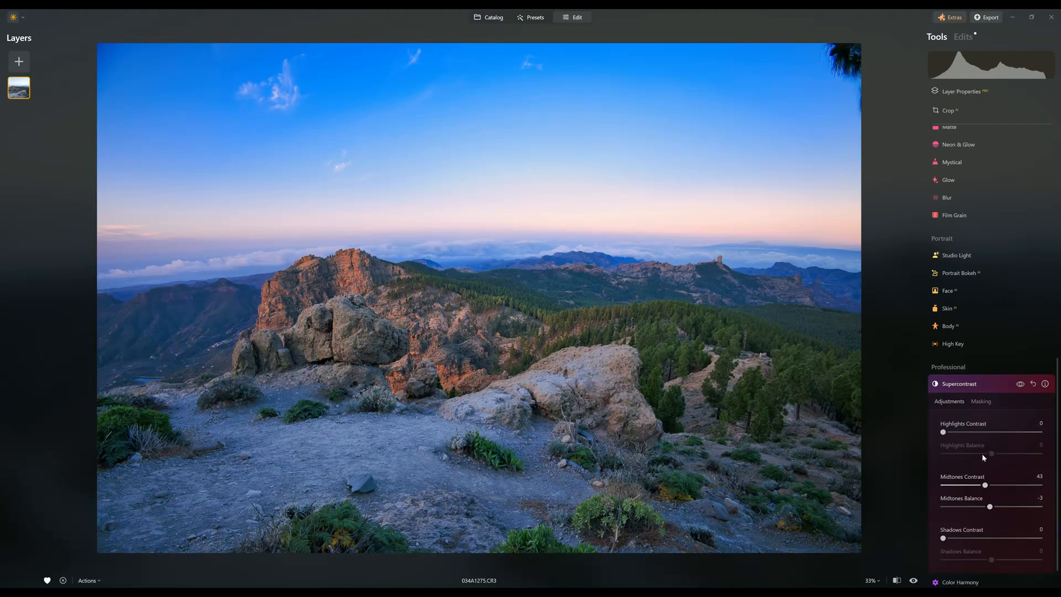
mouse_move(946, 403)
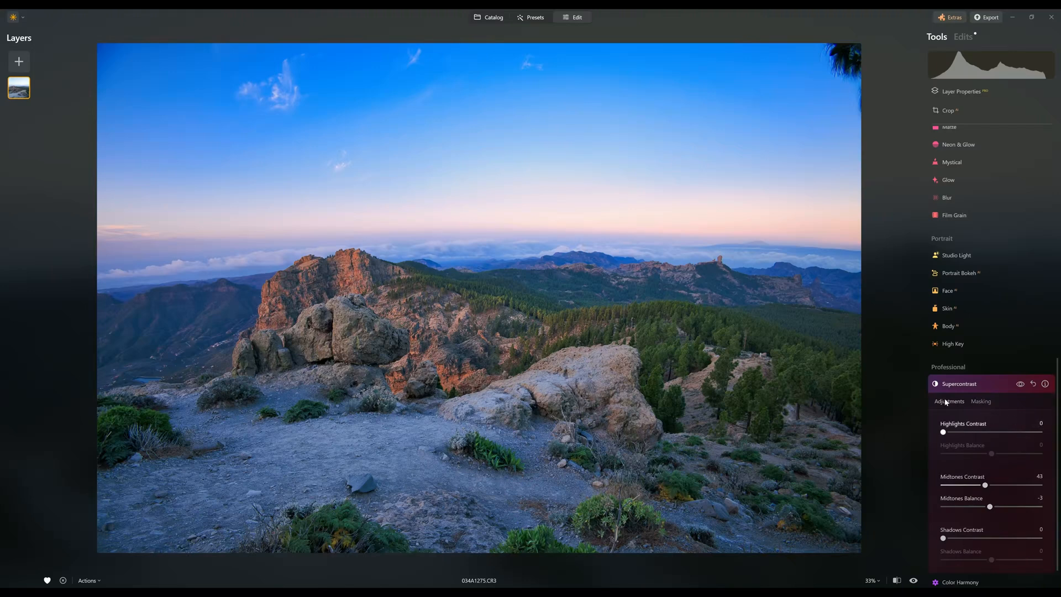
Crop the photo to a 16:9 ratio and show the split before/after comparison
left_click(949, 111)
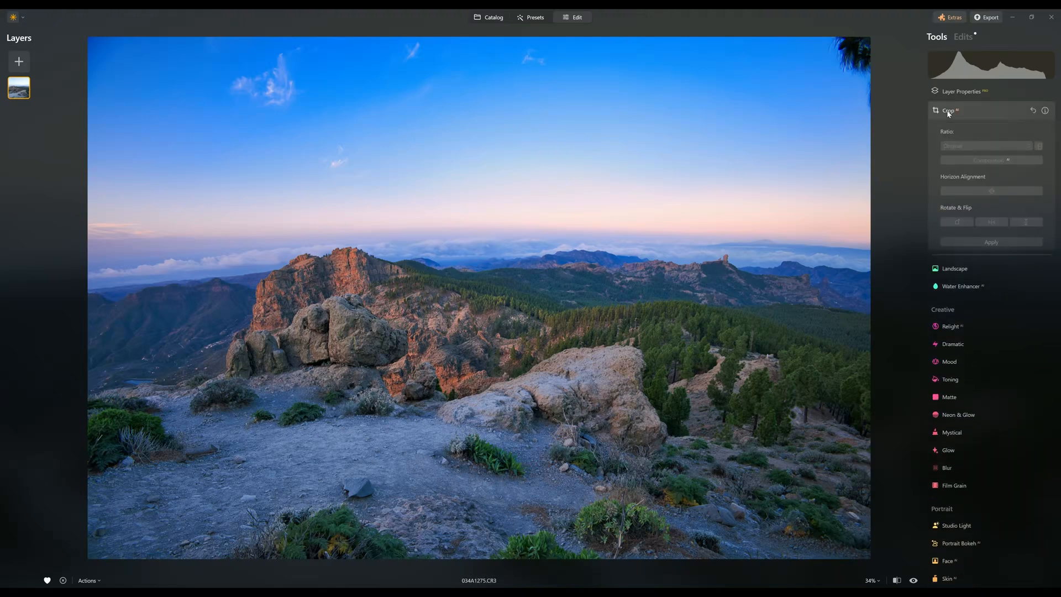
left_click(986, 146)
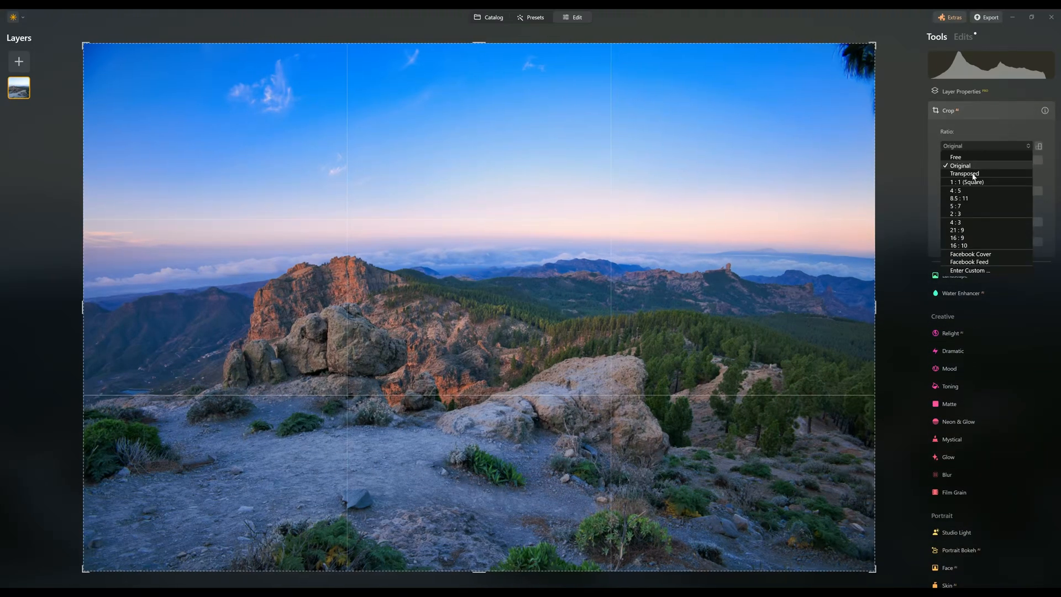
left_click(959, 166)
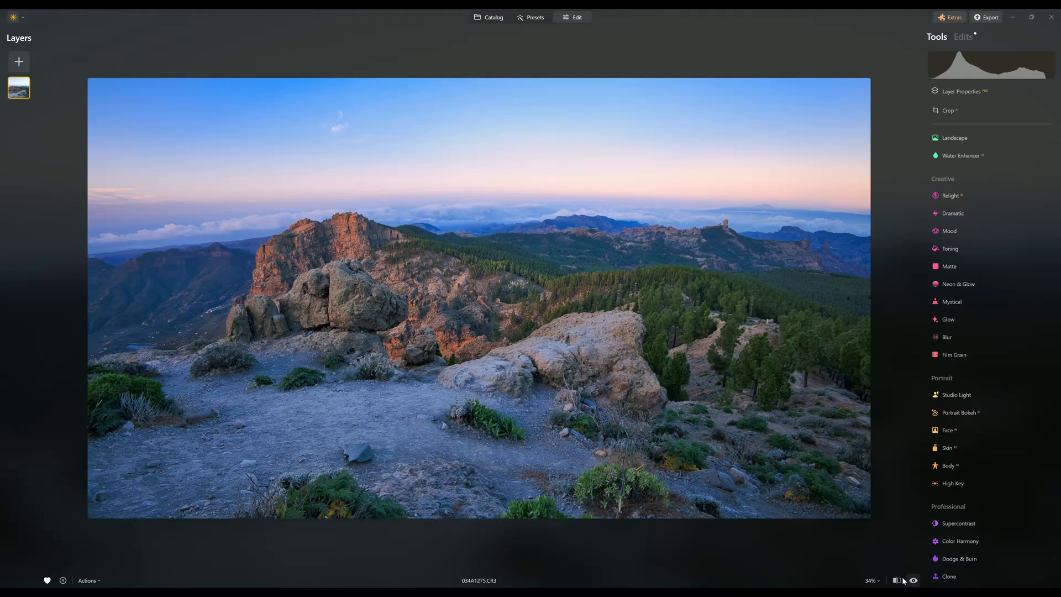
left_click(896, 581)
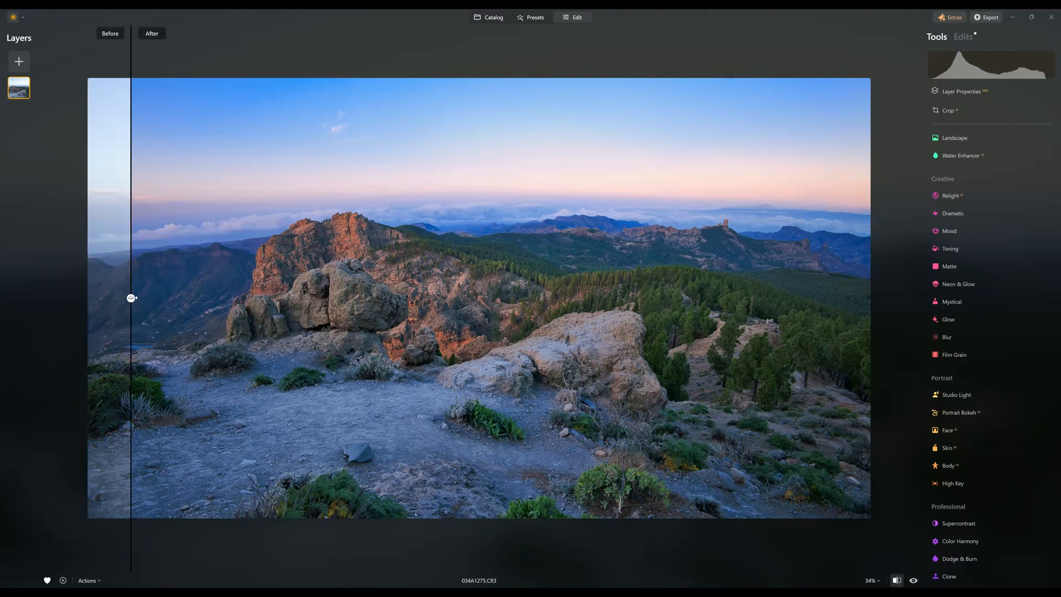